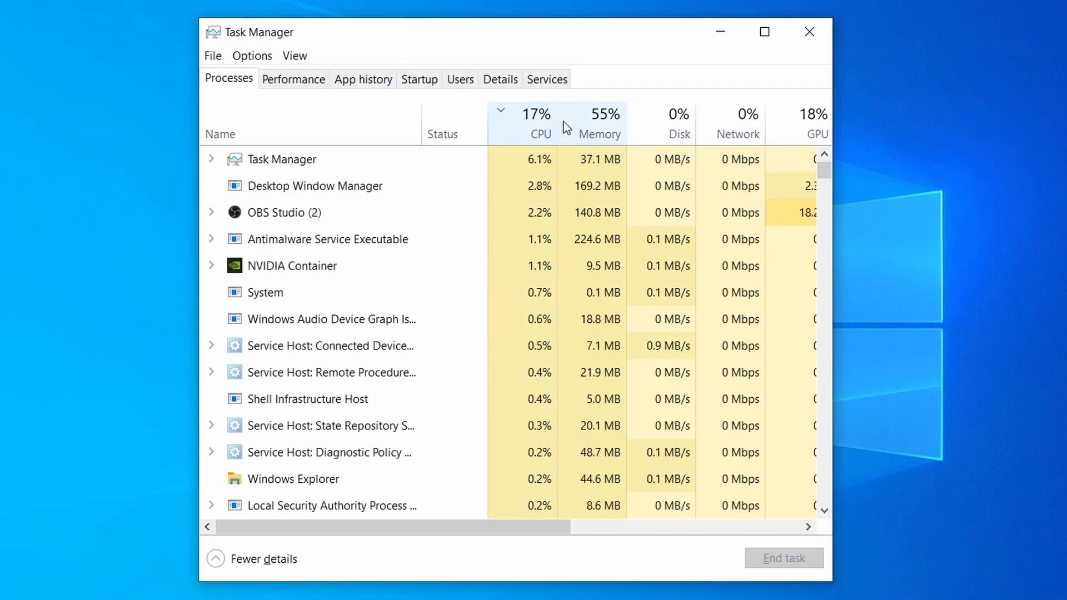
Step: Close the Task Manager window, leaving an empty desktop
{"action": "left_click", "coordinate": [599, 133]}
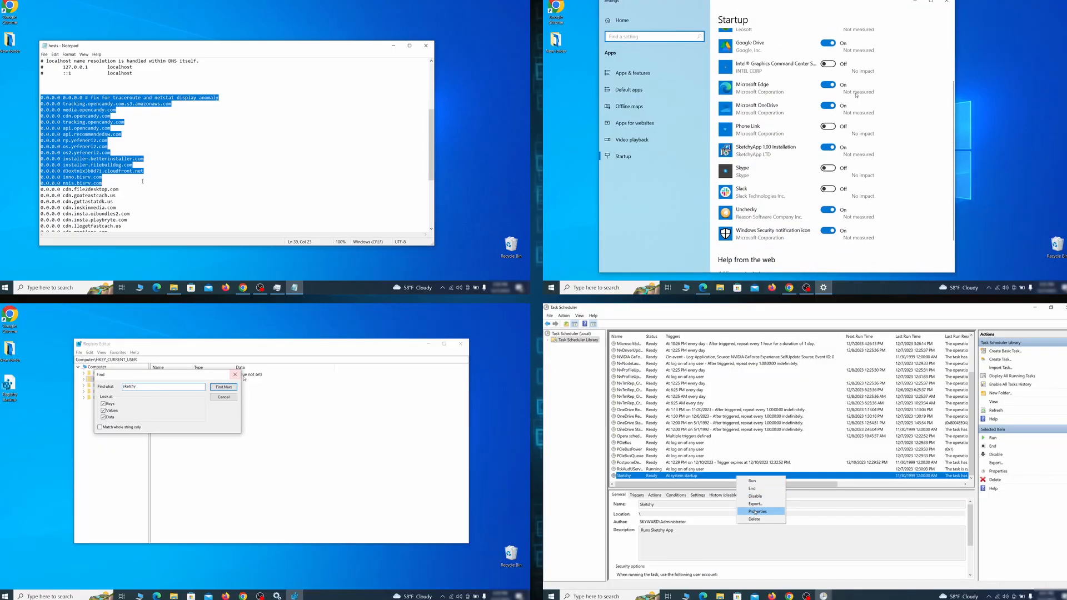
{"action": "left_click", "coordinate": [757, 512]}
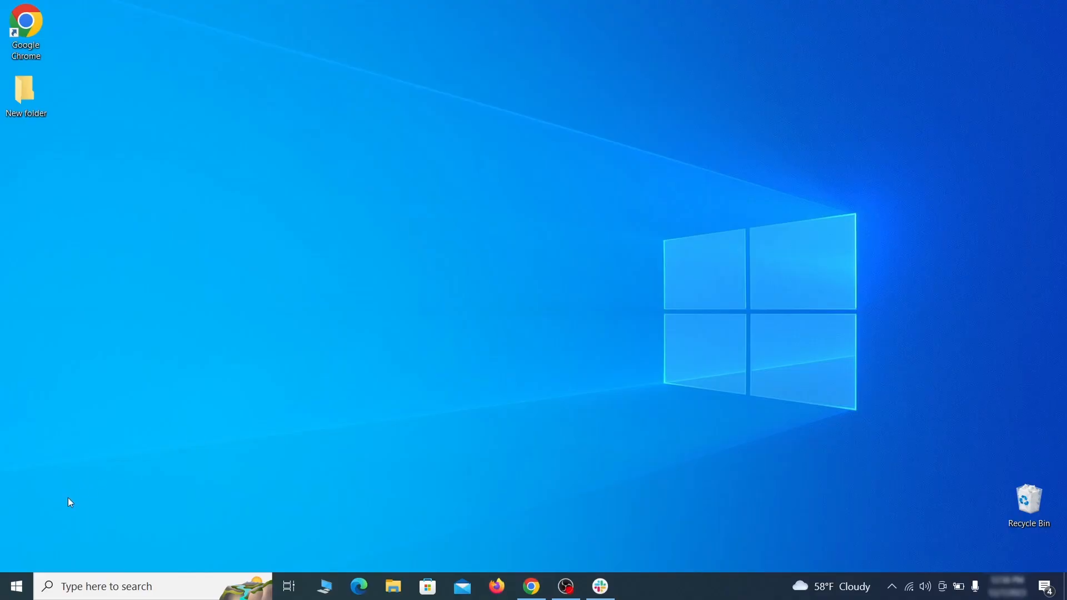
Step: Go from Start through Settings and Update & Security to the Recovery page
{"action": "left_click", "coordinate": [15, 586]}
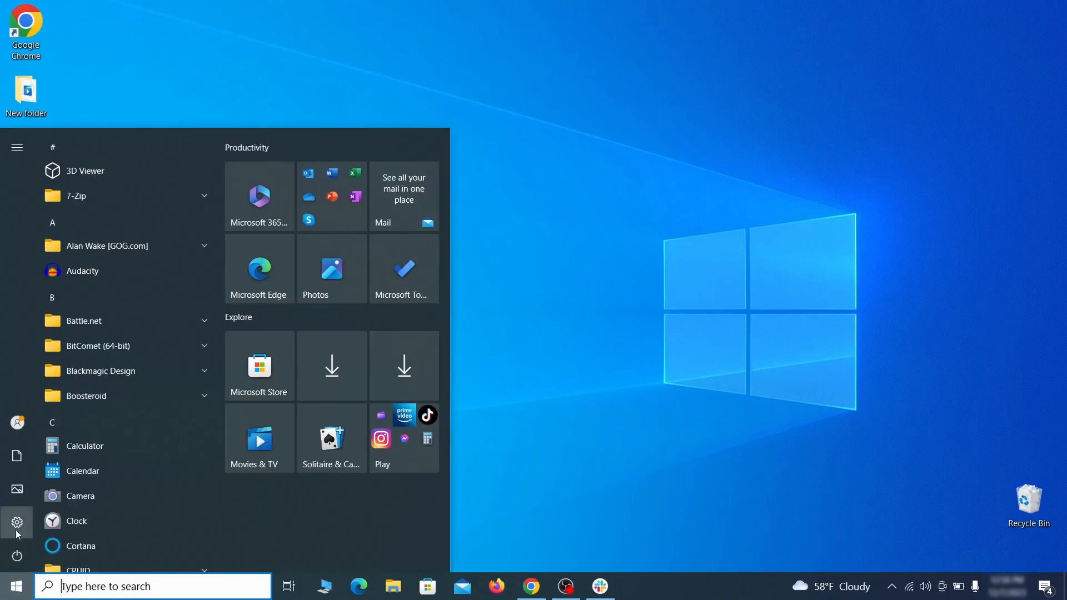
{"action": "left_click", "coordinate": [16, 522]}
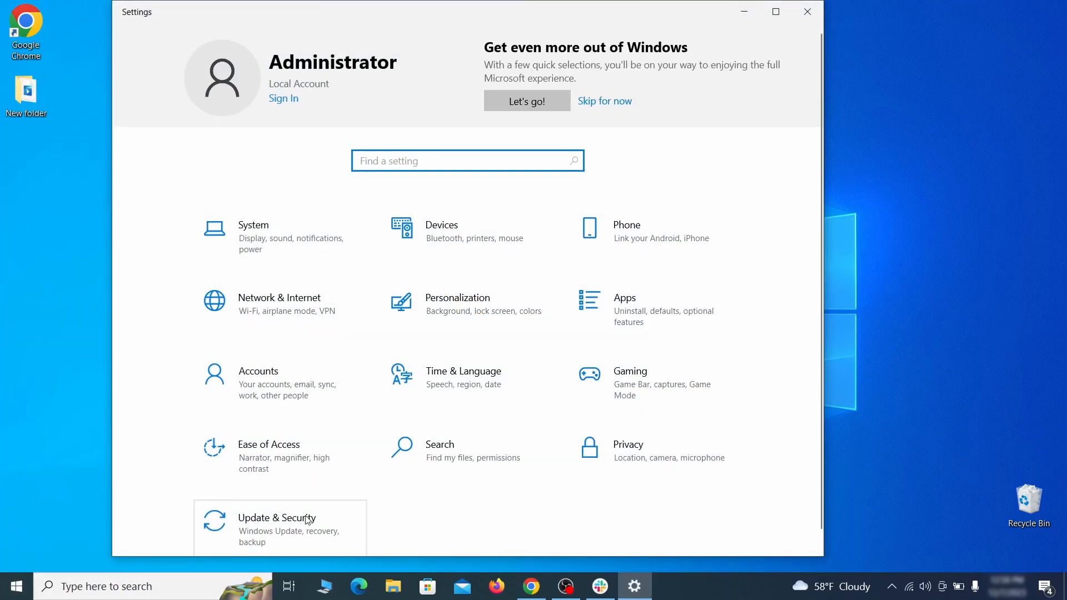
{"action": "left_click", "coordinate": [277, 524]}
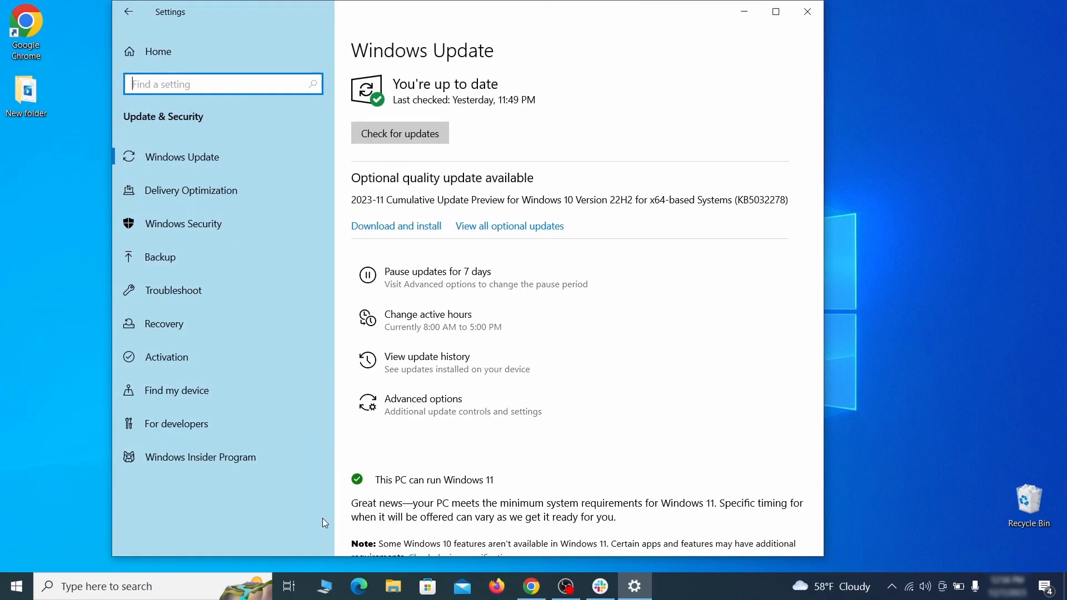
{"action": "mouse_move", "coordinate": [258, 324]}
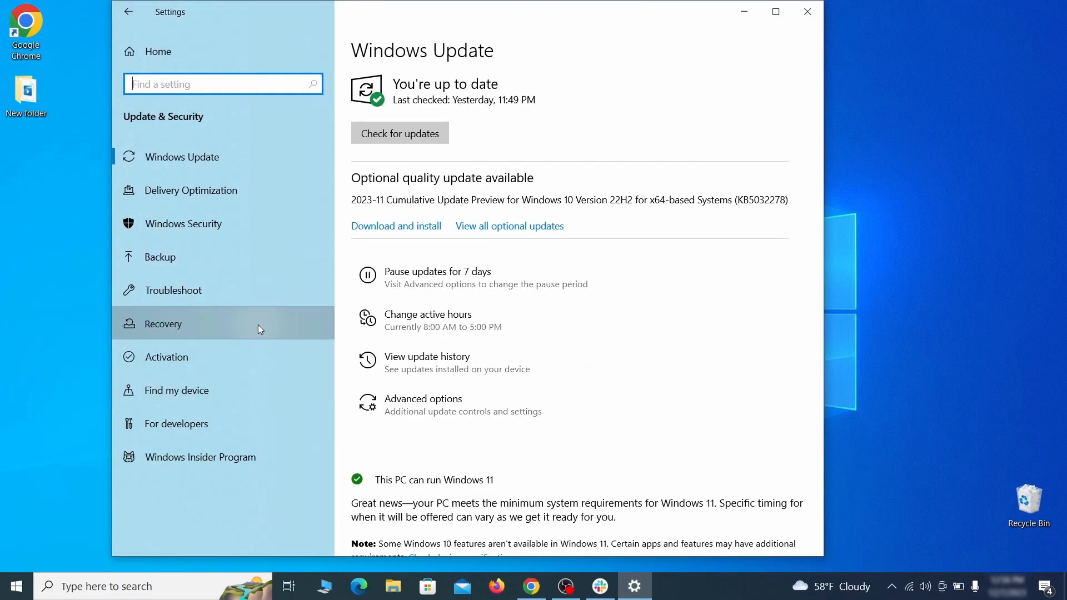
{"action": "left_click", "coordinate": [164, 324]}
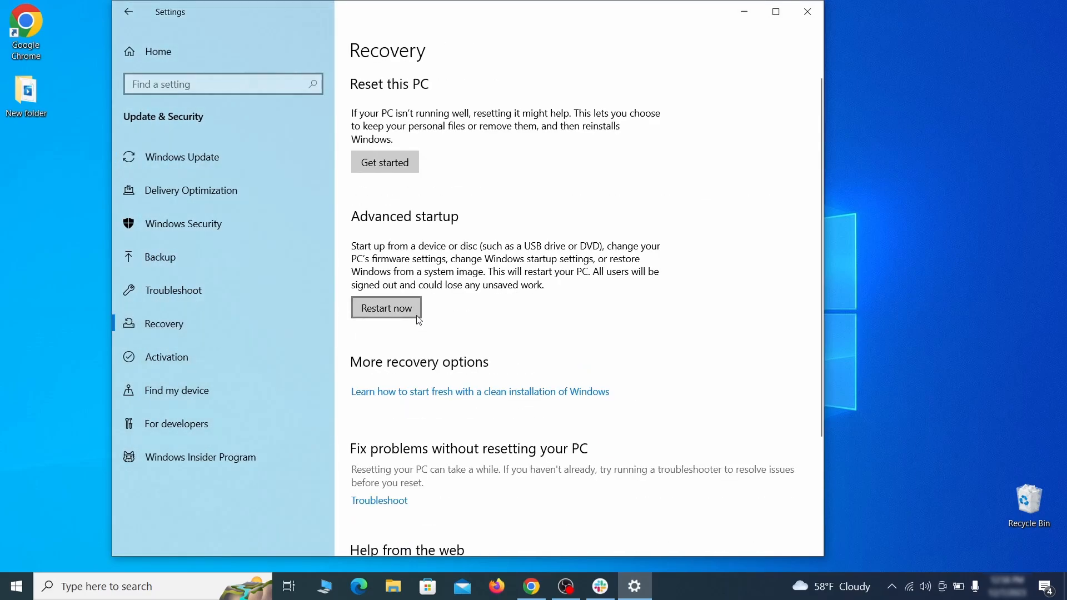
{"action": "mouse_move", "coordinate": [556, 319]}
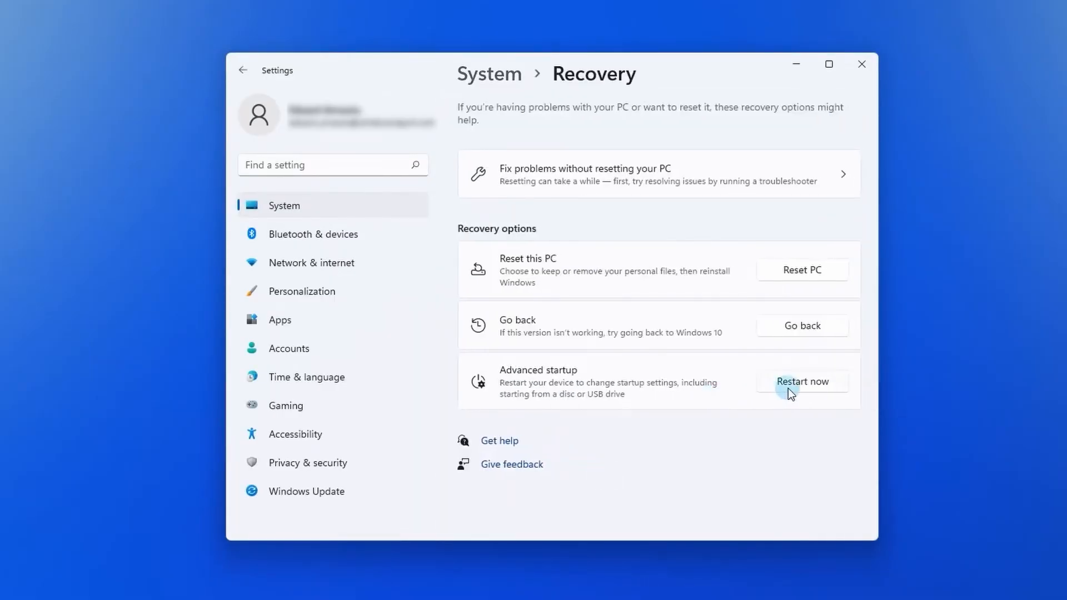
Step: Go through Troubleshoot and more recovery options, then restart into Startup Settings
{"action": "left_click", "coordinate": [802, 382]}
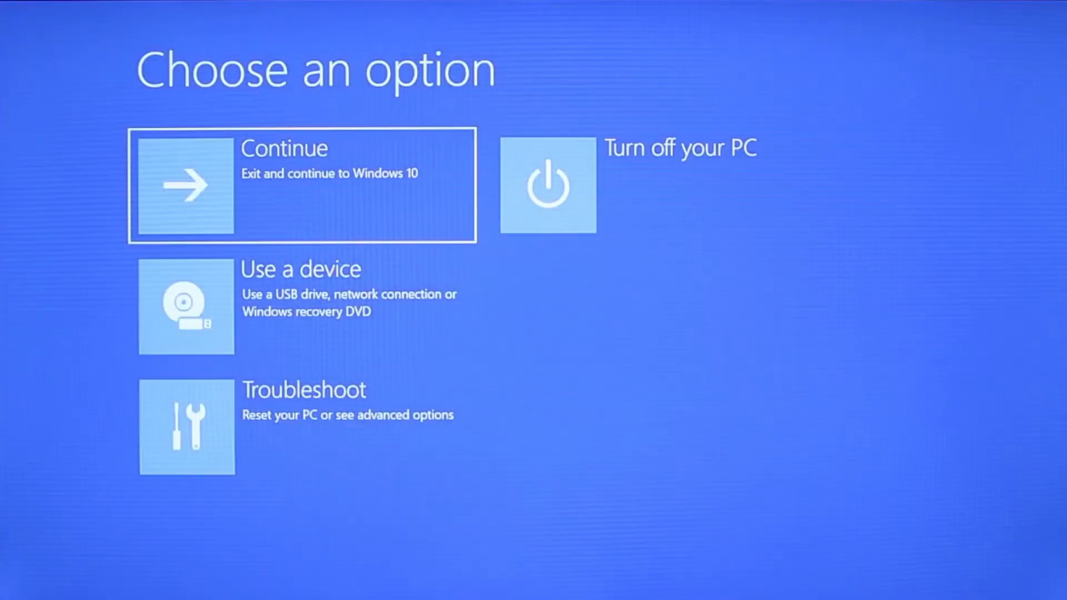
{"action": "mouse_move", "coordinate": [828, 489]}
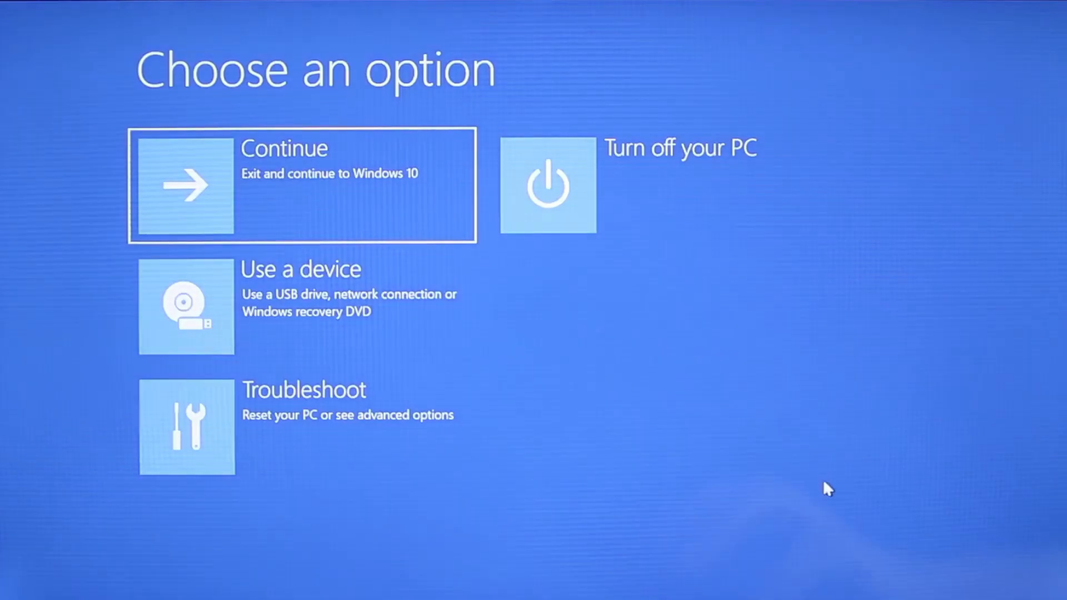
{"action": "mouse_move", "coordinate": [558, 439]}
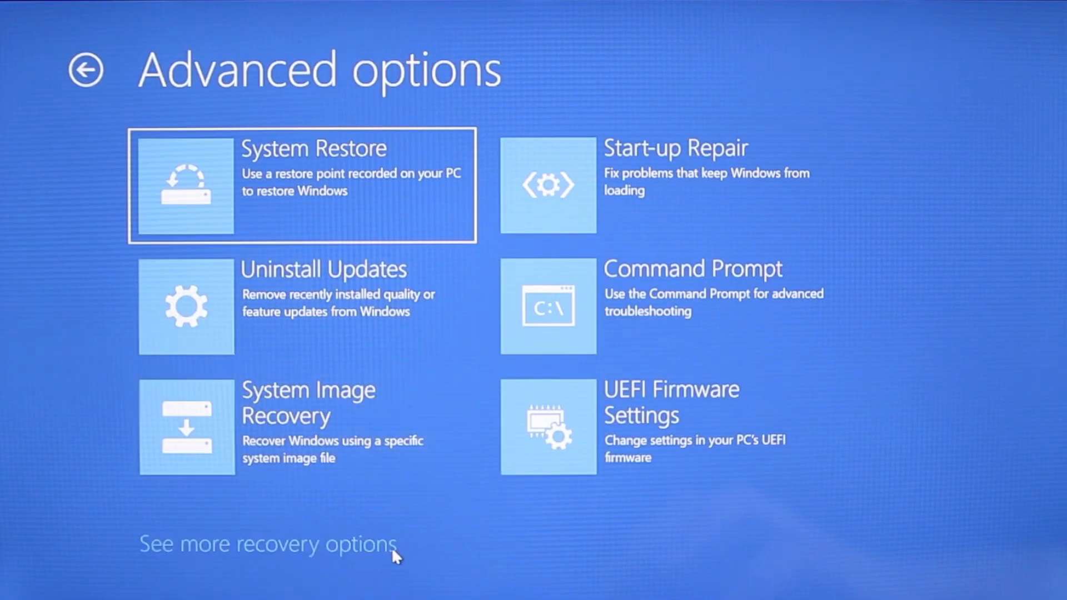
{"action": "left_click", "coordinate": [268, 543]}
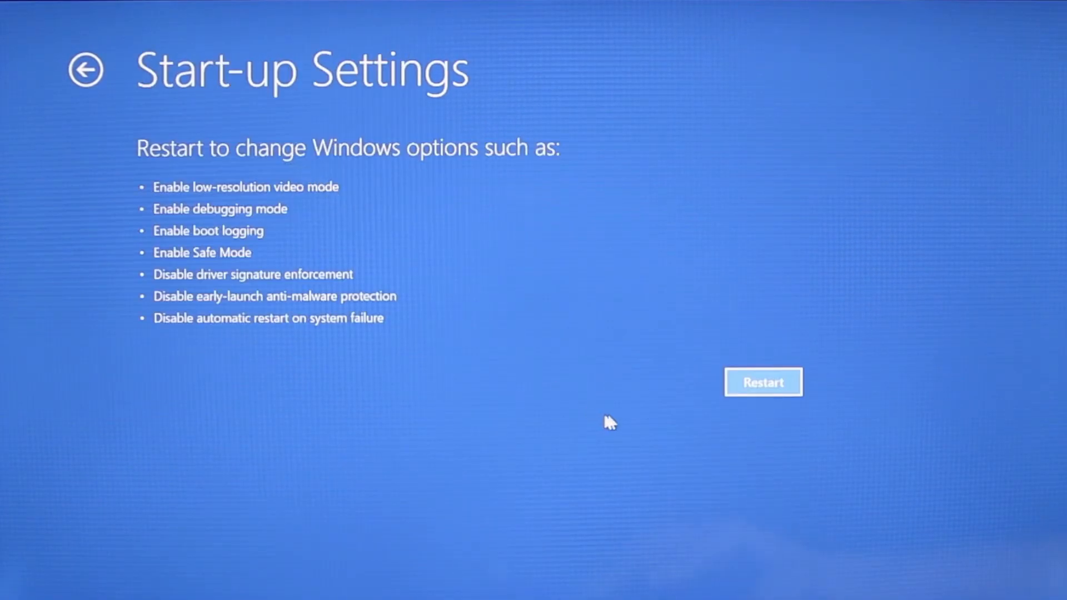
{"action": "left_click", "coordinate": [763, 382]}
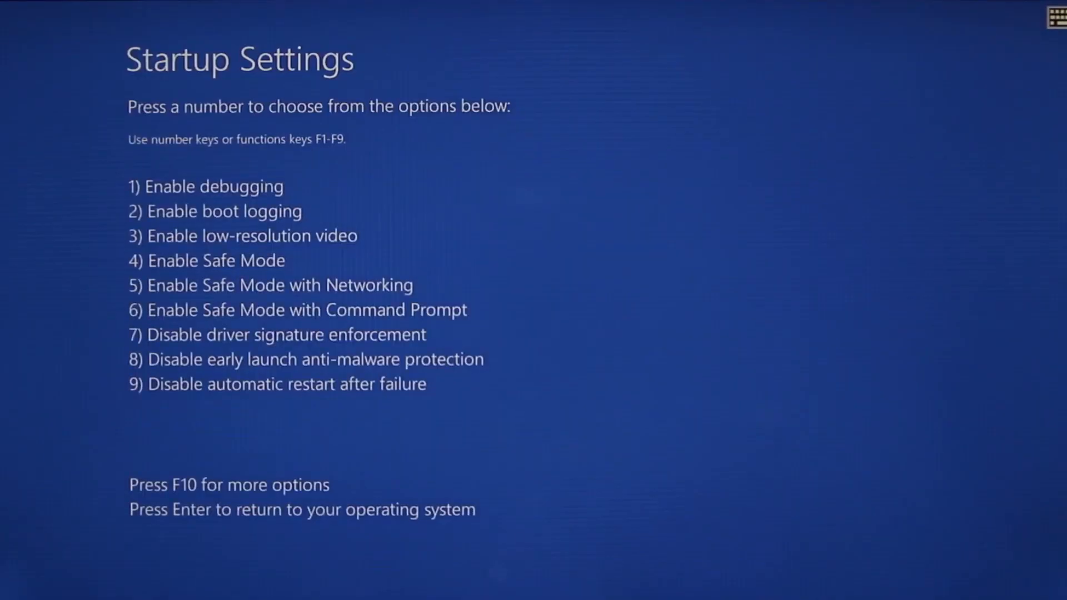
{"action": "key", "text": "5"}
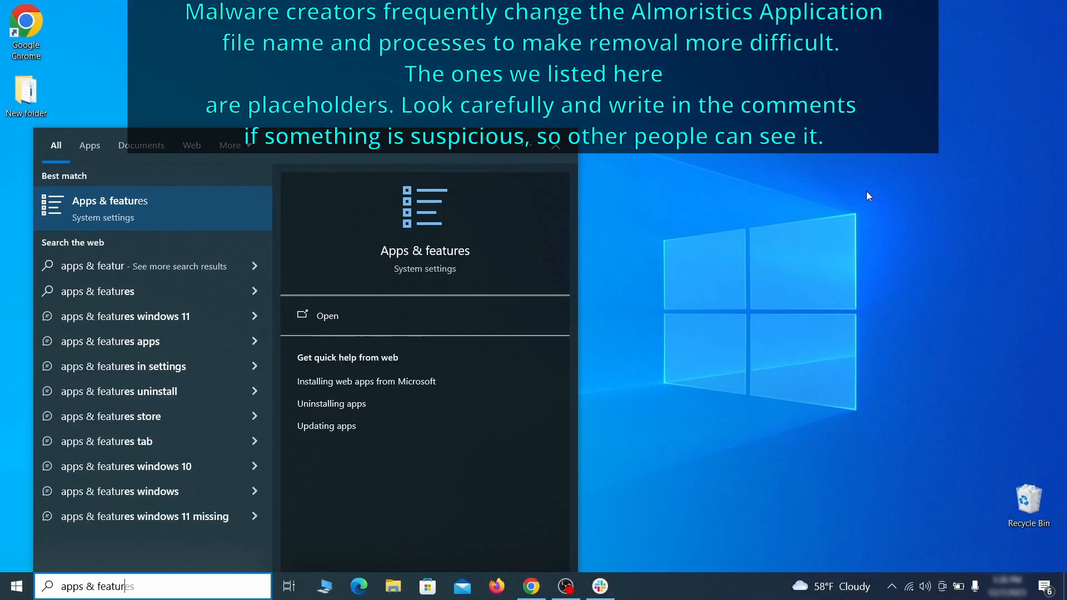
Step: Sort Apps & features by install date and uninstall Example Malware App
{"action": "left_click", "coordinate": [327, 315]}
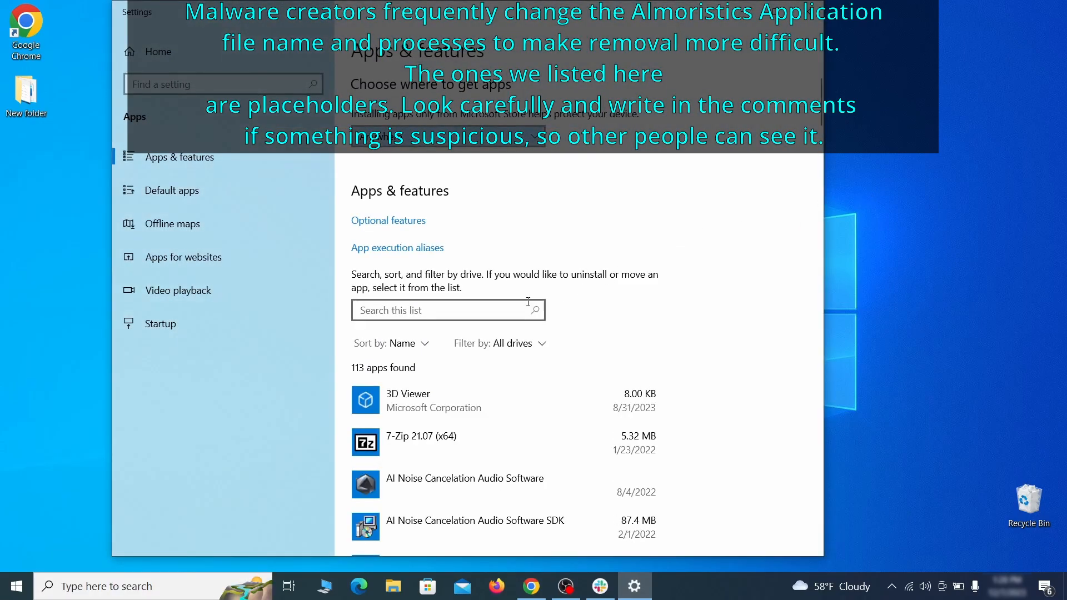
{"action": "left_click", "coordinate": [401, 343]}
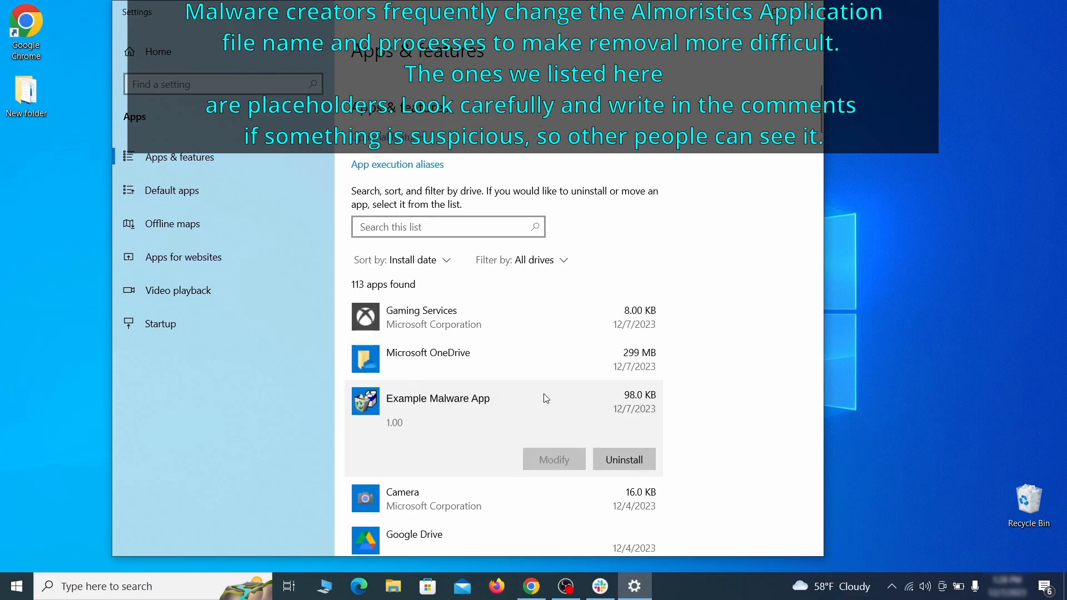
{"action": "mouse_move", "coordinate": [602, 435]}
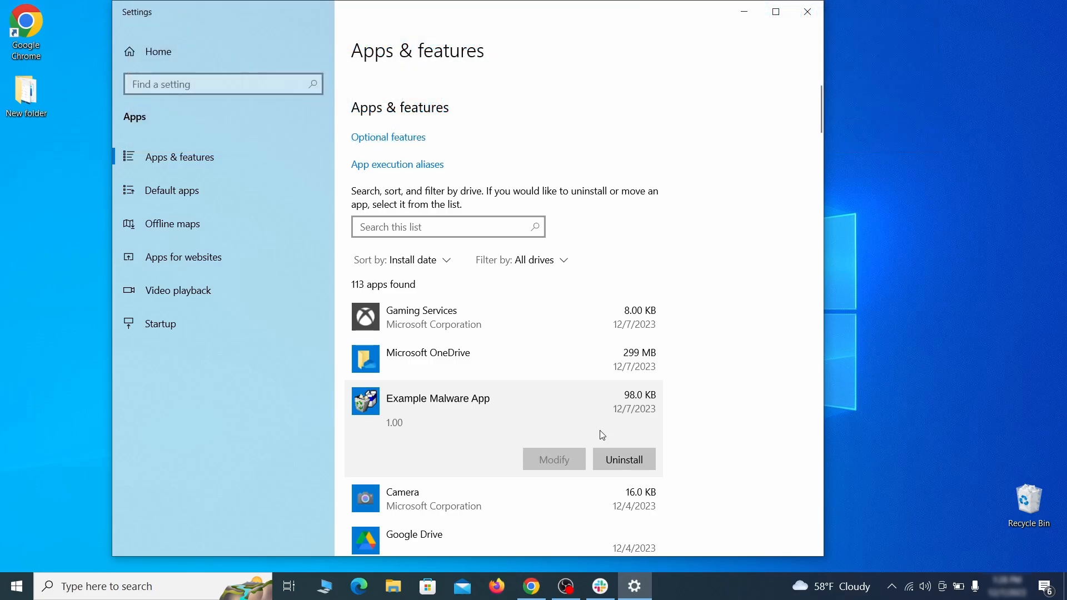
{"action": "left_click", "coordinate": [622, 458]}
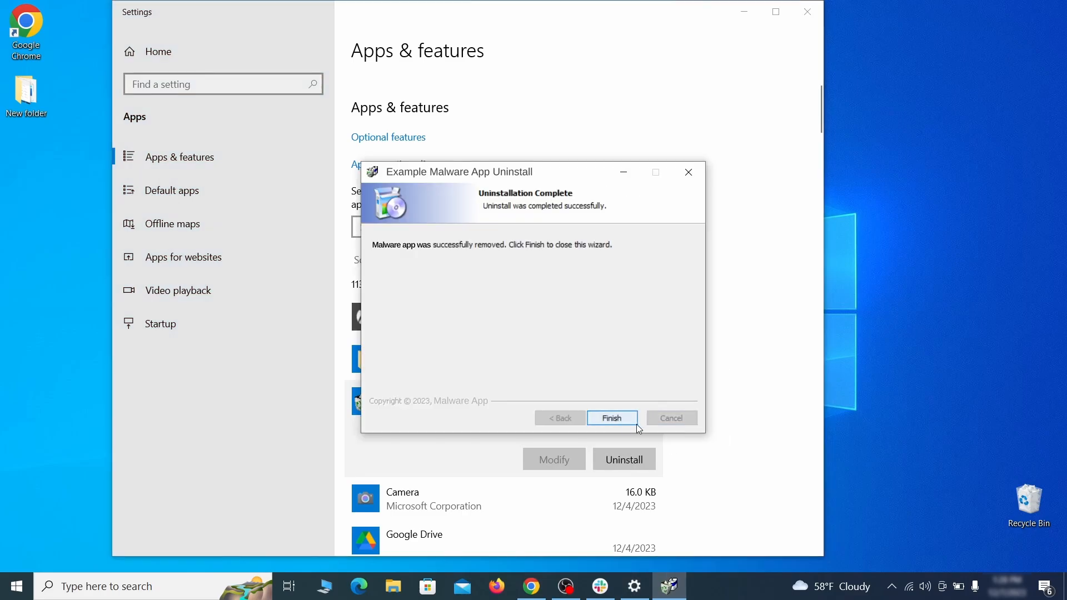
{"action": "left_click", "coordinate": [610, 418]}
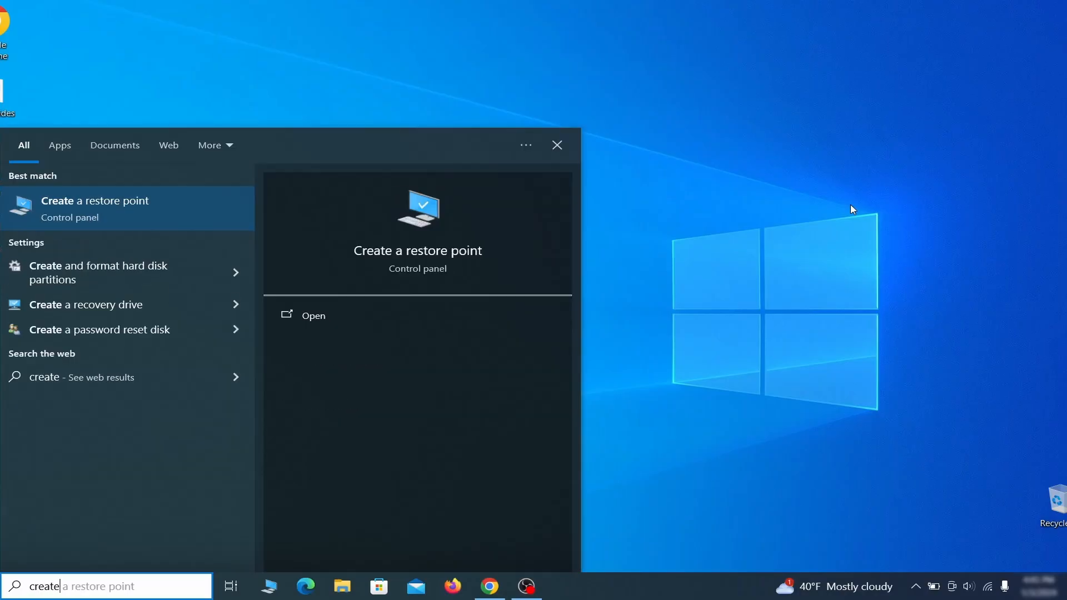
Step: Turn on system protection for the C: drive in System Properties
{"action": "type", "text": "a restore"}
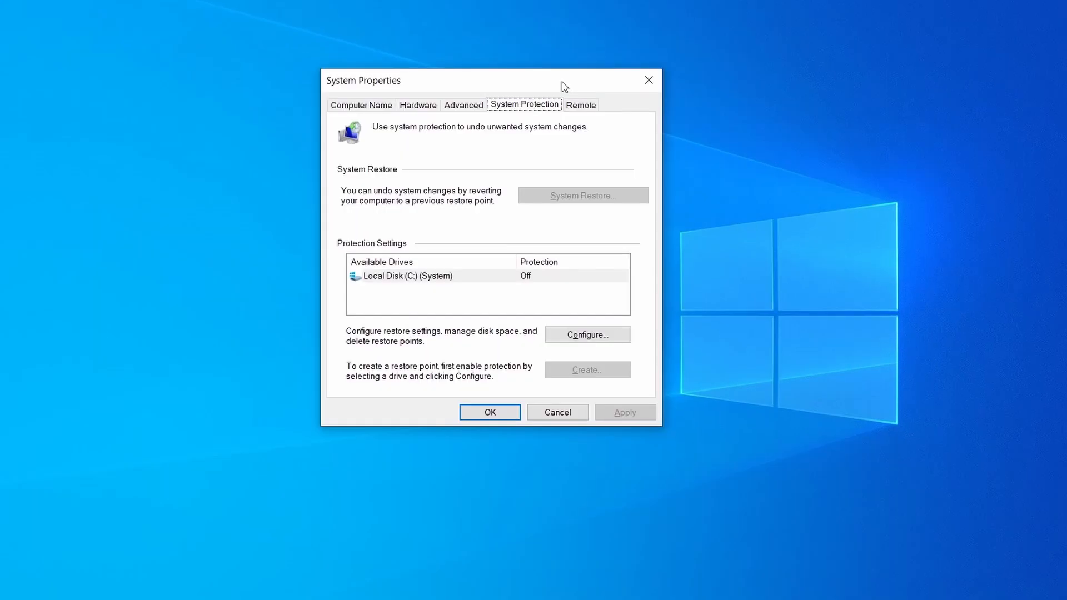
{"action": "left_click", "coordinate": [409, 276]}
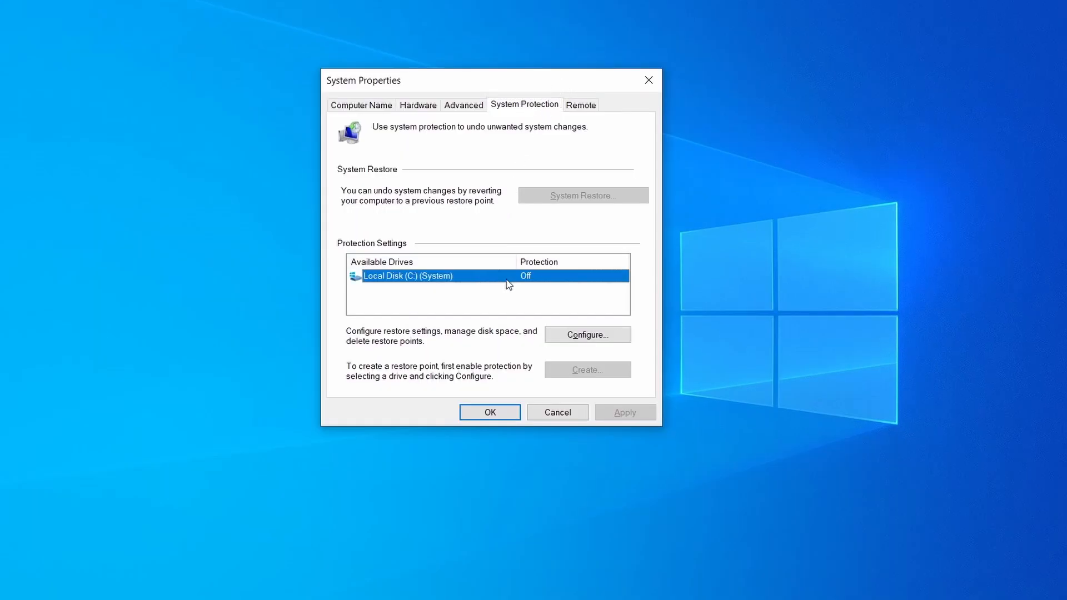
{"action": "mouse_move", "coordinate": [478, 285]}
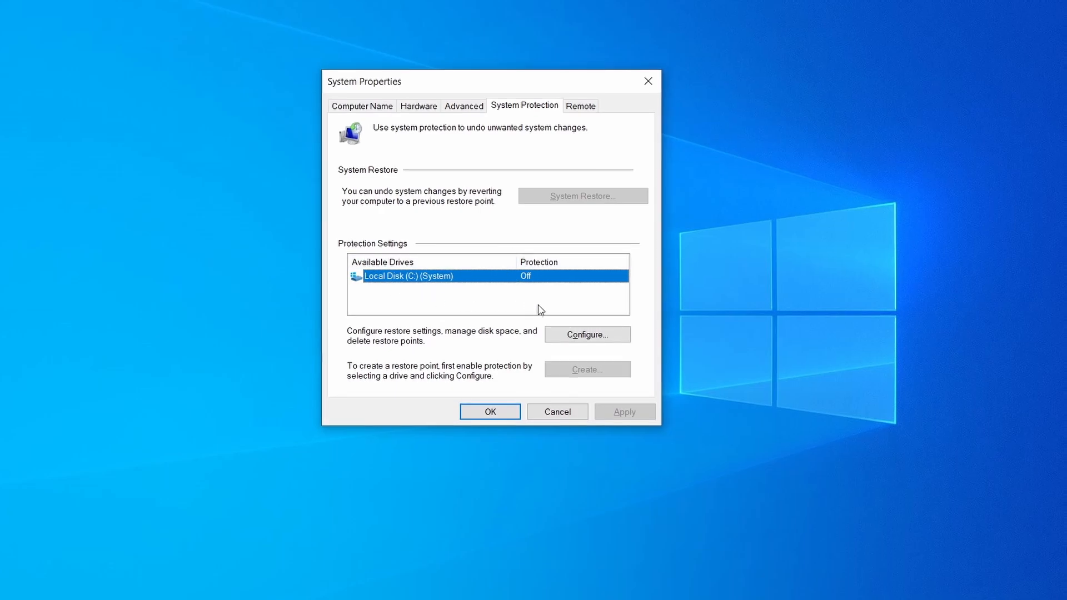
{"action": "left_click", "coordinate": [587, 334]}
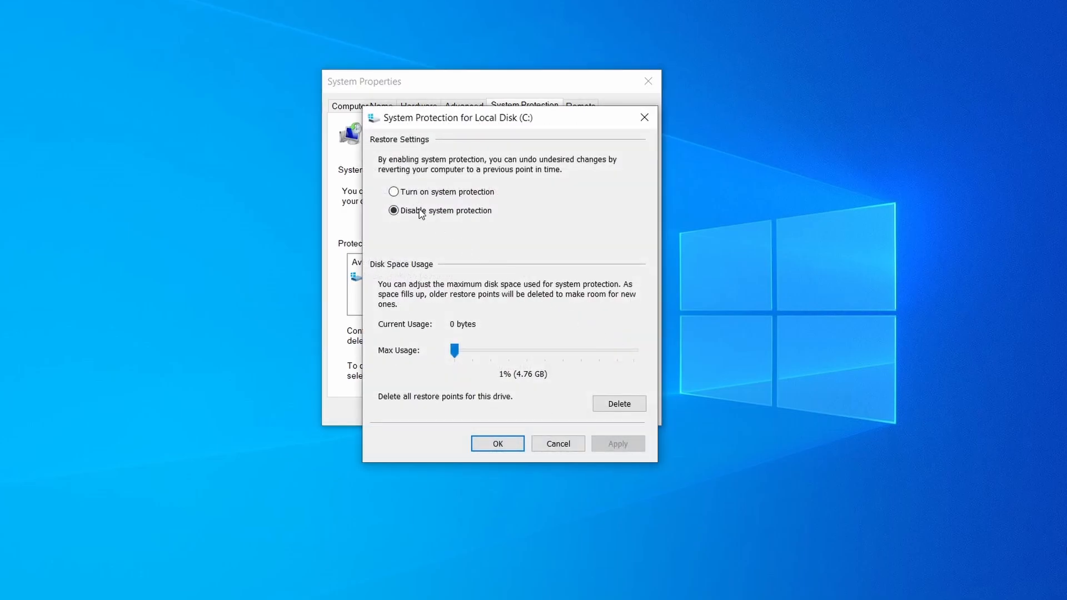
{"action": "left_click", "coordinate": [393, 192]}
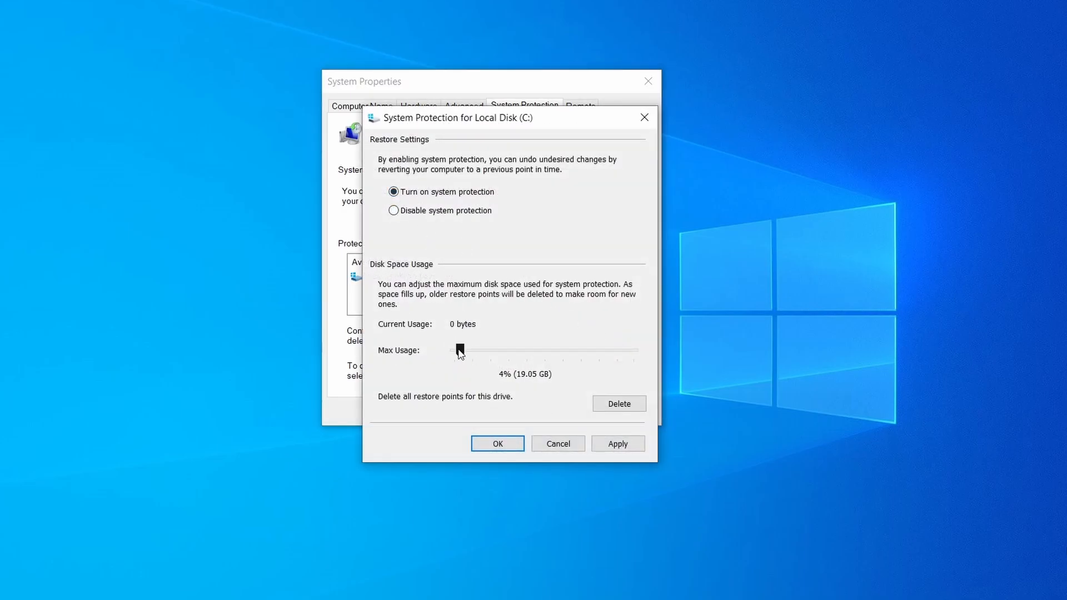
{"action": "left_click", "coordinate": [616, 443]}
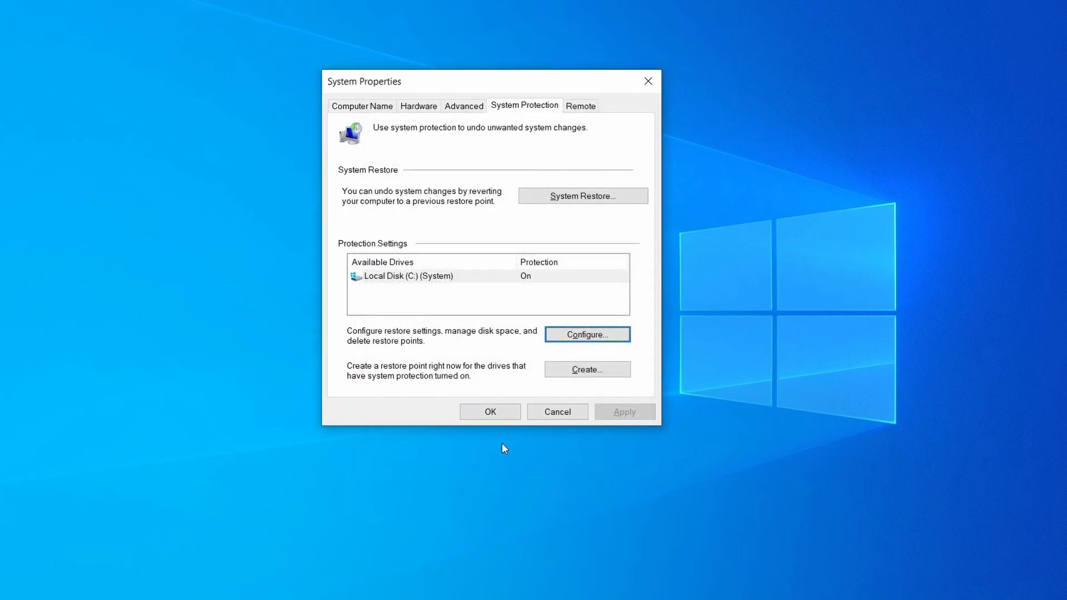
{"action": "mouse_move", "coordinate": [534, 83]}
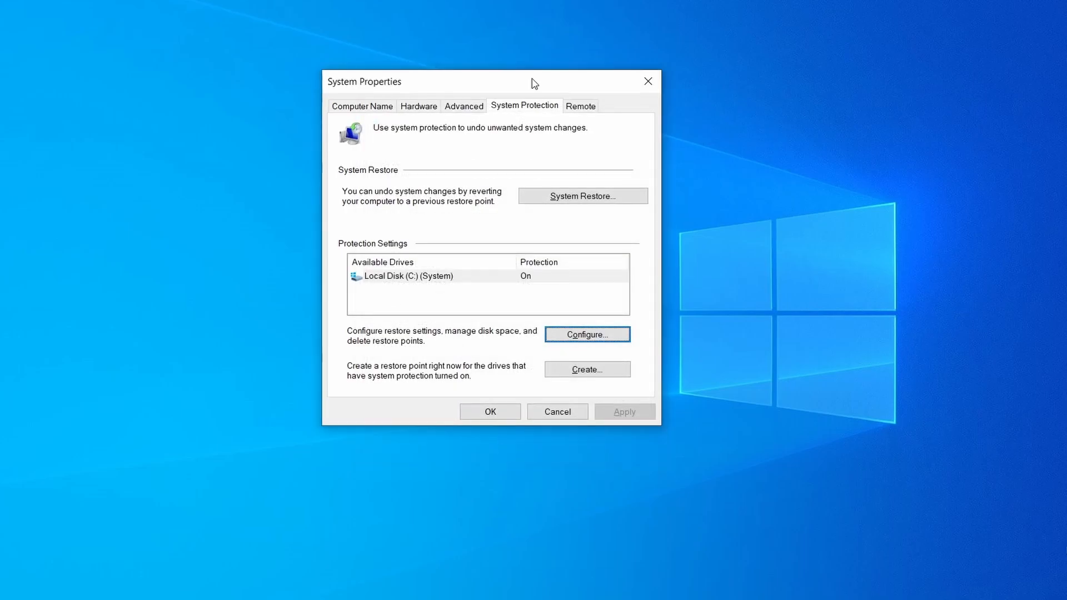
Step: Create the restore point 'Restore Point 1' and start the System Restore wizard
{"action": "left_click", "coordinate": [587, 370]}
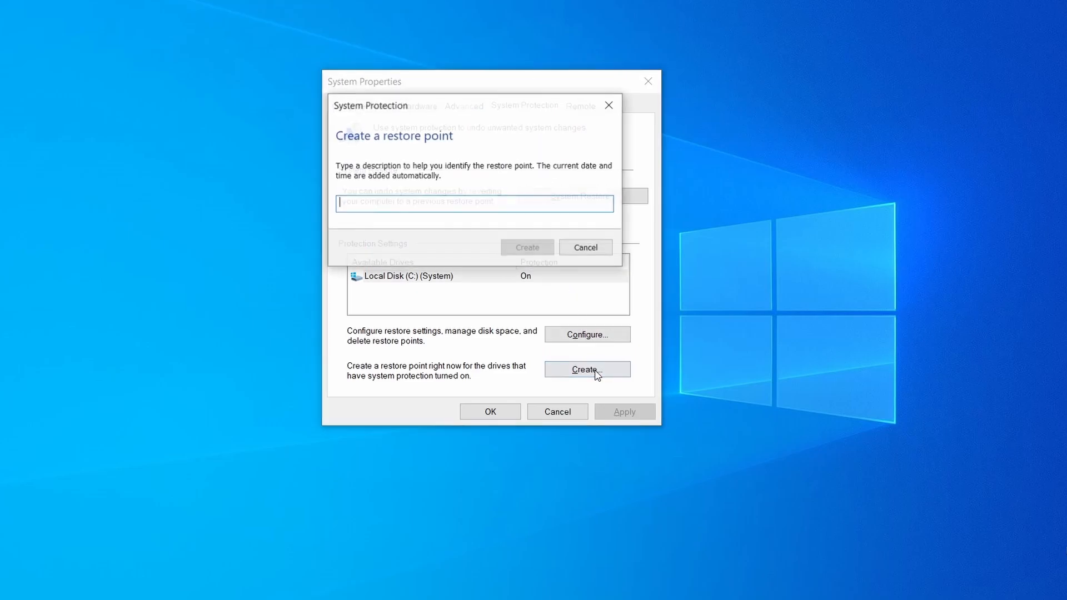
{"action": "type", "text": "Restore Point 1"}
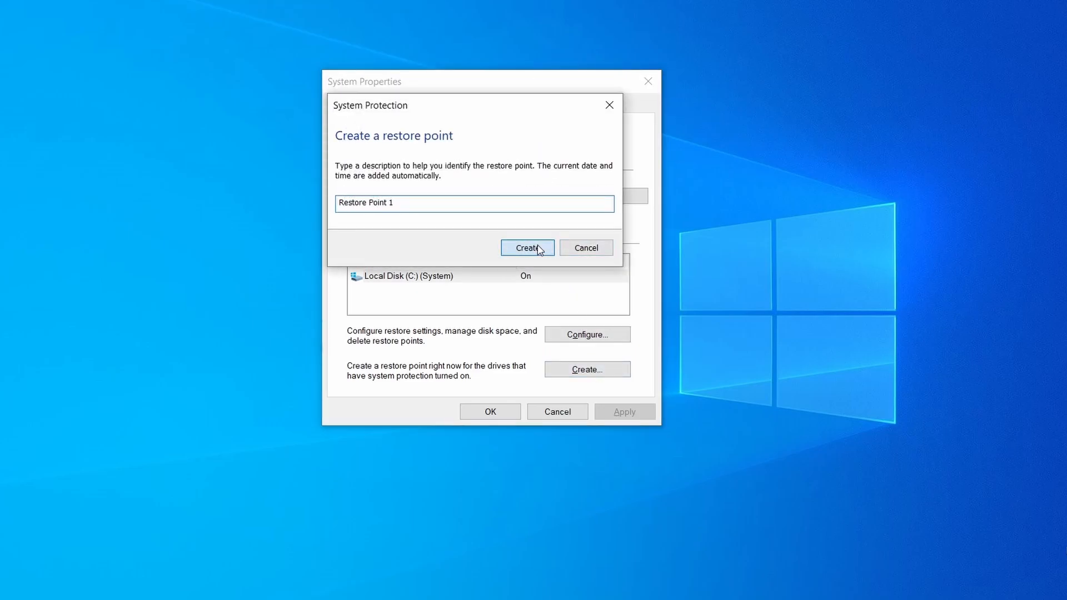
{"action": "left_click", "coordinate": [527, 247]}
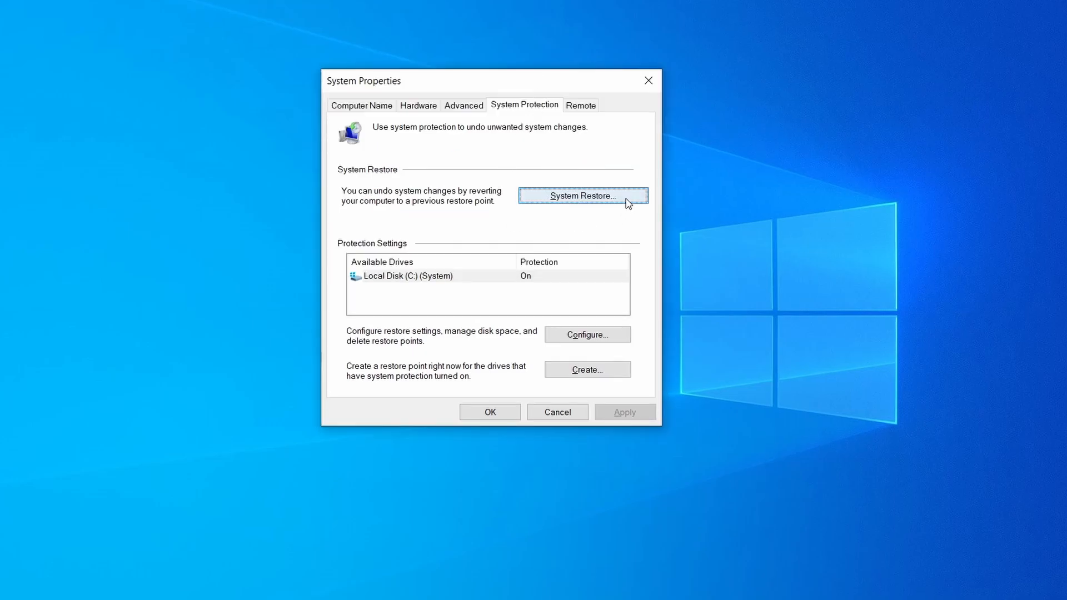
{"action": "left_click", "coordinate": [582, 195]}
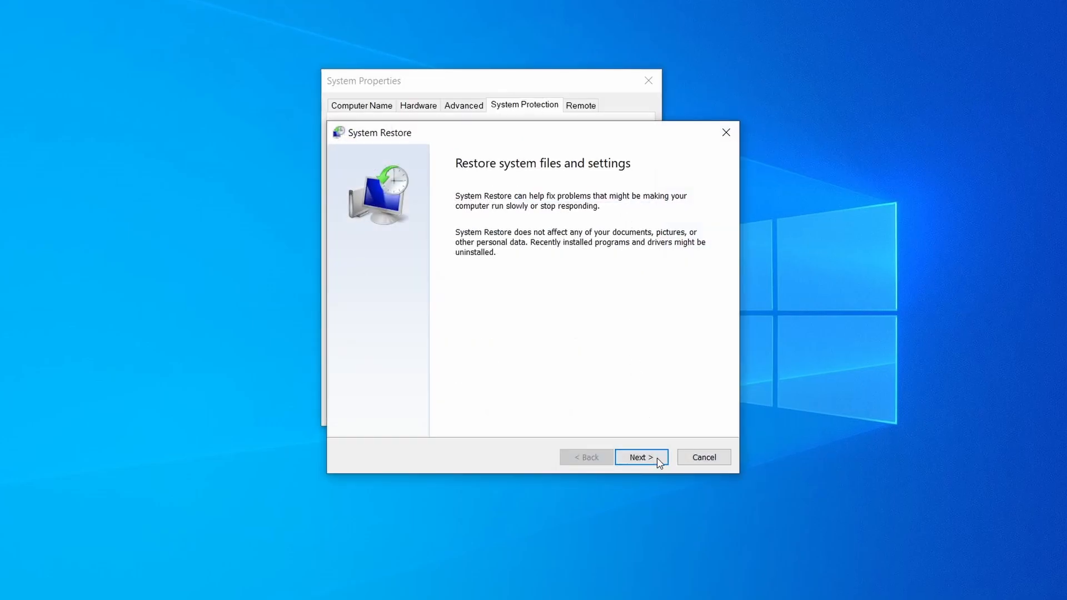
{"action": "left_click", "coordinate": [640, 457]}
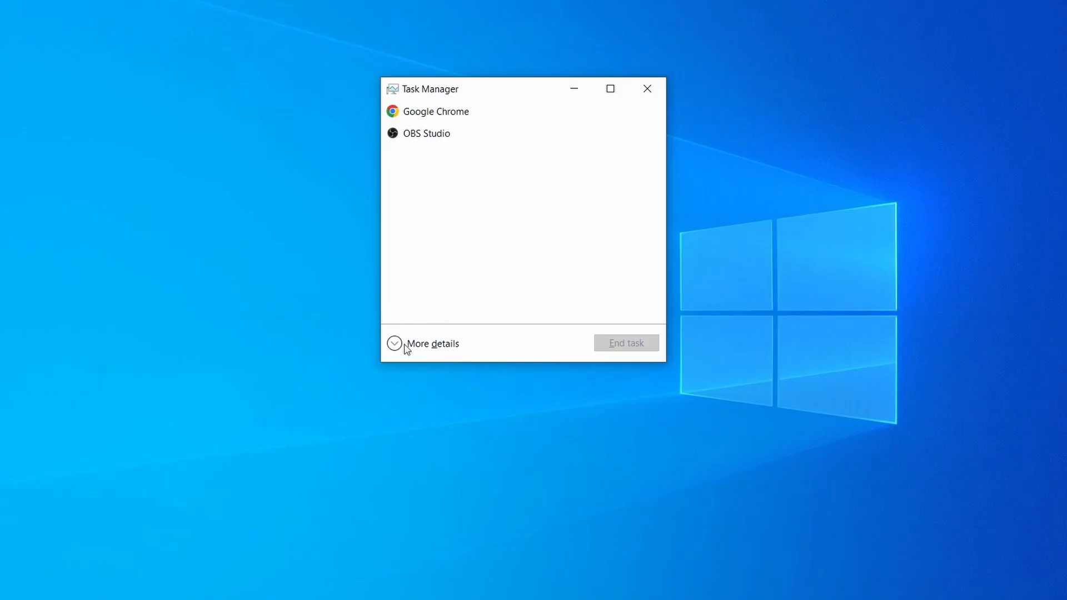
Step: Open Example Malware Process's file location from the detailed list, then end the task
{"action": "left_click", "coordinate": [432, 344]}
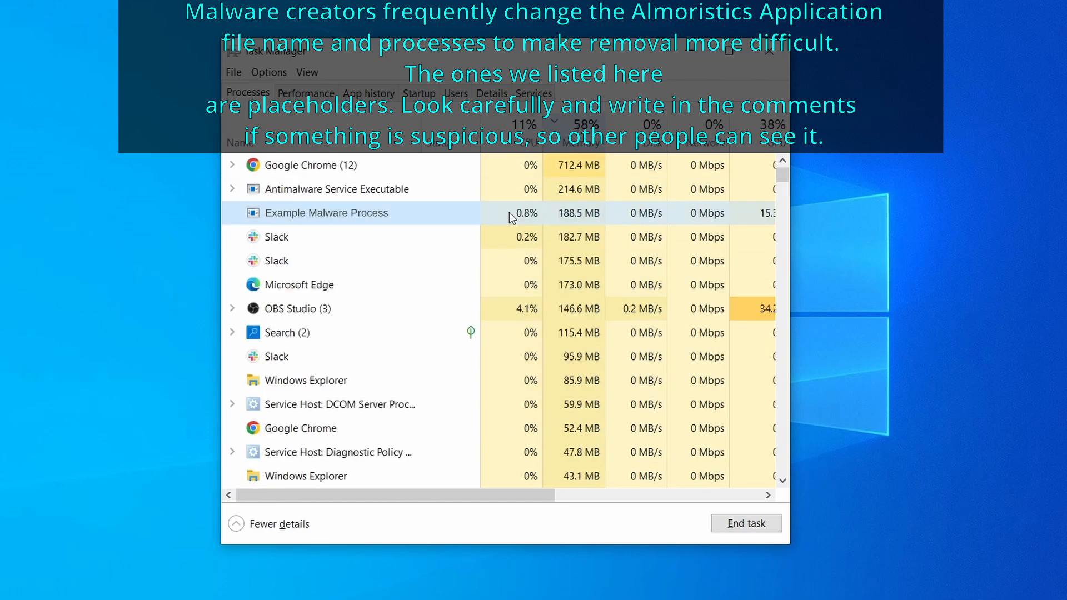
{"action": "right_click", "coordinate": [327, 213]}
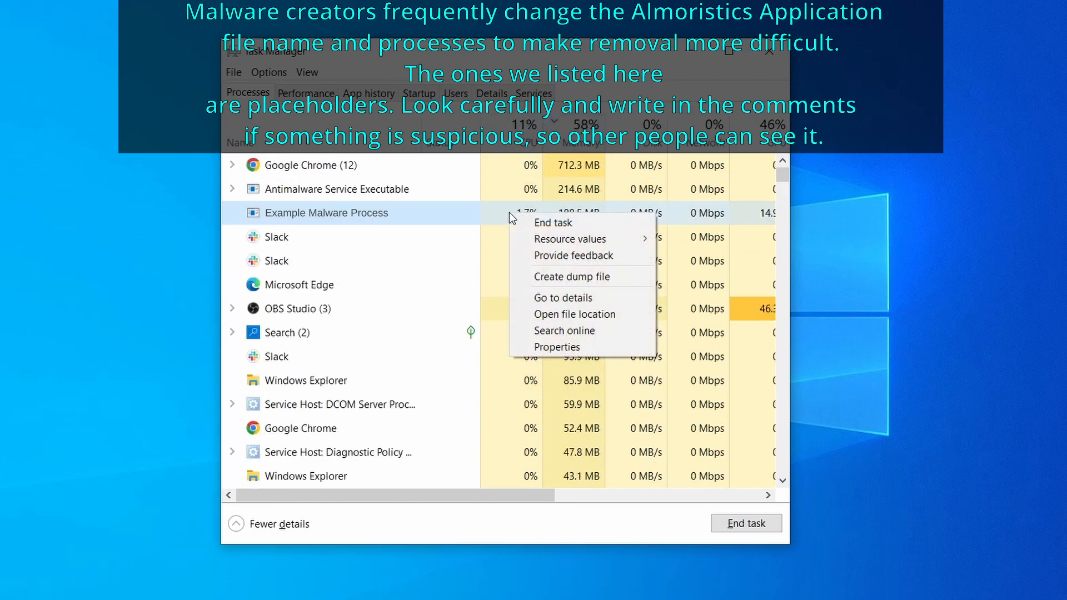
{"action": "mouse_move", "coordinate": [576, 314]}
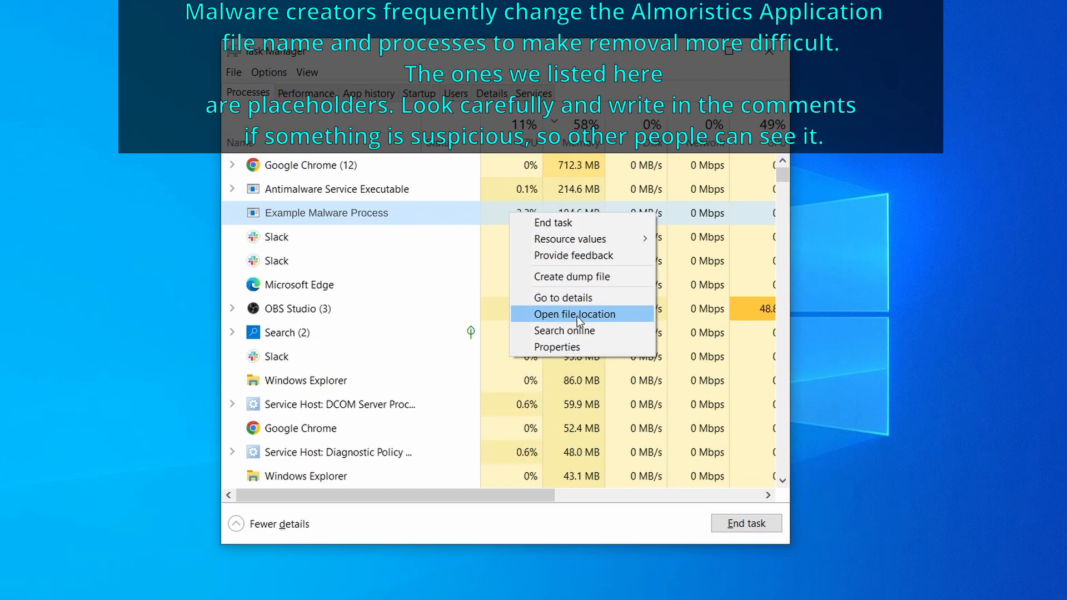
{"action": "left_click", "coordinate": [568, 313]}
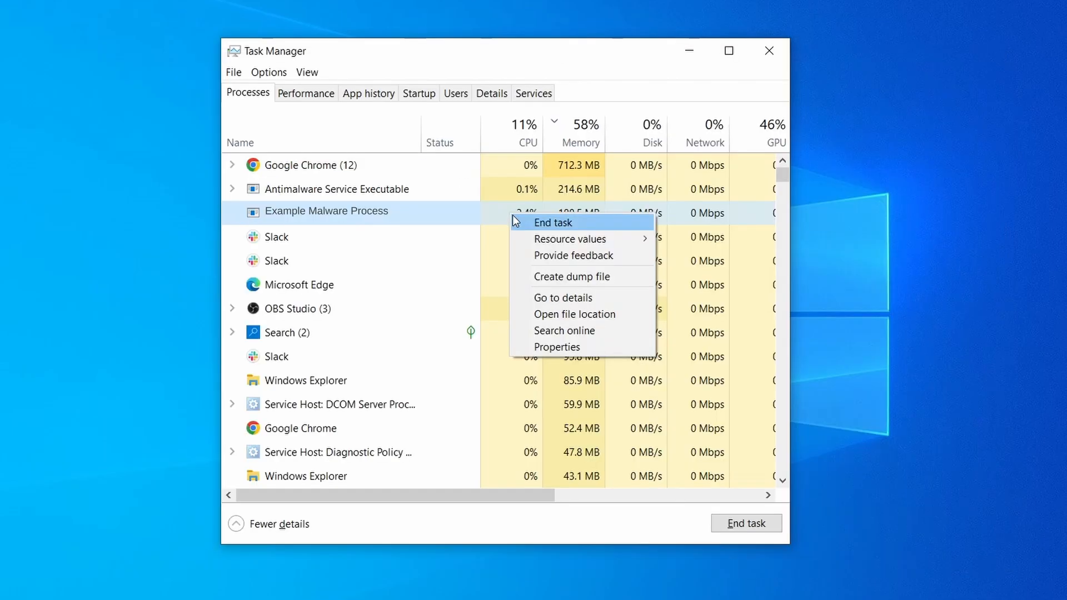
{"action": "left_click", "coordinate": [575, 313]}
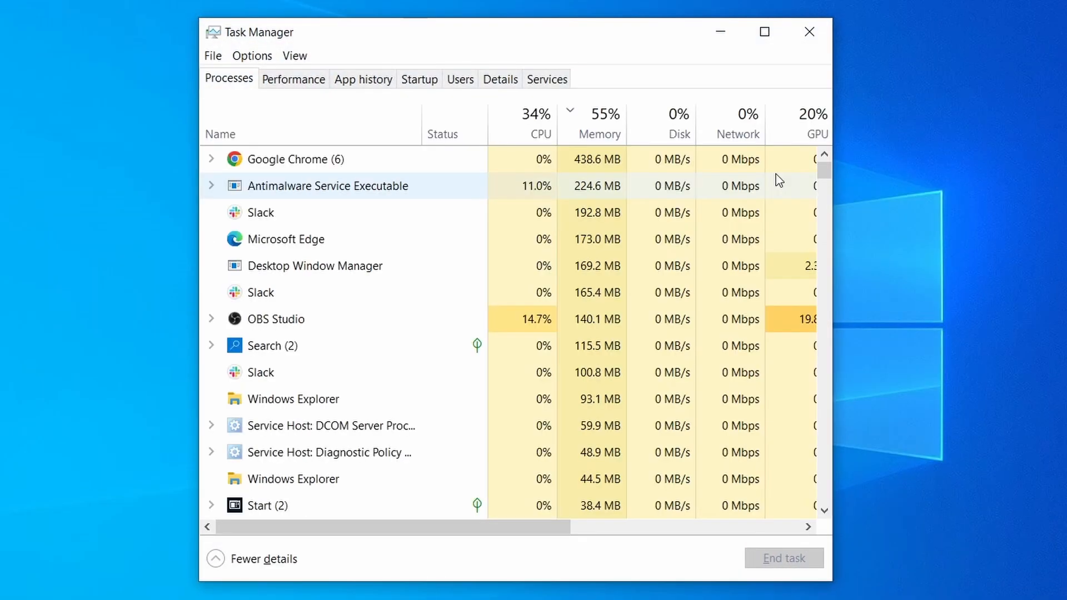
Step: End the Example Malware App task from Task Manager's Processes list
{"action": "left_click", "coordinate": [539, 113]}
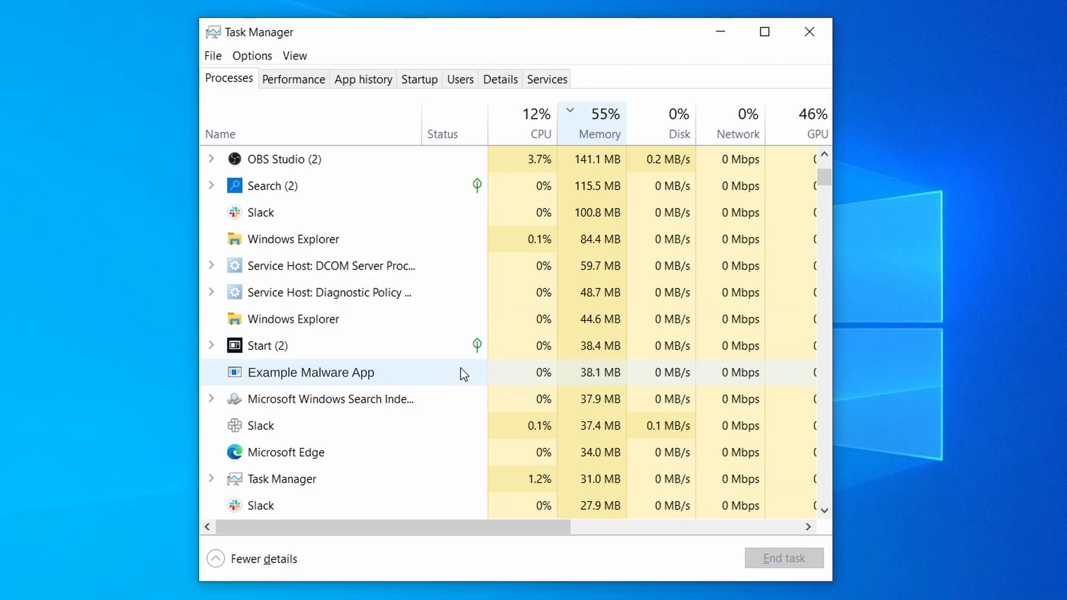
{"action": "mouse_move", "coordinate": [468, 375]}
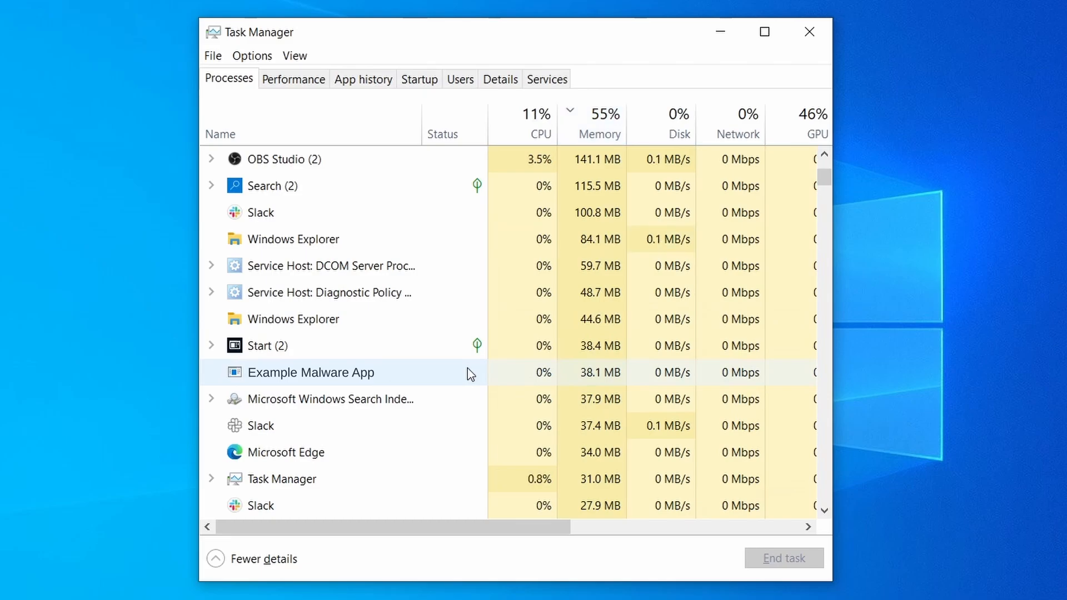
{"action": "right_click", "coordinate": [310, 373]}
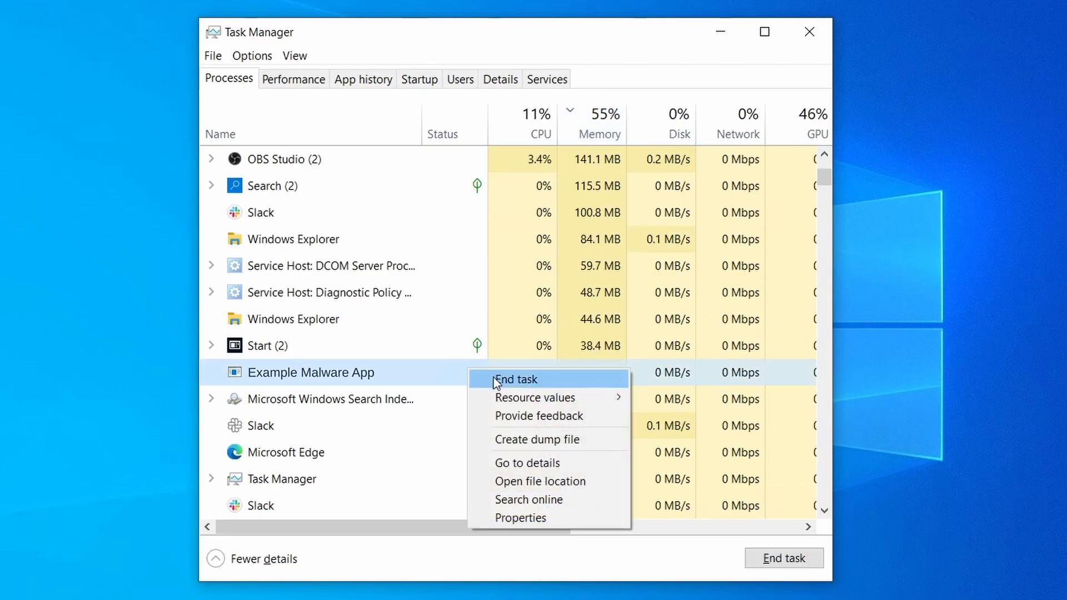
{"action": "mouse_move", "coordinate": [498, 387]}
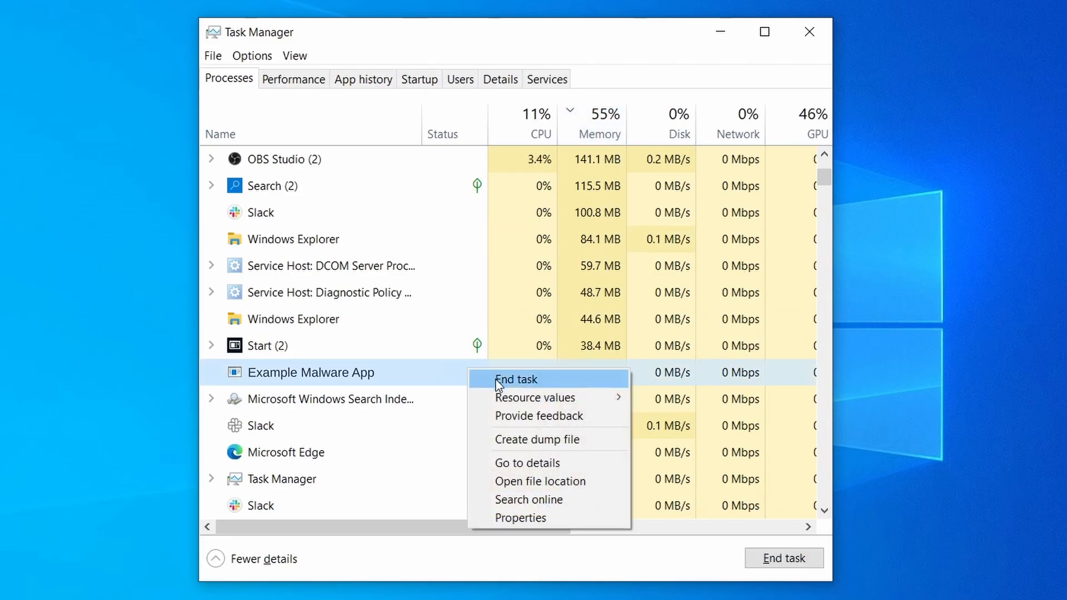
{"action": "left_click", "coordinate": [516, 379]}
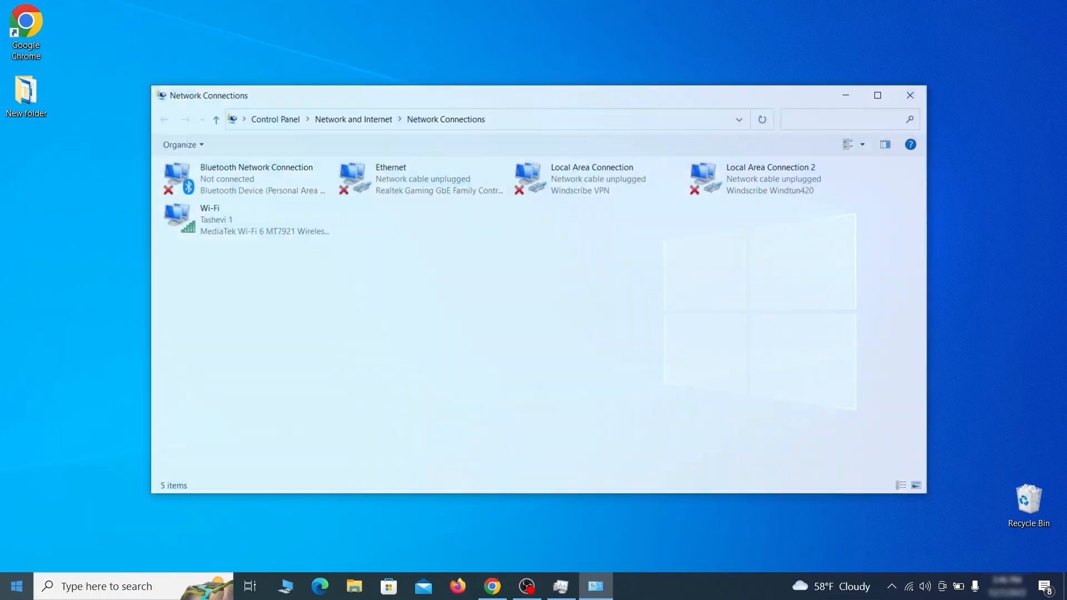
Step: Open the Wi-Fi adapter's Properties from Network Connections
{"action": "left_click", "coordinate": [241, 219]}
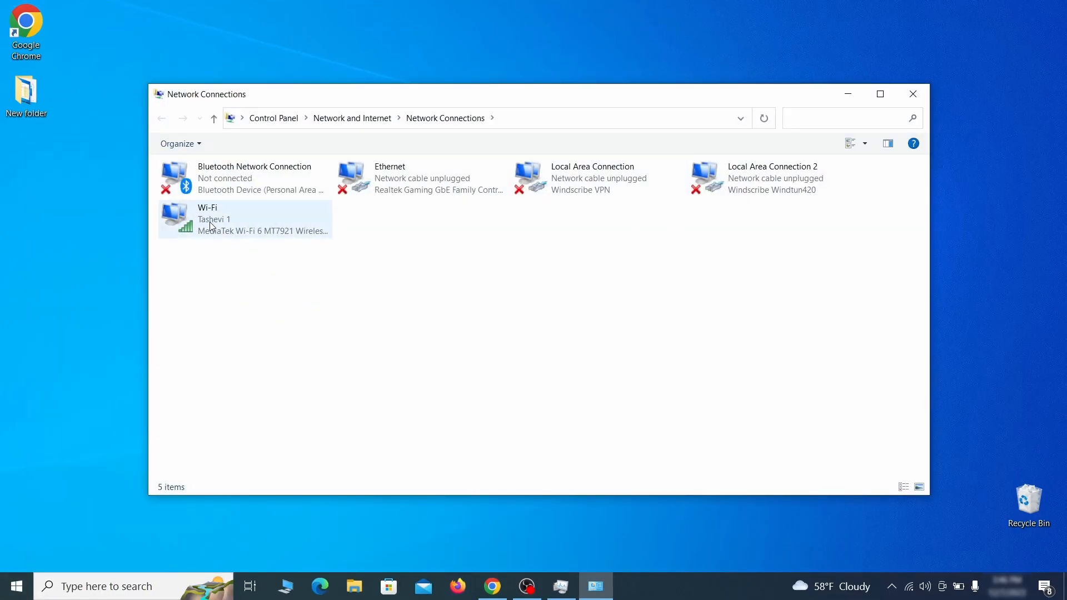
{"action": "right_click", "coordinate": [218, 219]}
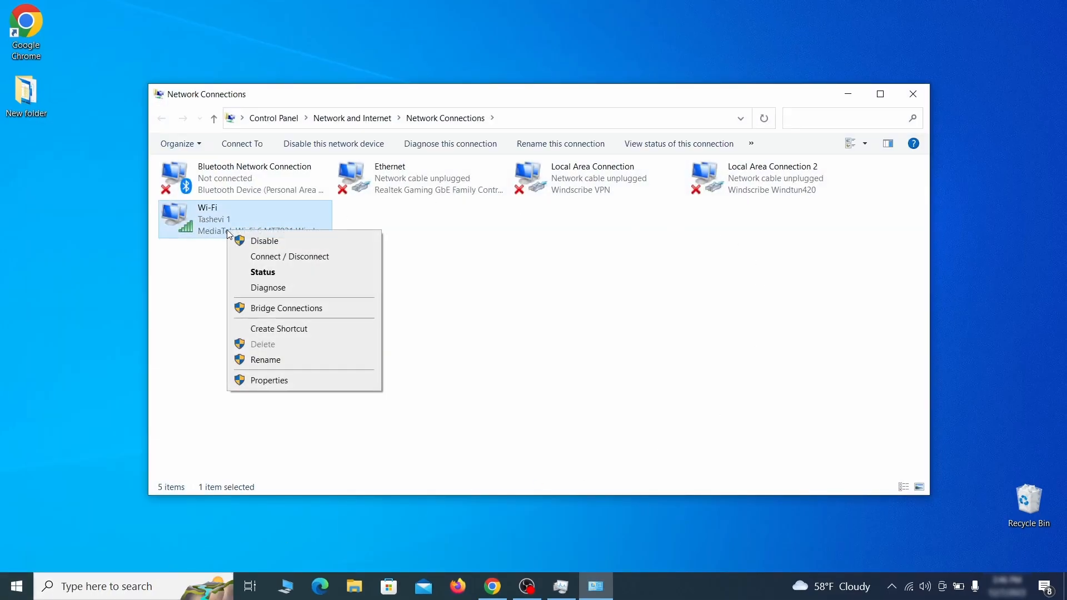
{"action": "left_click", "coordinate": [270, 379]}
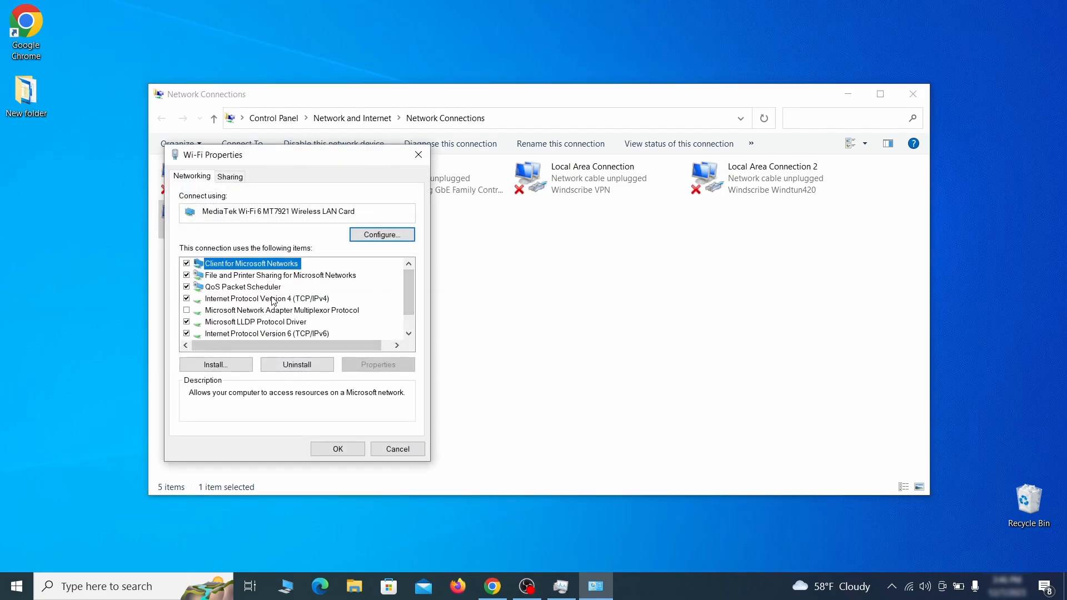
Step: Remove the 0.0.0.0 DNS server from Wi-Fi IPv4, obtain DNS automatically, and close
{"action": "left_click", "coordinate": [267, 298]}
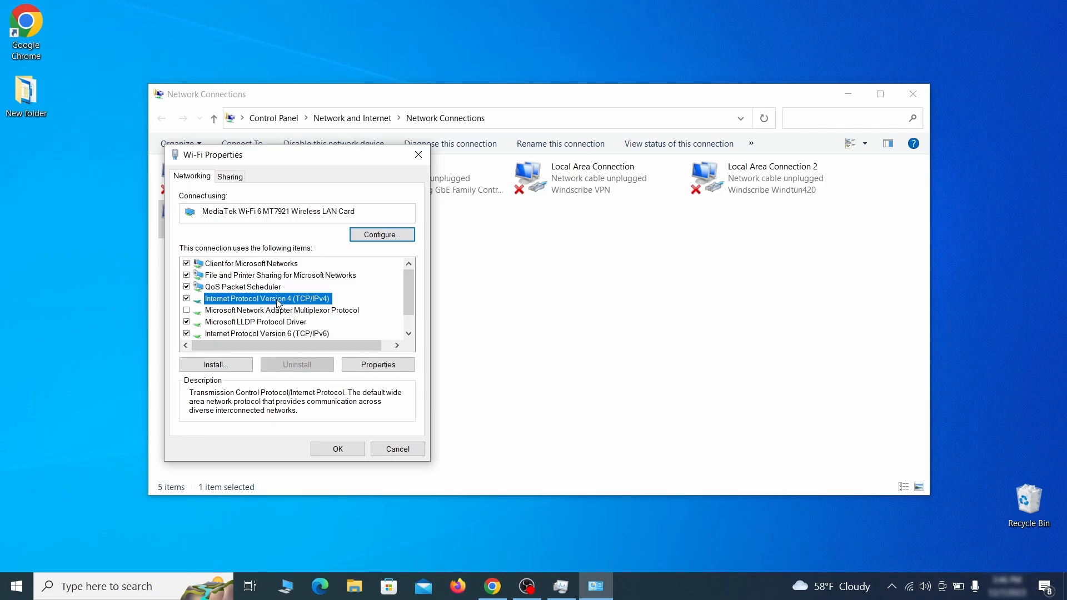
{"action": "left_click", "coordinate": [378, 364]}
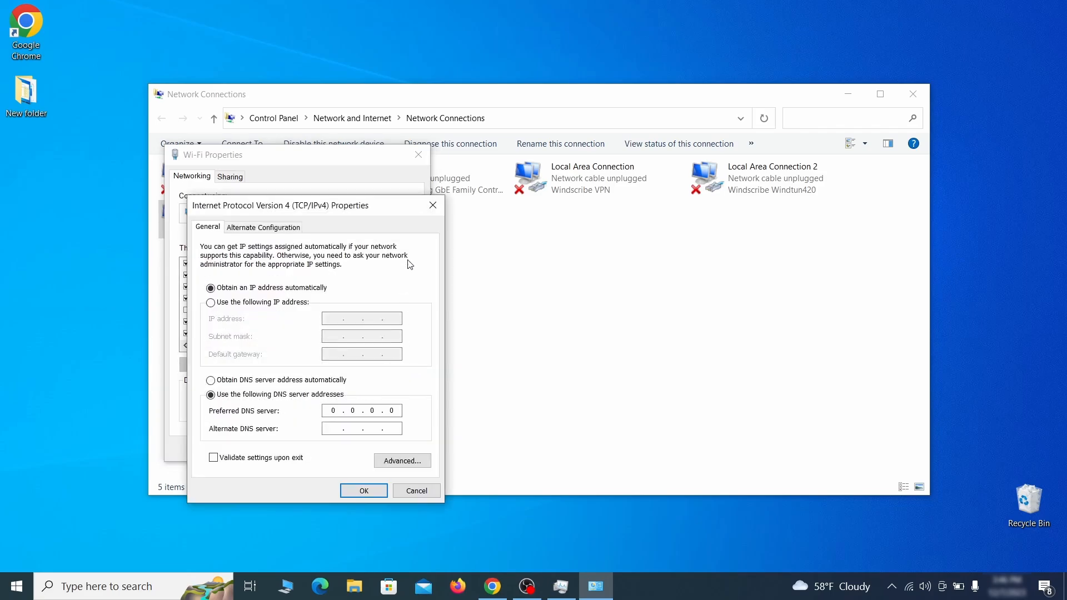
{"action": "left_click_drag", "start_coordinate": [279, 206], "coordinate": [439, 163]}
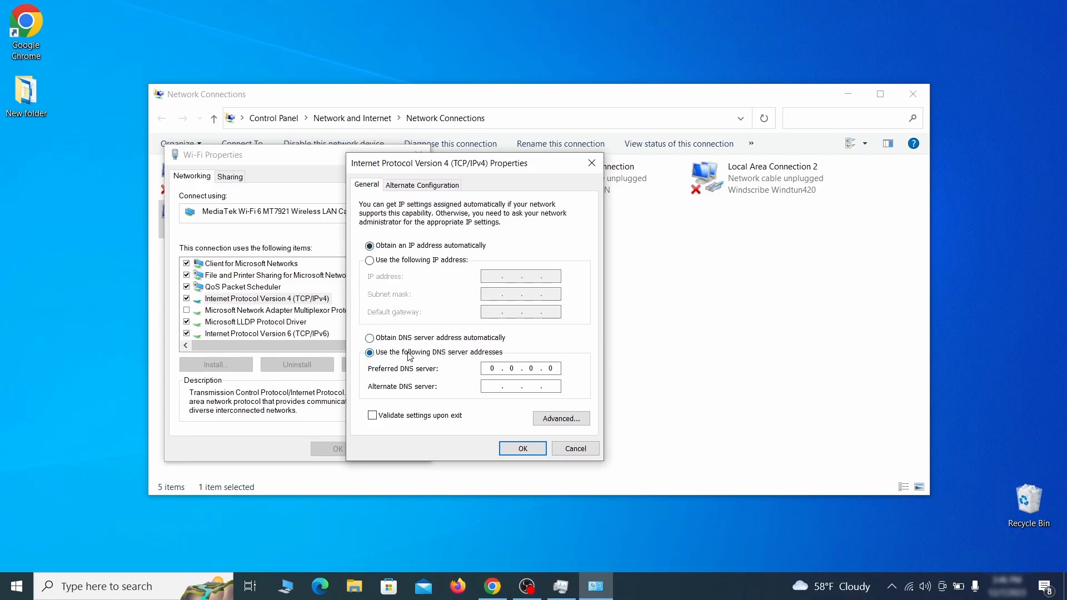
{"action": "left_click", "coordinate": [561, 419]}
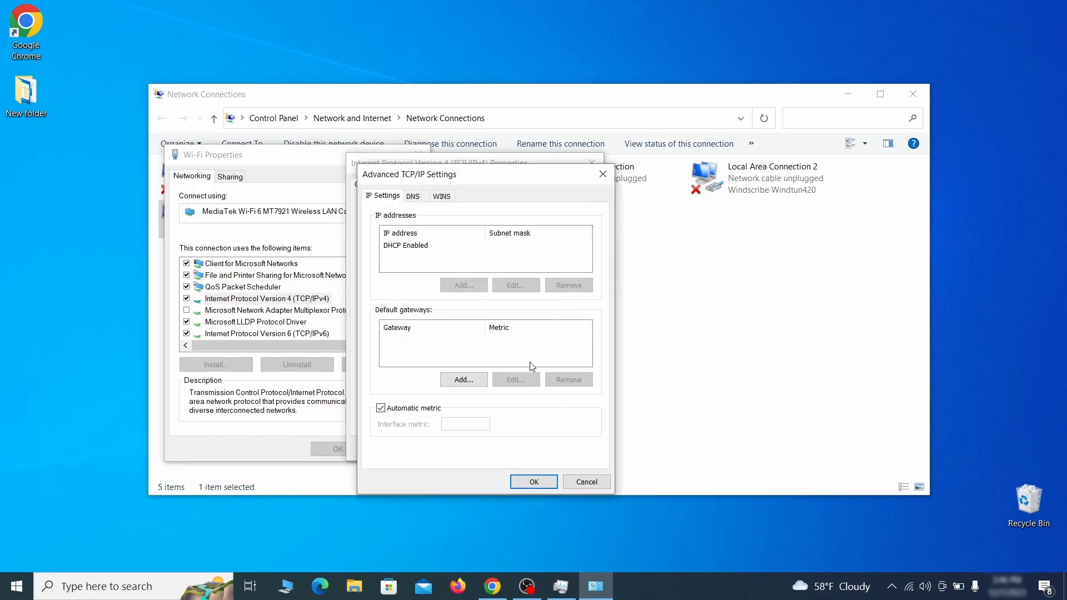
{"action": "left_click", "coordinate": [413, 196]}
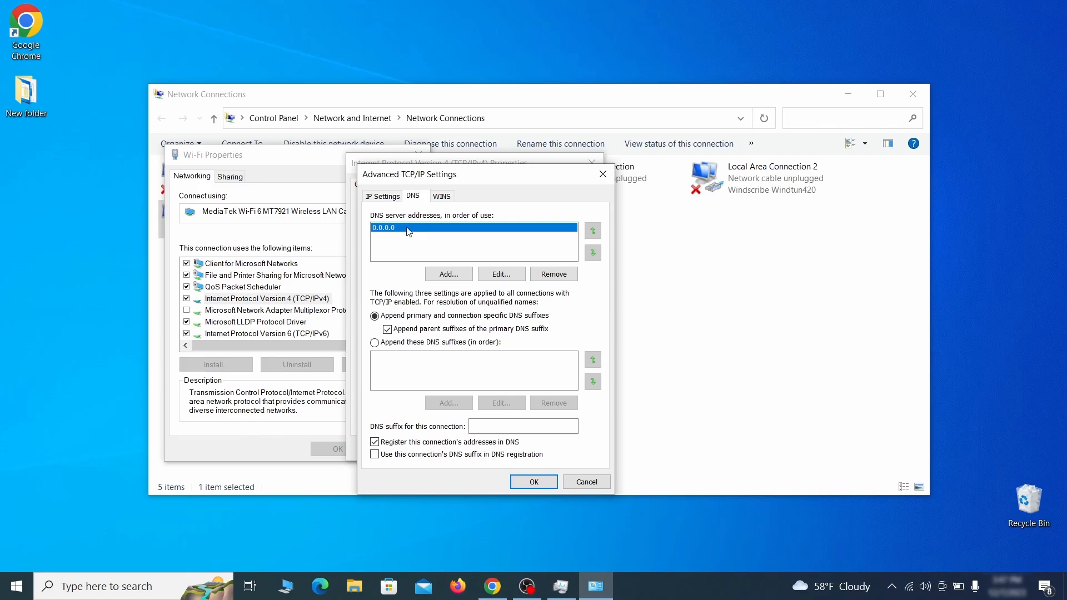
{"action": "mouse_move", "coordinate": [418, 229]}
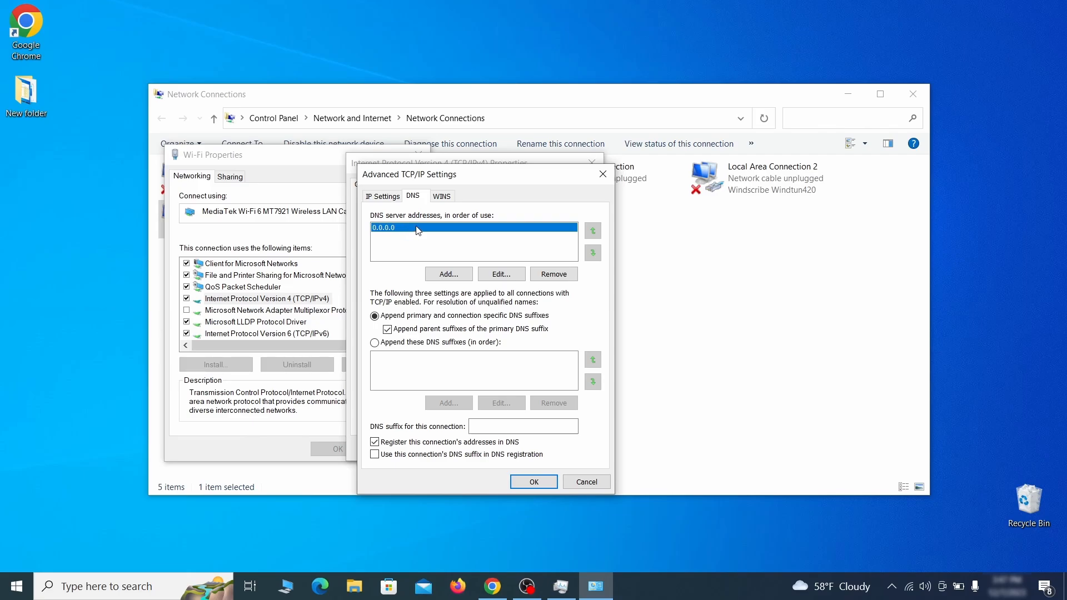
{"action": "left_click", "coordinate": [553, 274]}
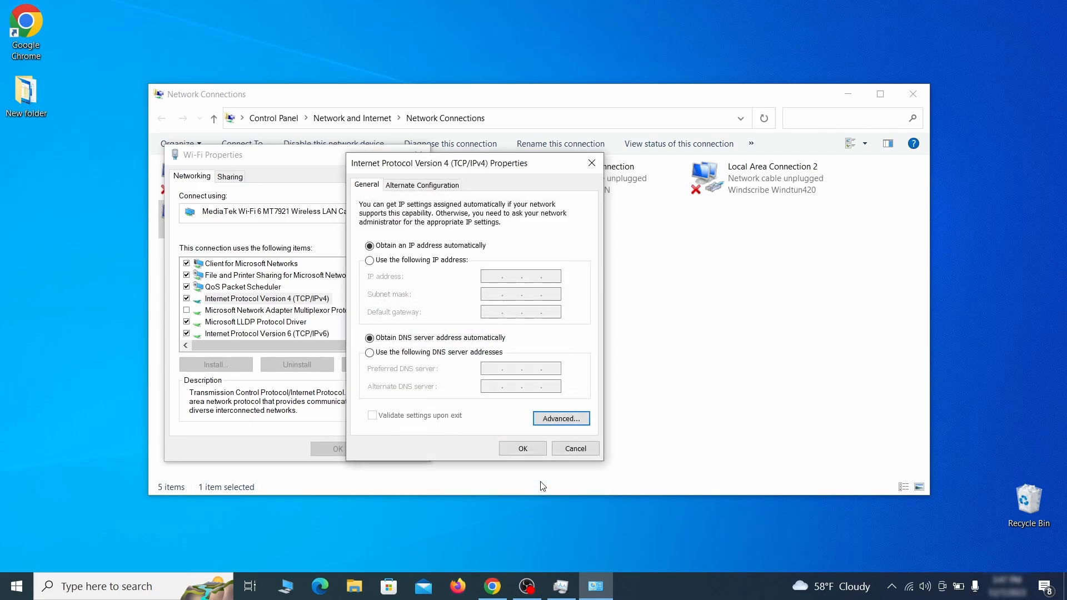
{"action": "left_click", "coordinate": [522, 448]}
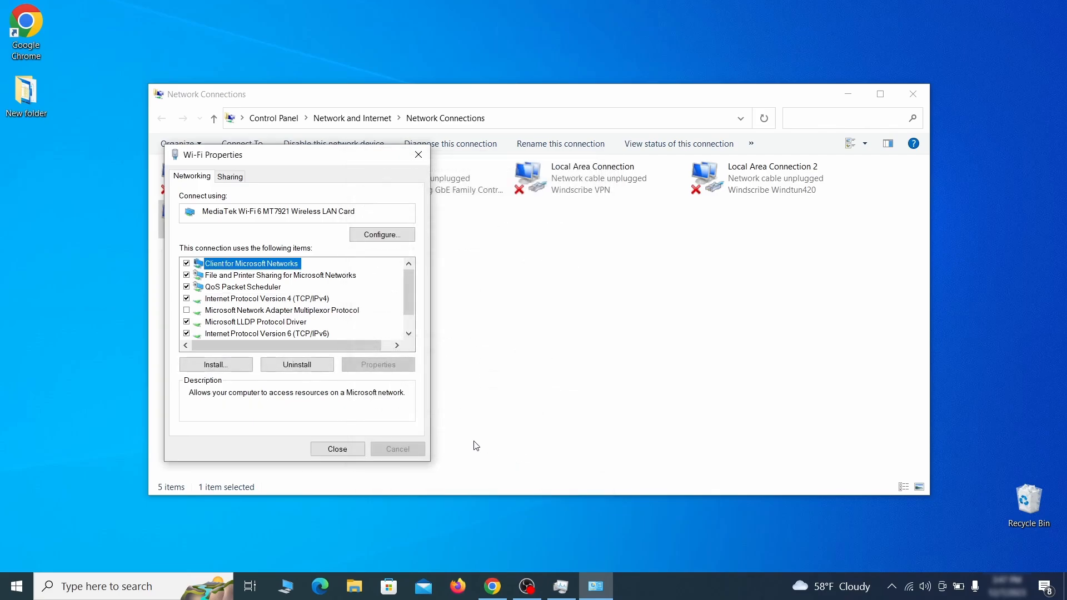
{"action": "left_click", "coordinate": [337, 449]}
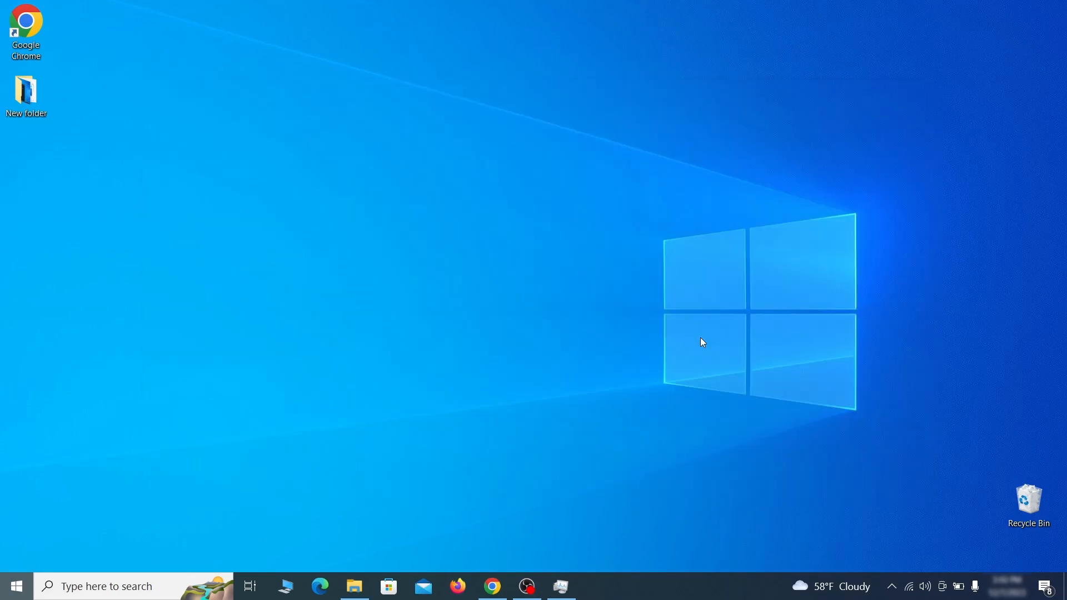
Step: Open C:\Windows\System32\drivers\etc\hosts in Notepad and select its entries
{"action": "type", "text": "C:\\Windows\\System32\\drivers\\etc\\hosts"}
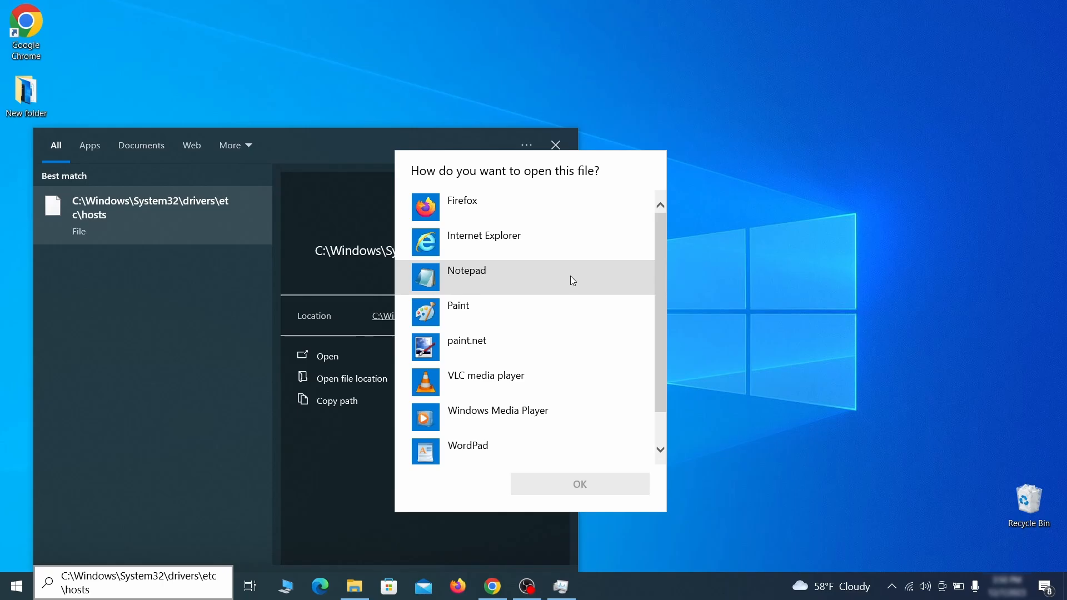
{"action": "left_click", "coordinate": [578, 484]}
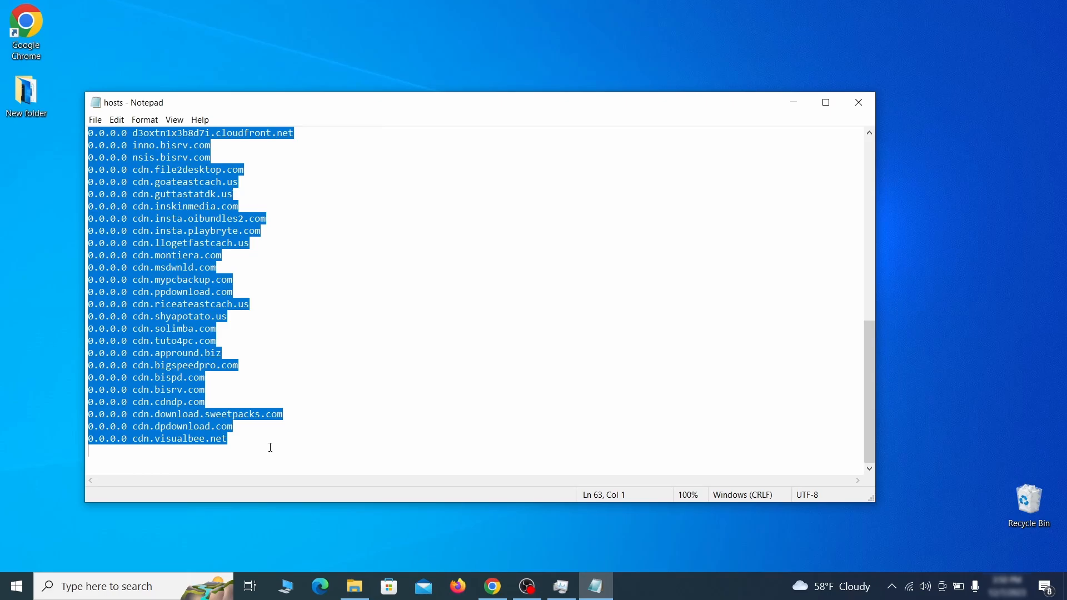
{"action": "left_click", "coordinate": [95, 120]}
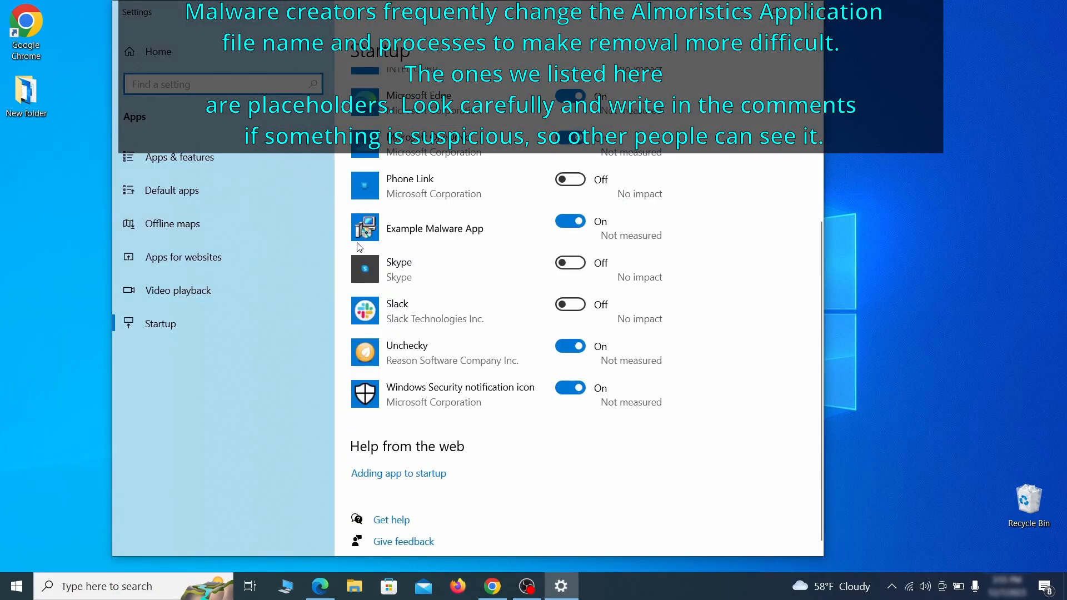
Step: Switch Example Malware App's startup toggle to Off on the Settings Startup page
{"action": "left_click", "coordinate": [571, 220]}
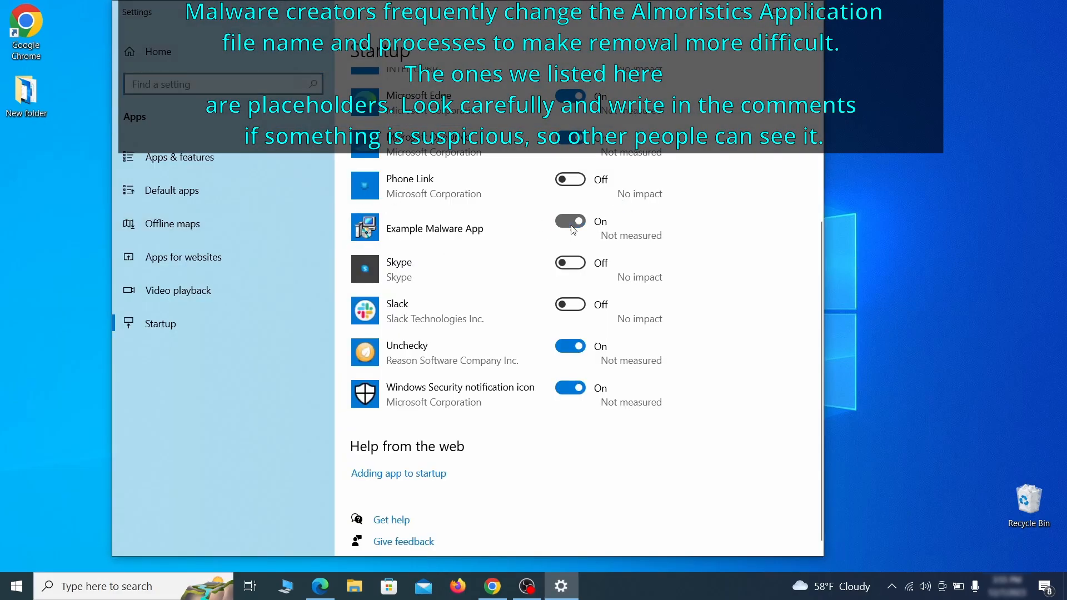
{"action": "left_click", "coordinate": [570, 221]}
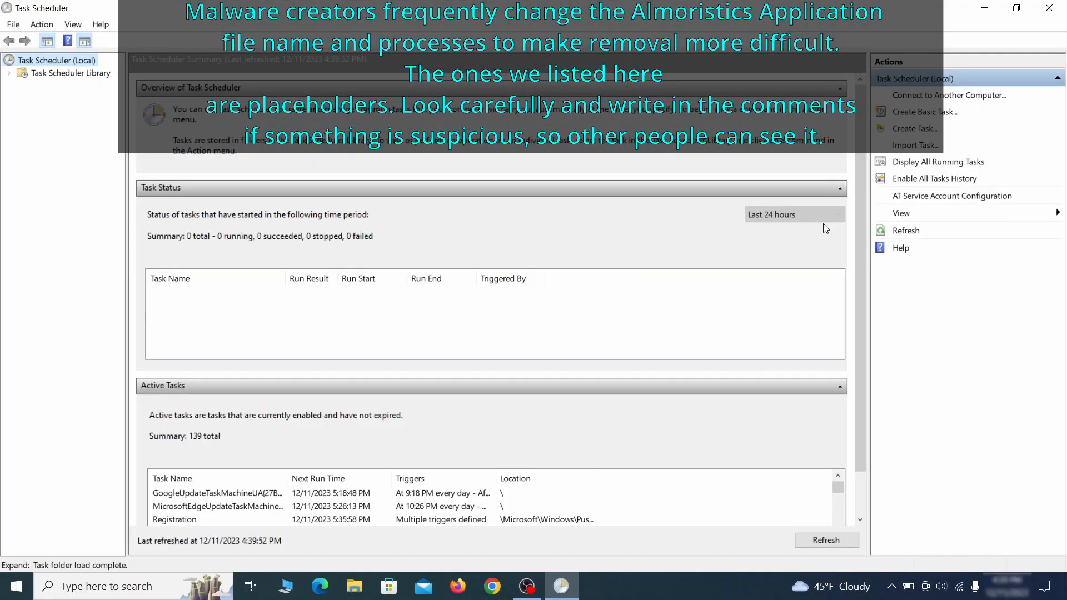
Step: Inspect the Example Malware App task's ExampleMalwareApp.exe action, then disable the task
{"action": "left_click", "coordinate": [70, 73]}
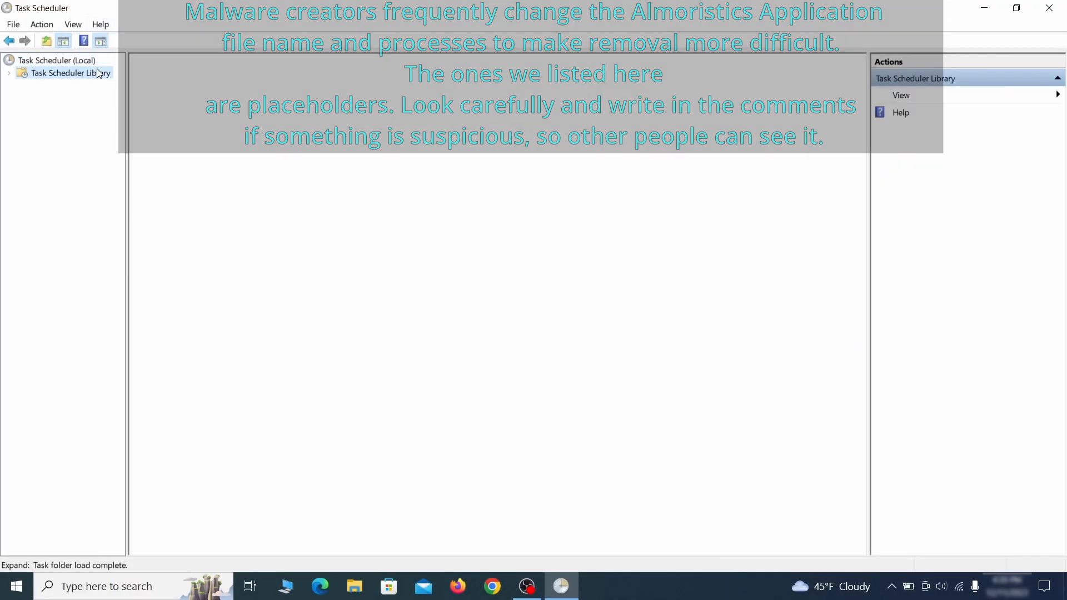
{"action": "left_click", "coordinate": [70, 73]}
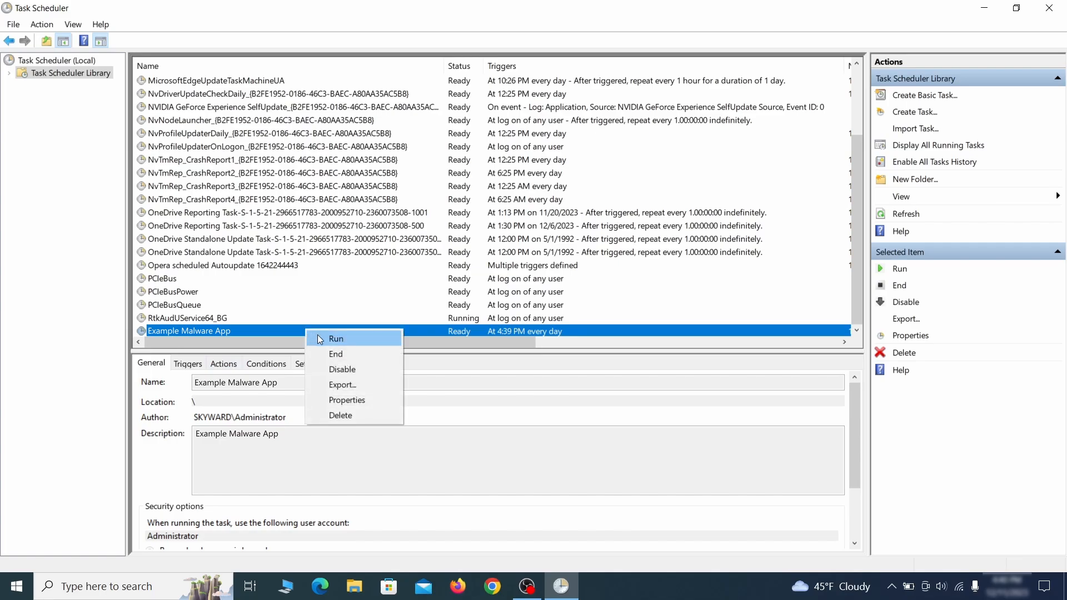
{"action": "mouse_move", "coordinate": [343, 416]}
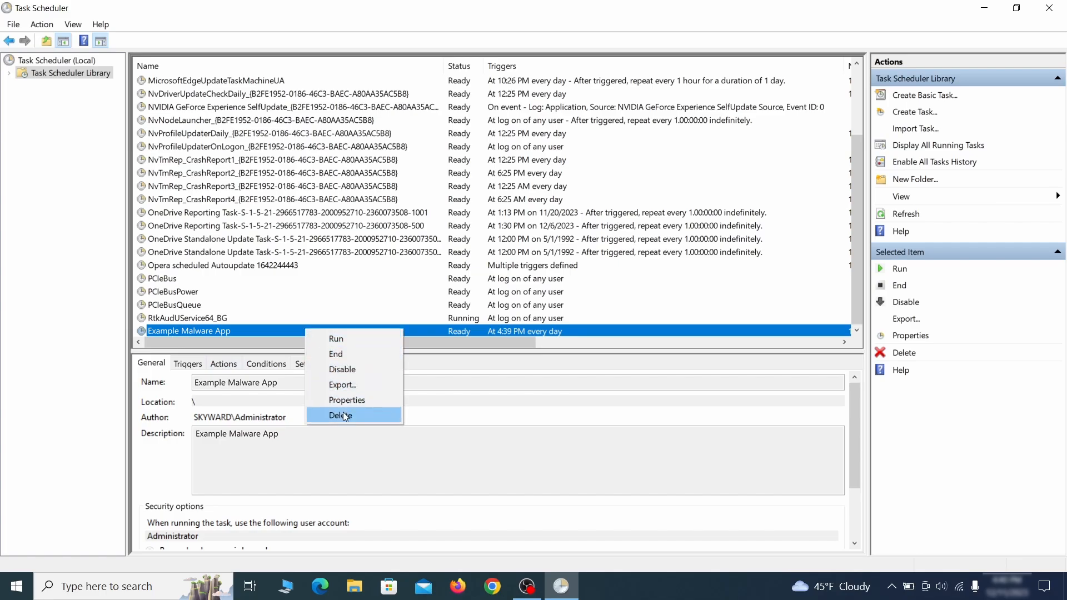
{"action": "mouse_move", "coordinate": [347, 399]}
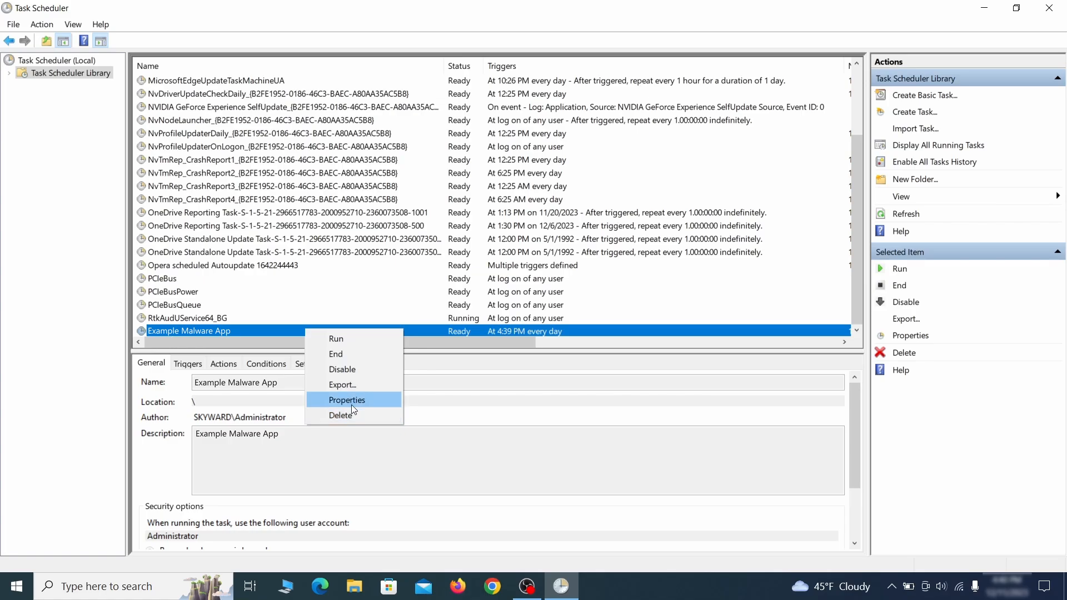
{"action": "left_click", "coordinate": [347, 400]}
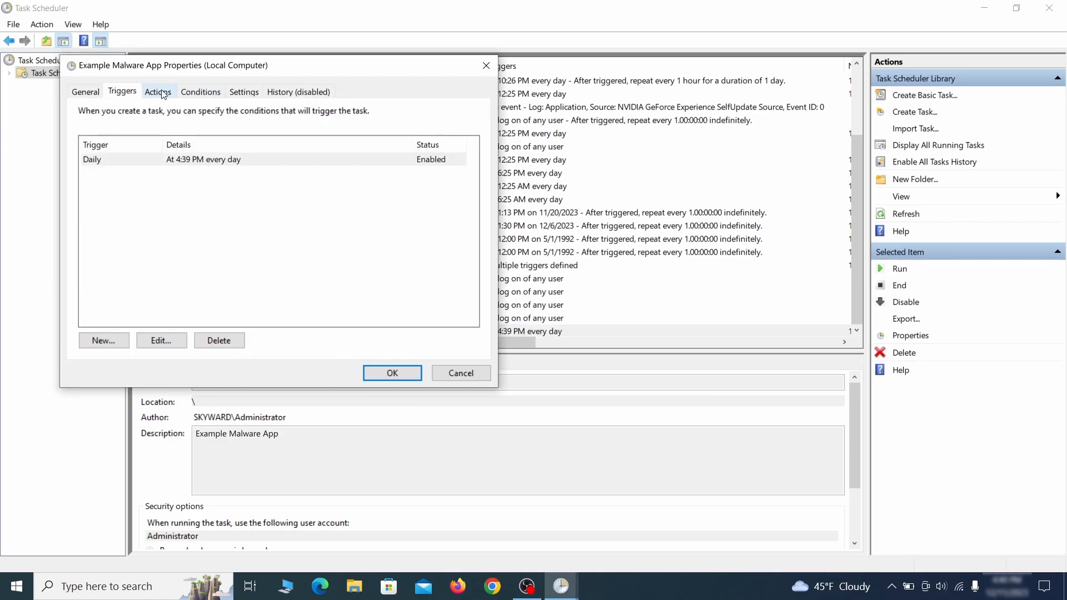
{"action": "left_click", "coordinate": [158, 92]}
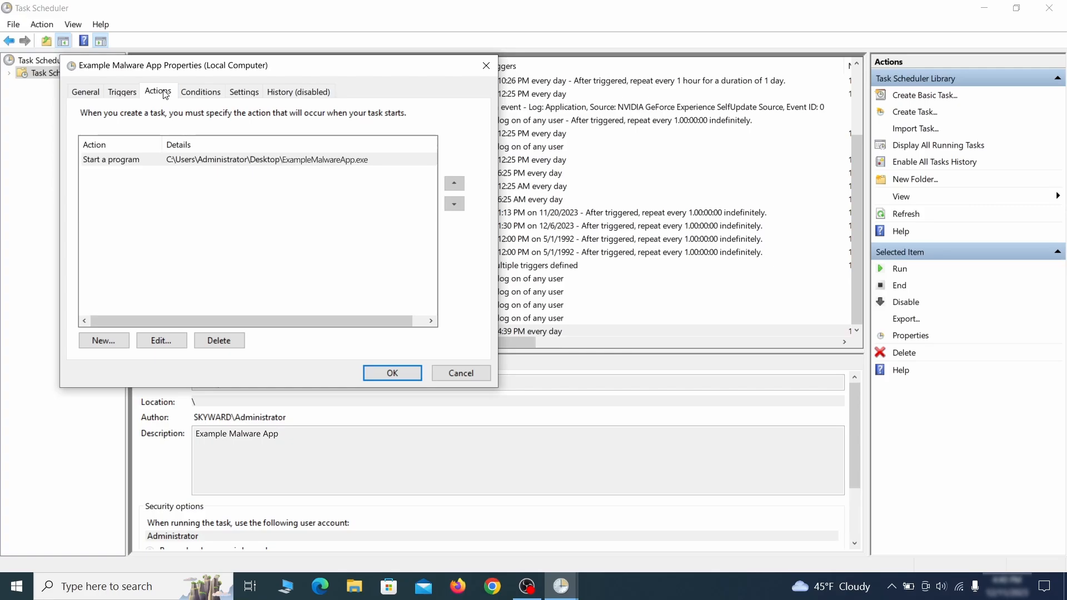
{"action": "right_click", "coordinate": [189, 331]}
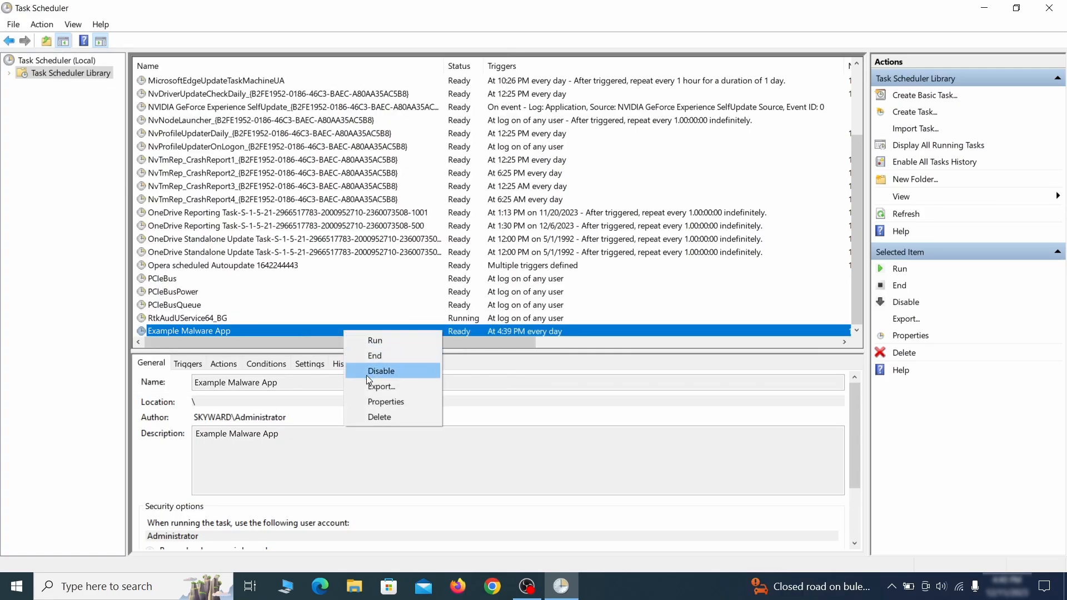
{"action": "left_click", "coordinate": [379, 416]}
{"action": "type", "text": "regedit"}
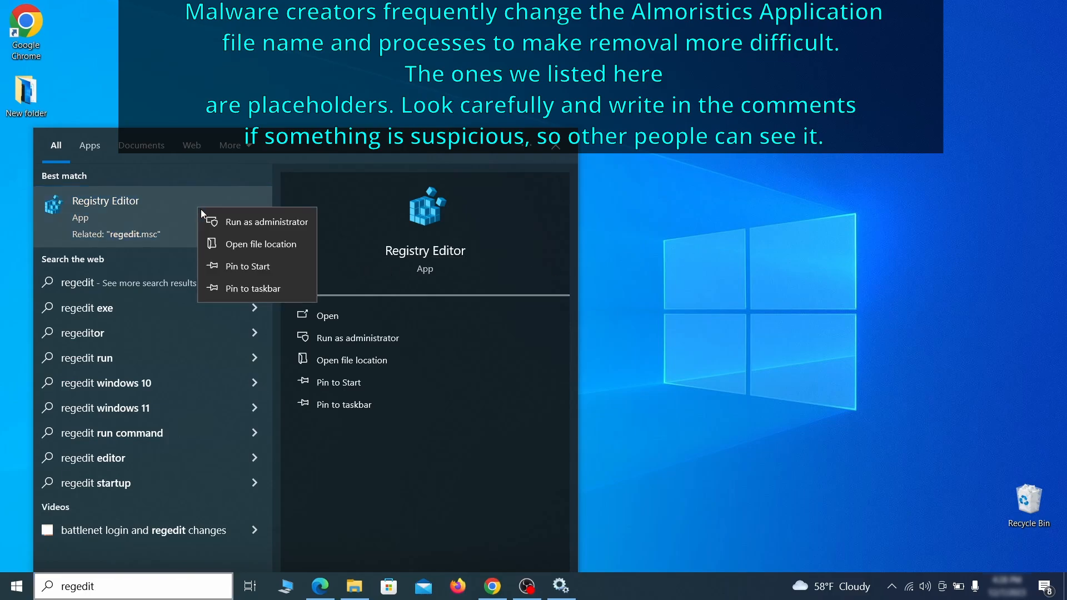
Step: Run Registry Editor as administrator and confirm the elevation prompt
{"action": "left_click", "coordinate": [264, 221]}
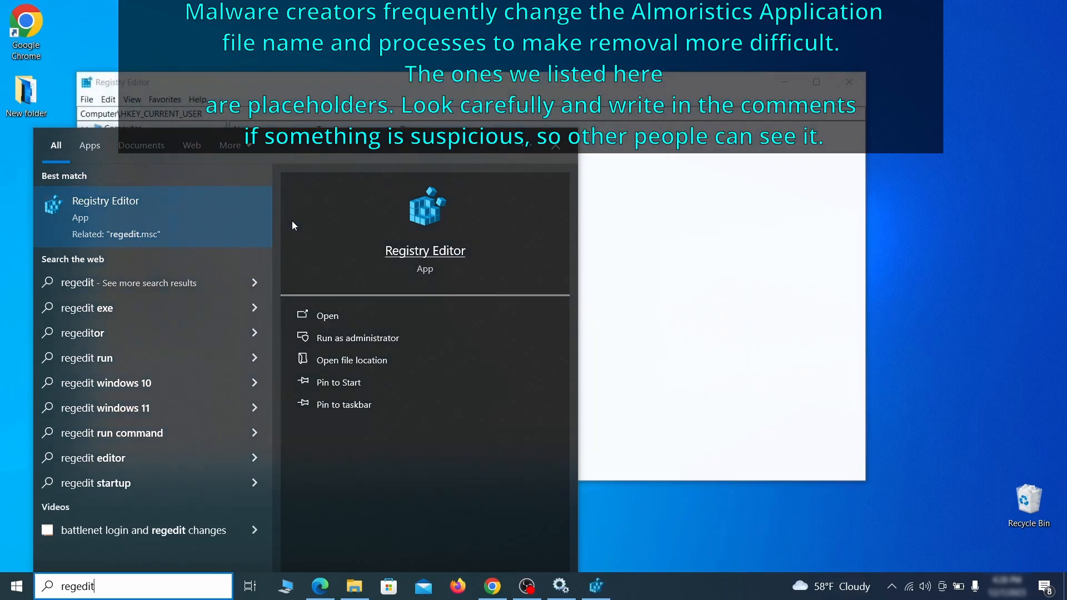
{"action": "left_click", "coordinate": [326, 315]}
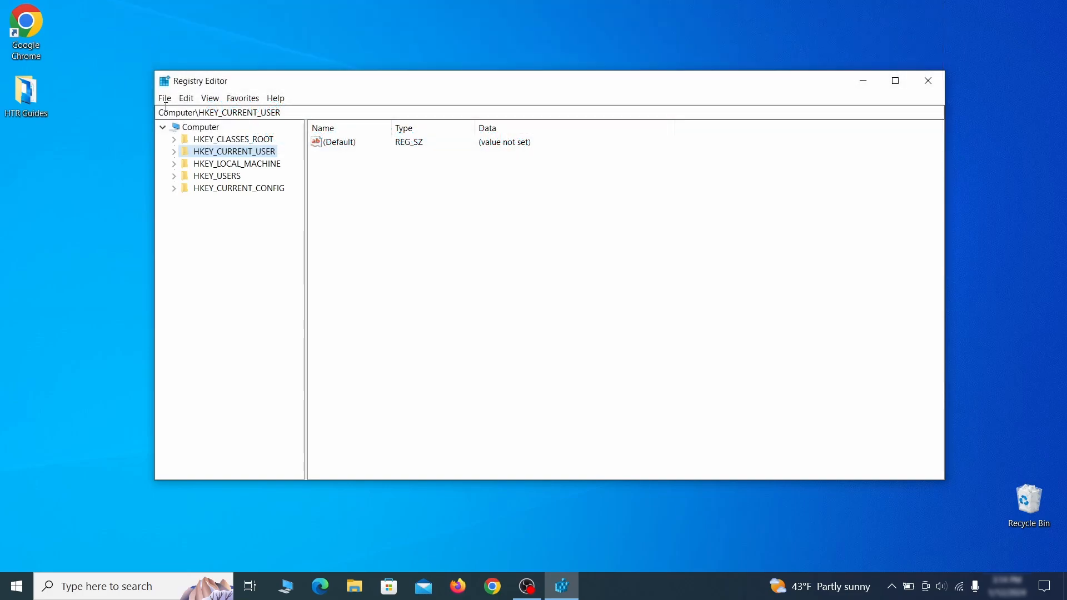
Step: Export the HKEY_CURRENT_USER branch to the Desktop as 'Registry Backup 1'
{"action": "left_click", "coordinate": [164, 97]}
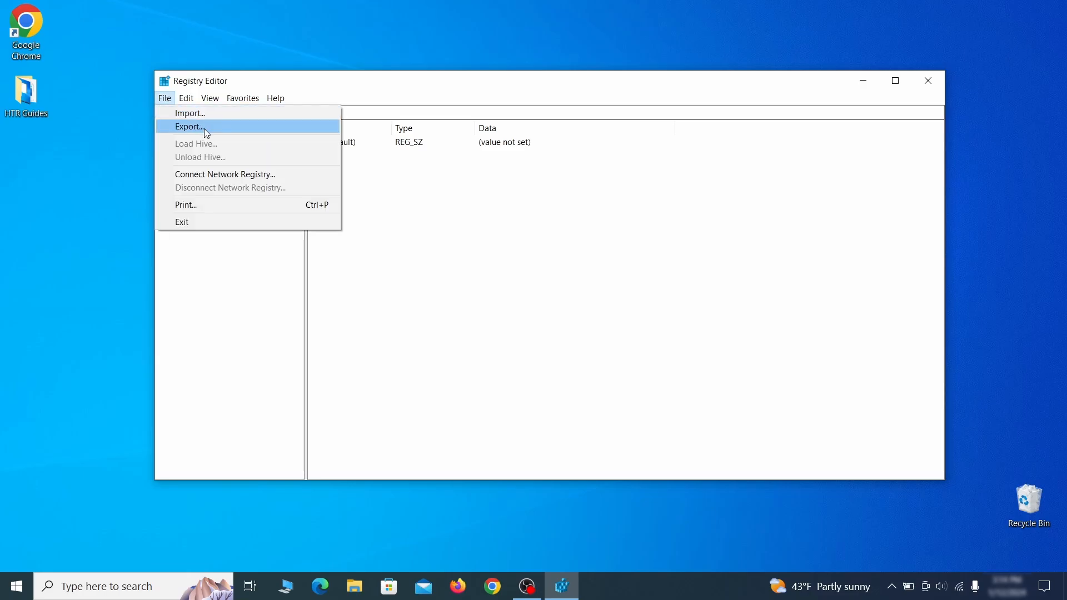
{"action": "left_click", "coordinate": [189, 126]}
{"action": "type", "text": "Registry Back"}
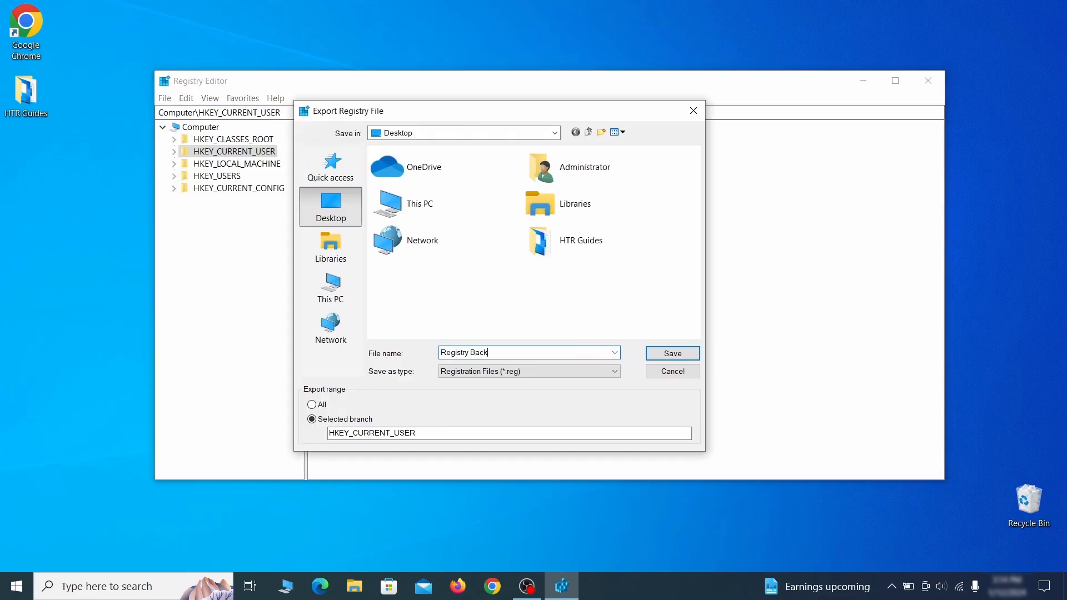
{"action": "type", "text": "up 1"}
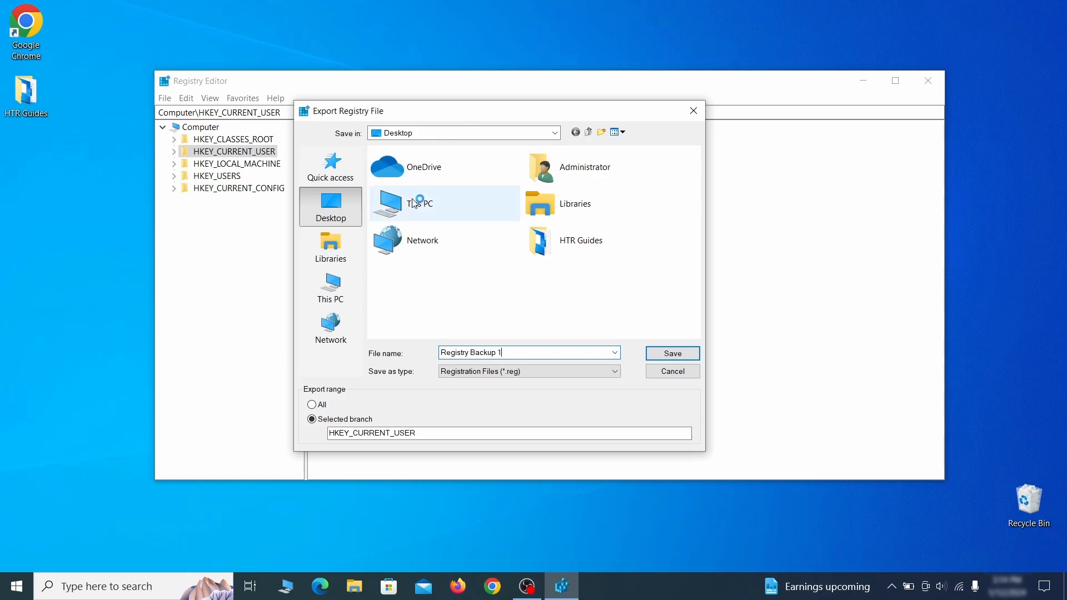
{"action": "left_click", "coordinate": [671, 353]}
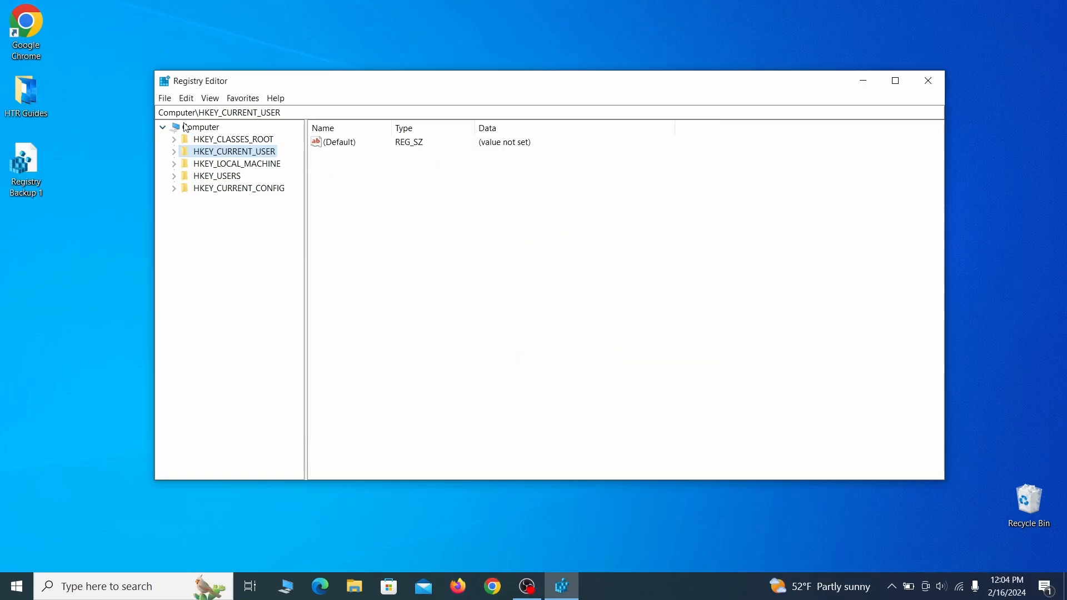
Step: Import the Registry Backup 1 file back into the registry
{"action": "left_click", "coordinate": [164, 98]}
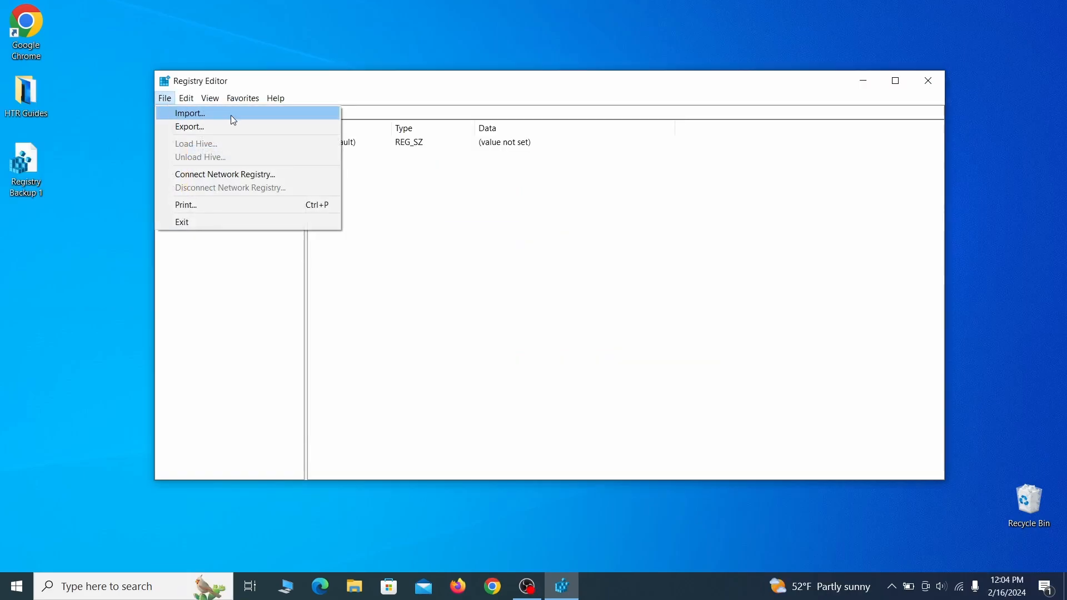
{"action": "left_click", "coordinate": [189, 112]}
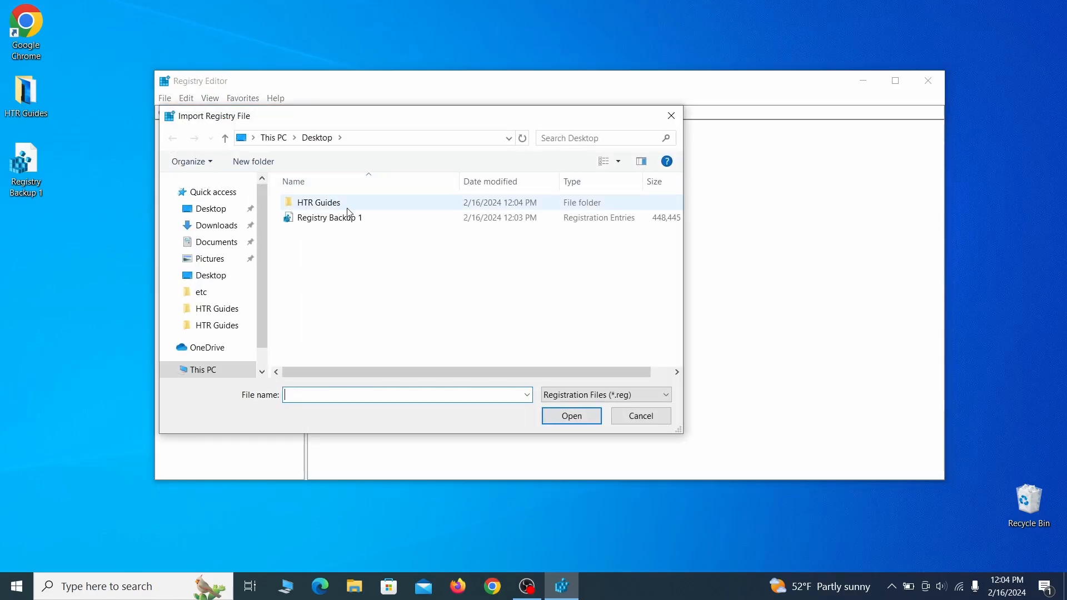
{"action": "left_click", "coordinate": [330, 218]}
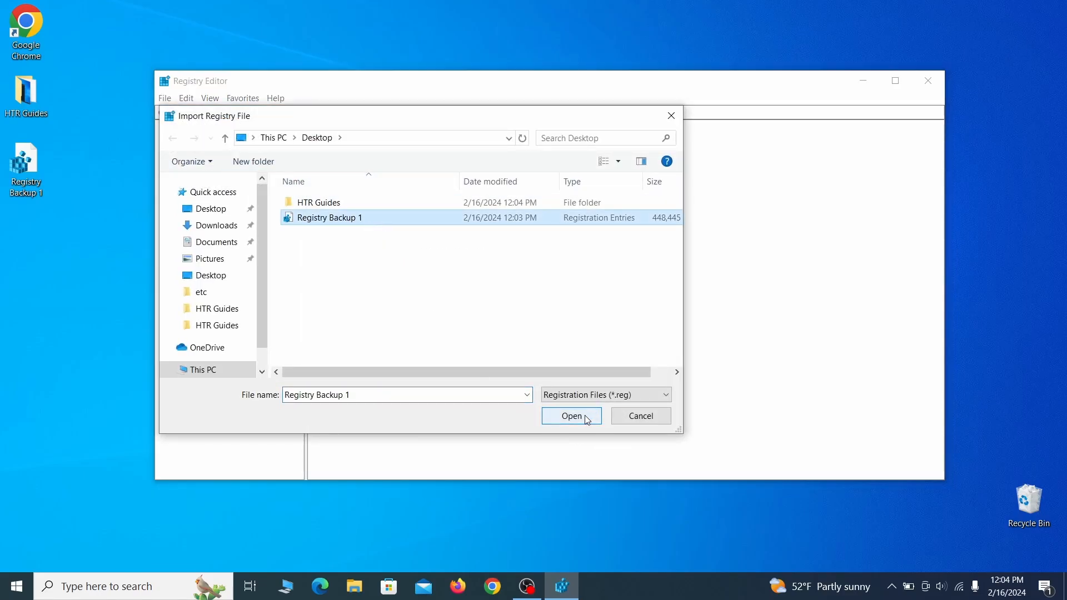
{"action": "left_click", "coordinate": [165, 98]}
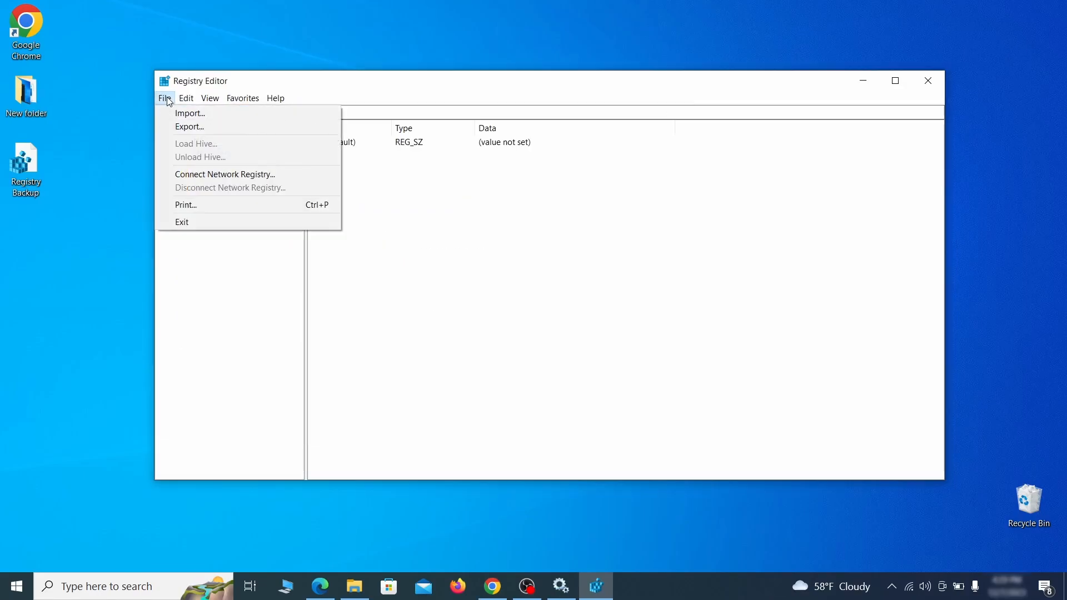
Step: Find 'Example Malware App' in the registry and open the found key's options
{"action": "left_click", "coordinate": [185, 98]}
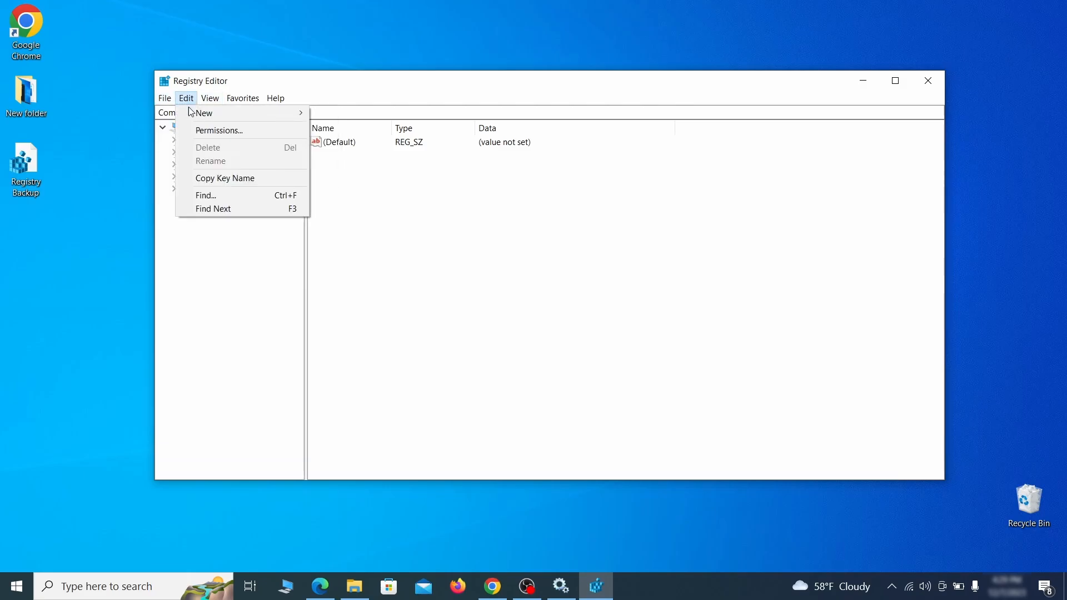
{"action": "left_click", "coordinate": [205, 195]}
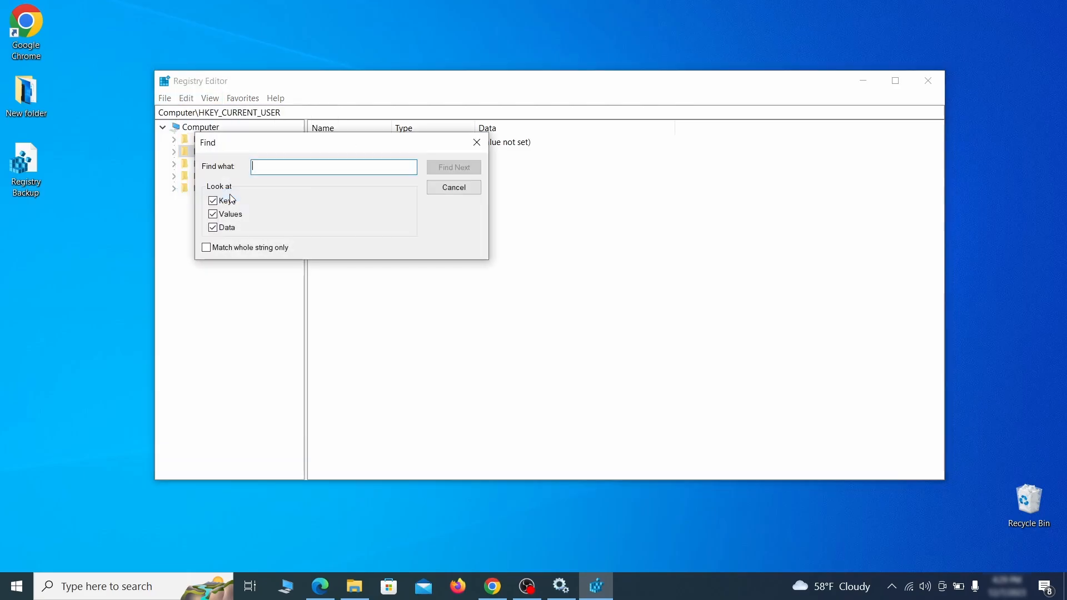
{"action": "type", "text": "Example Malw"}
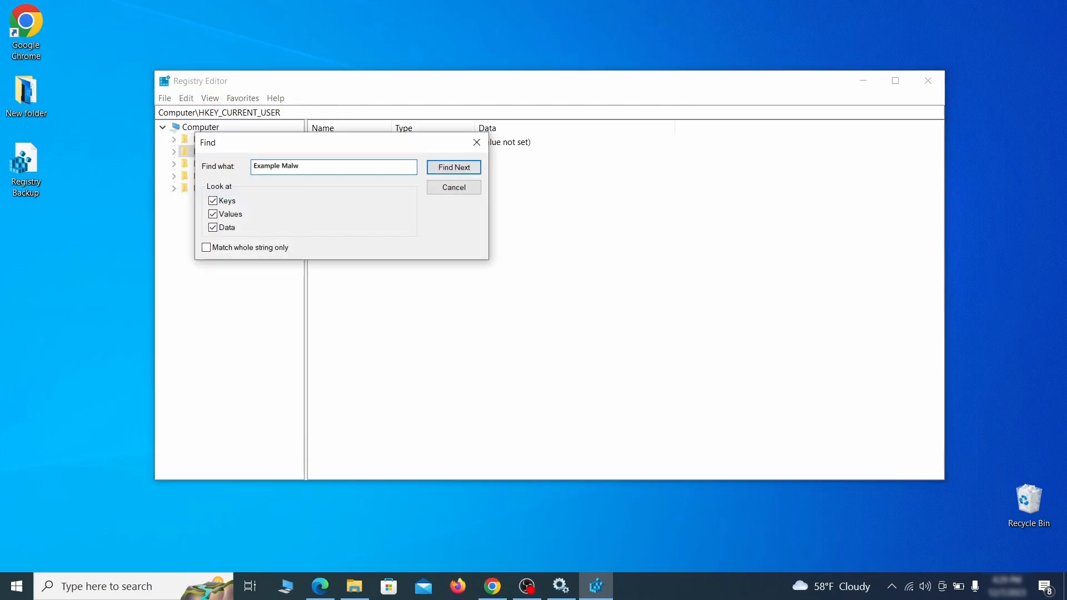
{"action": "type", "text": "are App"}
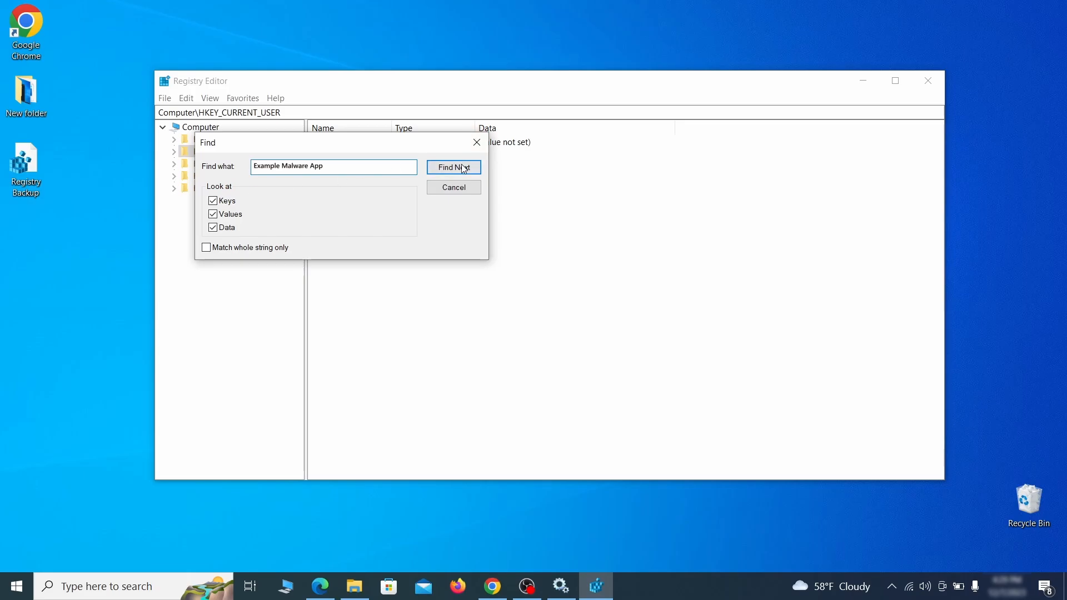
{"action": "left_click", "coordinate": [454, 167]}
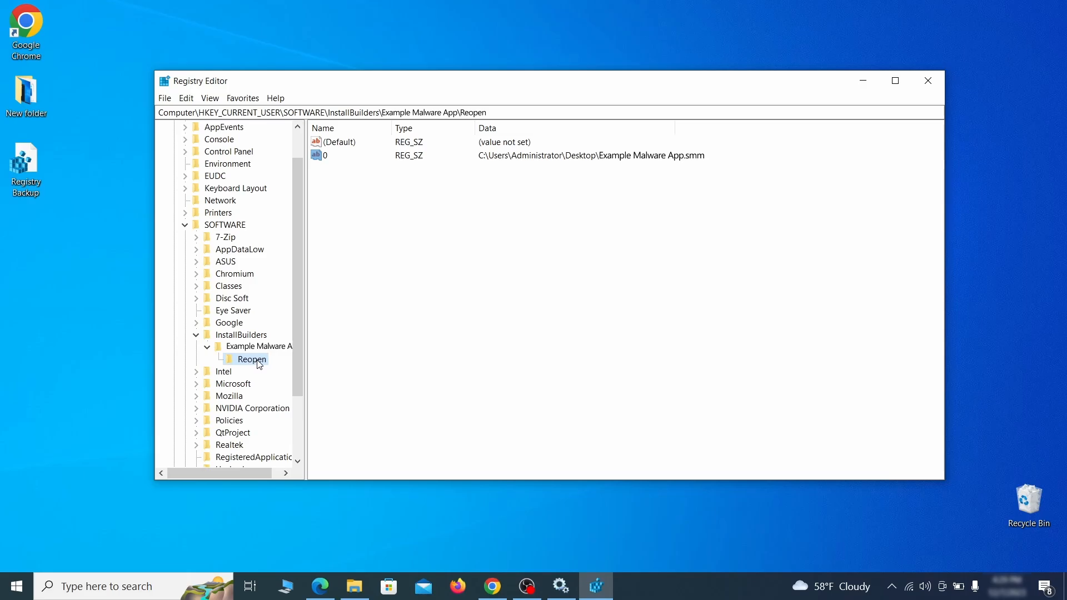
{"action": "right_click", "coordinate": [252, 360]}
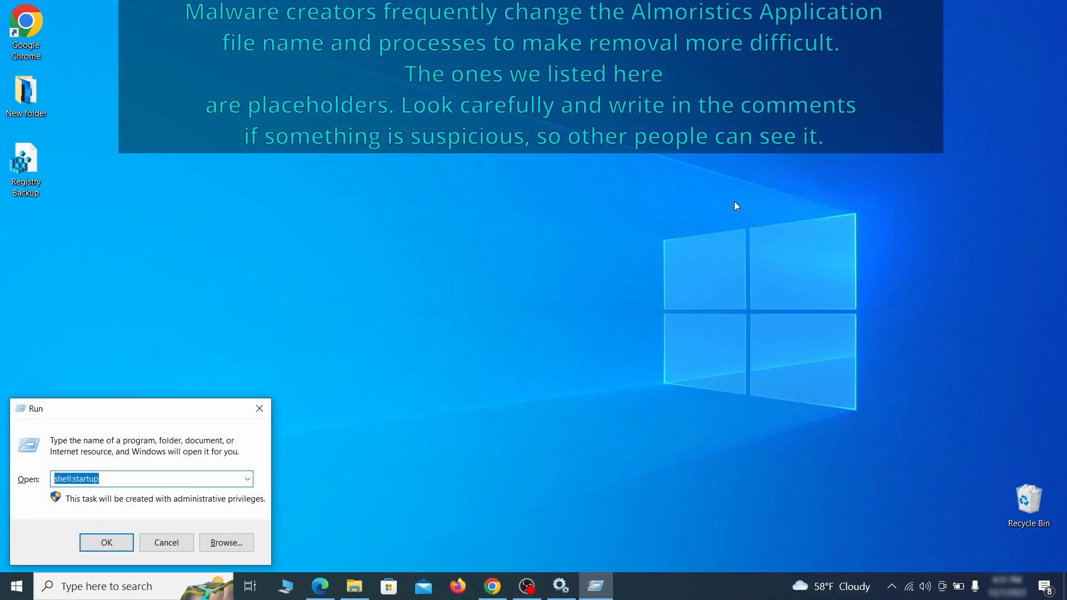
Step: Launch the Malicious Software Removal Tool and start a Full scan
{"action": "type", "text": "M"}
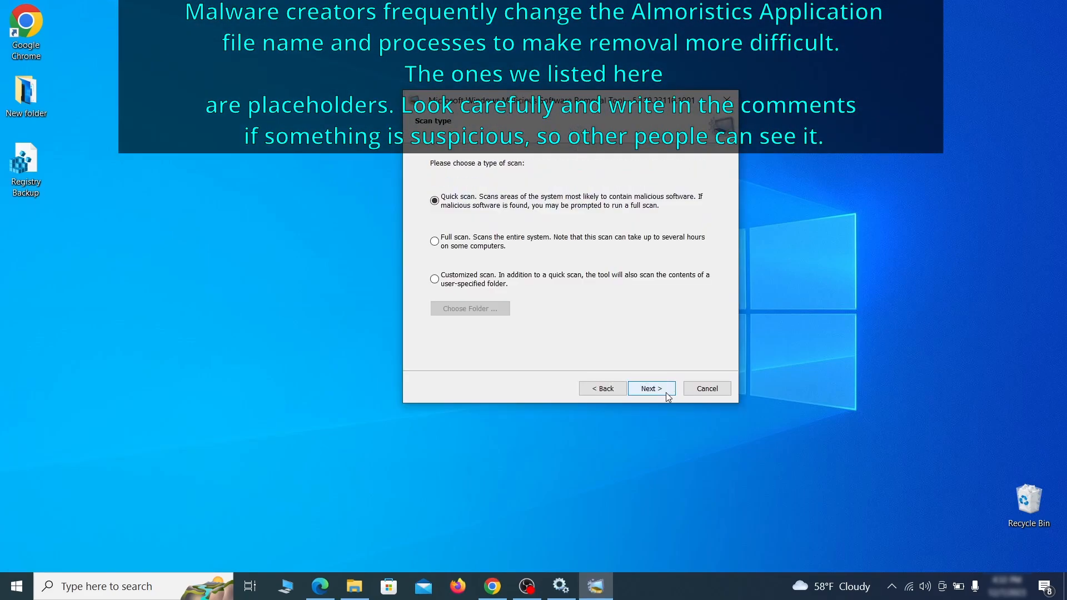
{"action": "left_click", "coordinate": [435, 241]}
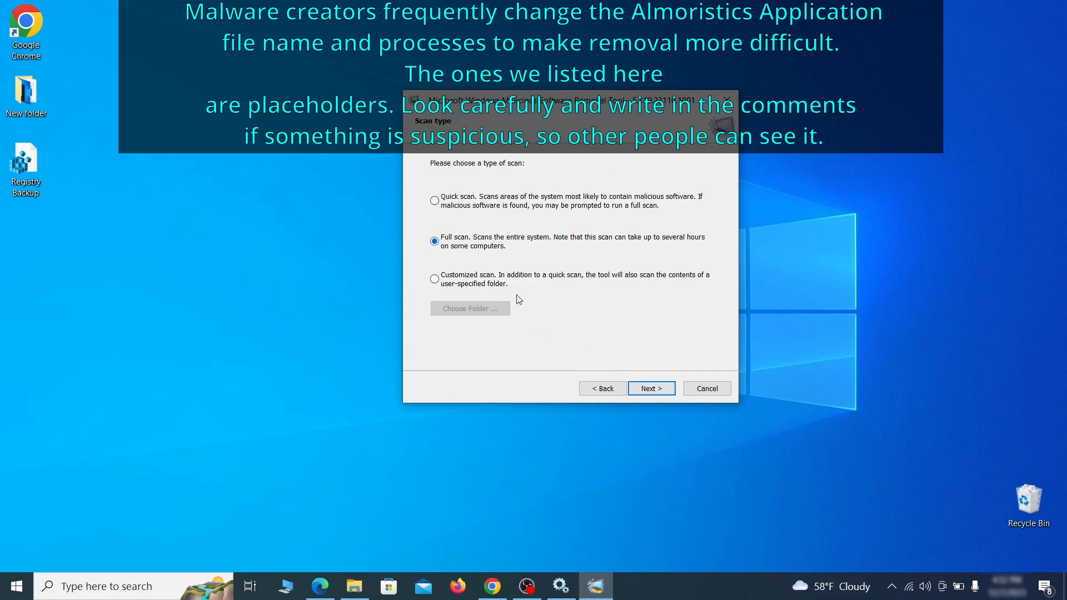
{"action": "left_click", "coordinate": [649, 388]}
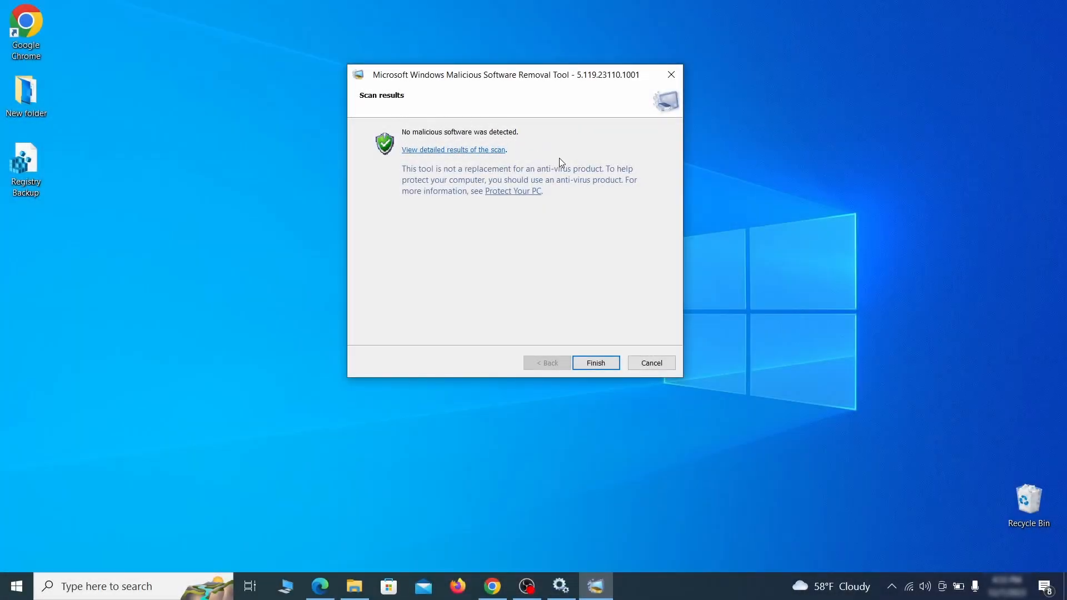
Step: Close the removal tool and disable Chrome's Add to Zola Button extension
{"action": "left_click", "coordinate": [594, 363]}
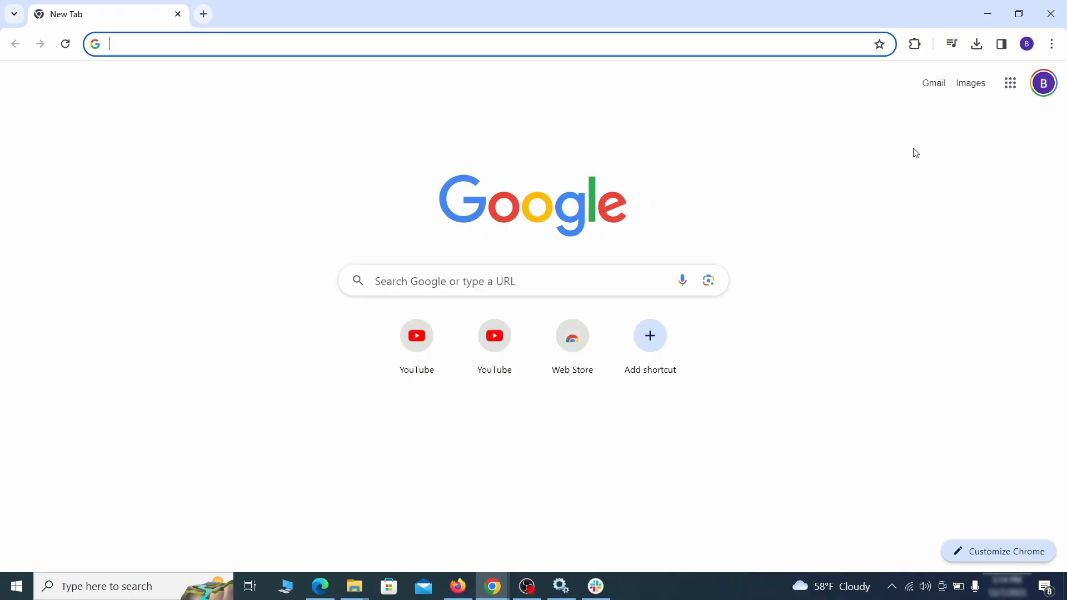
{"action": "left_click", "coordinate": [1050, 43]}
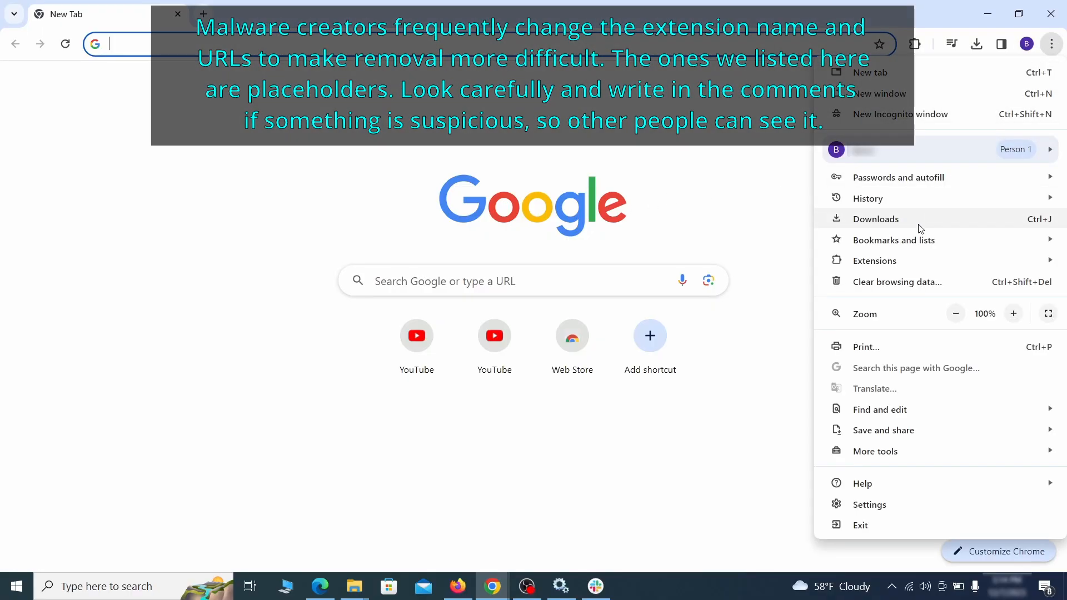
{"action": "left_click", "coordinate": [874, 261]}
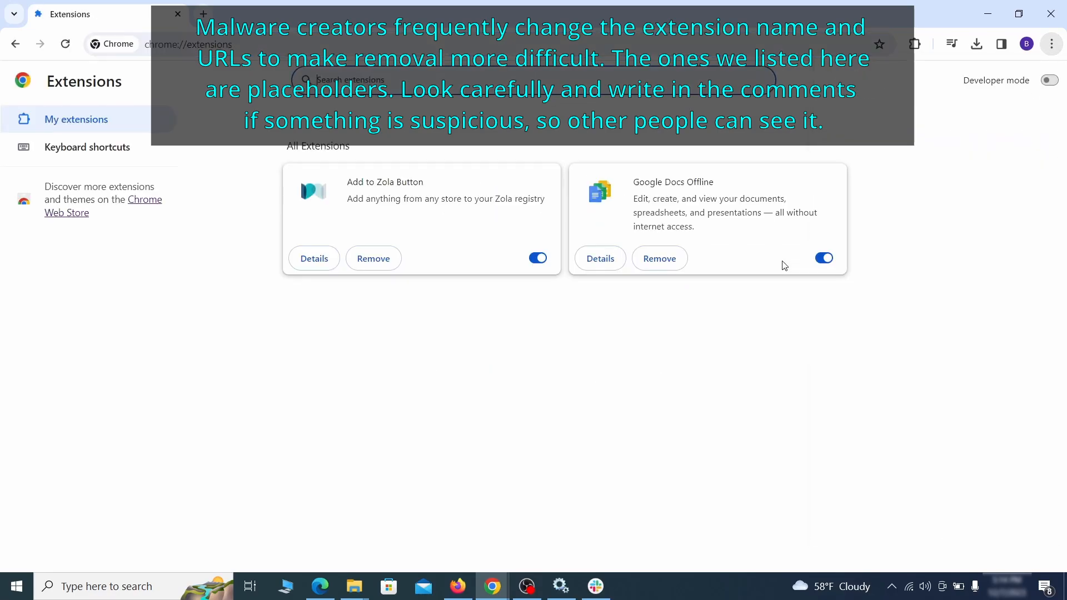
{"action": "mouse_move", "coordinate": [251, 216]}
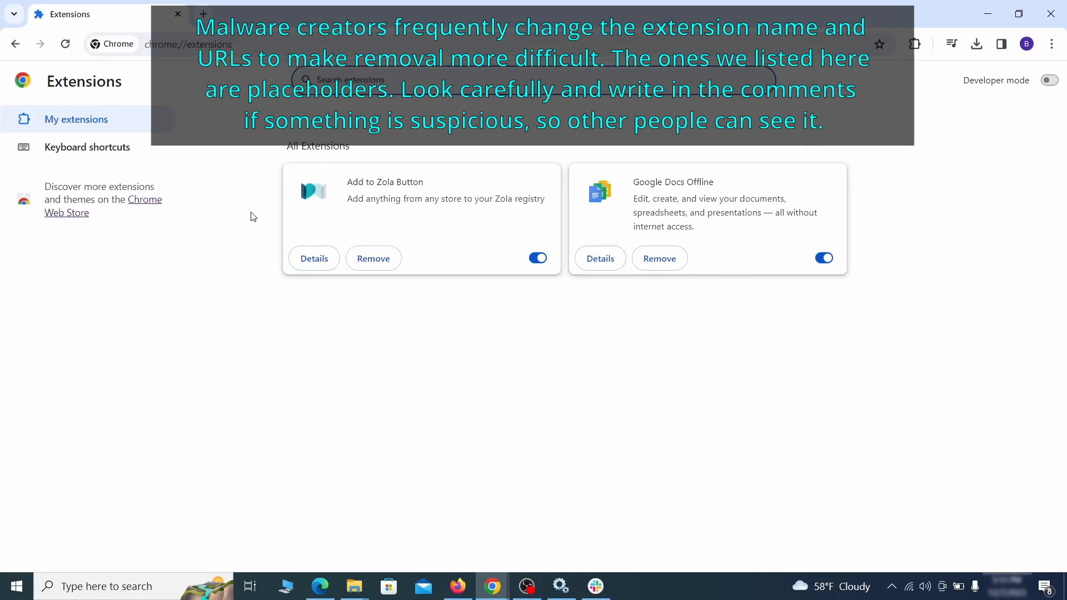
{"action": "mouse_move", "coordinate": [458, 284]}
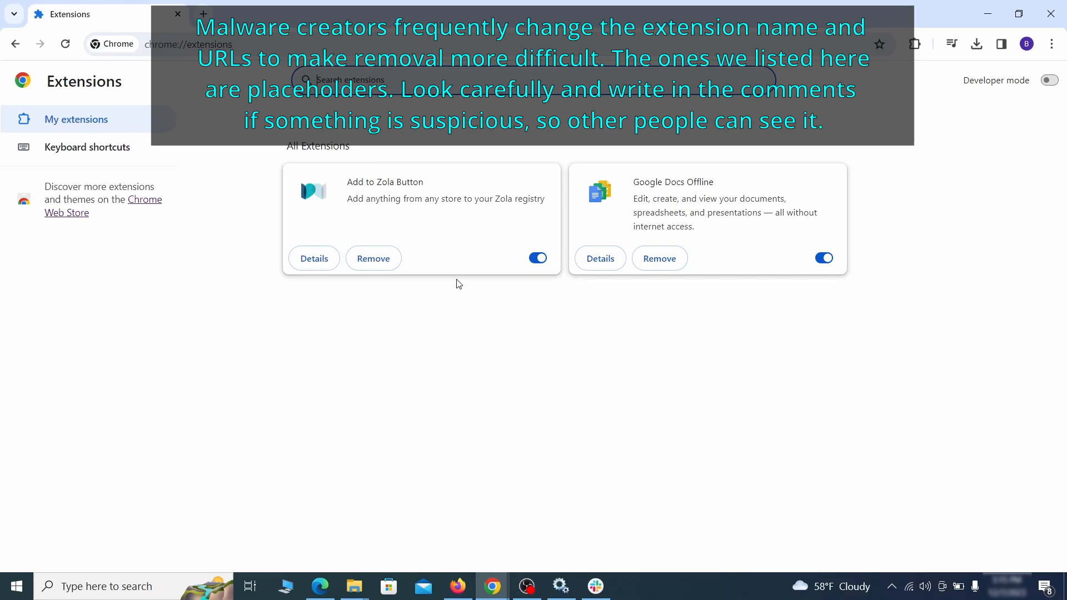
{"action": "left_click", "coordinate": [537, 258]}
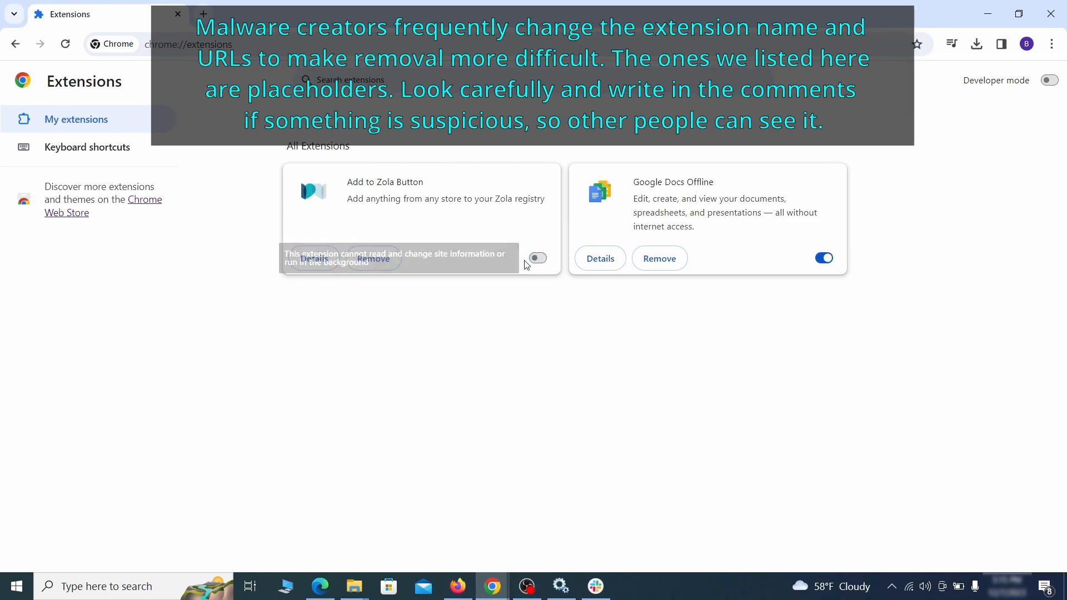
{"action": "left_click", "coordinate": [373, 258]}
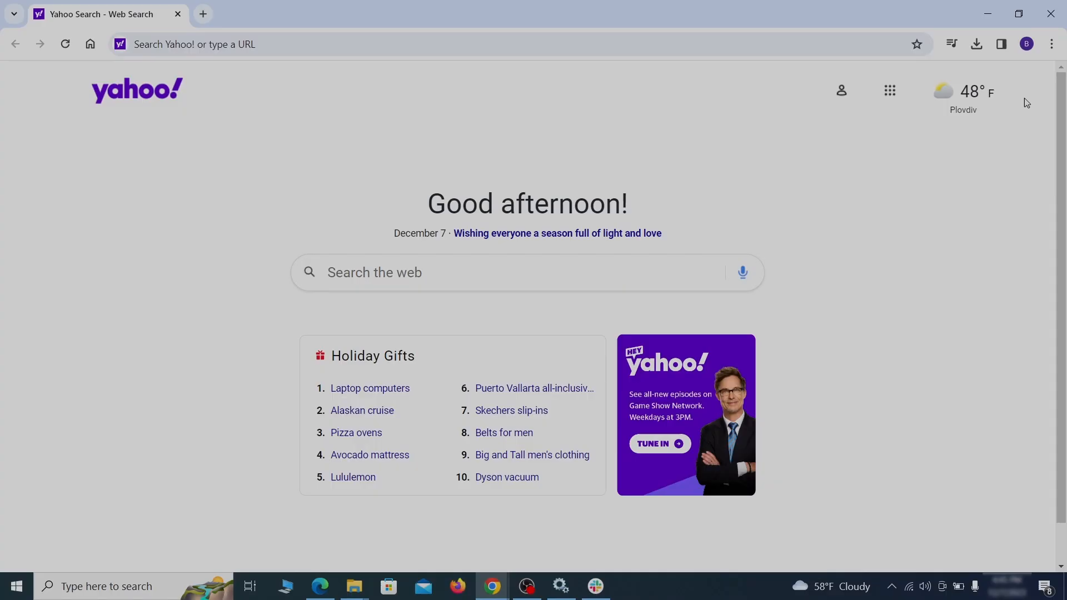
Step: Clear Chrome's advanced browsing data, including autofill and site settings, except passwords
{"action": "left_click", "coordinate": [1052, 43]}
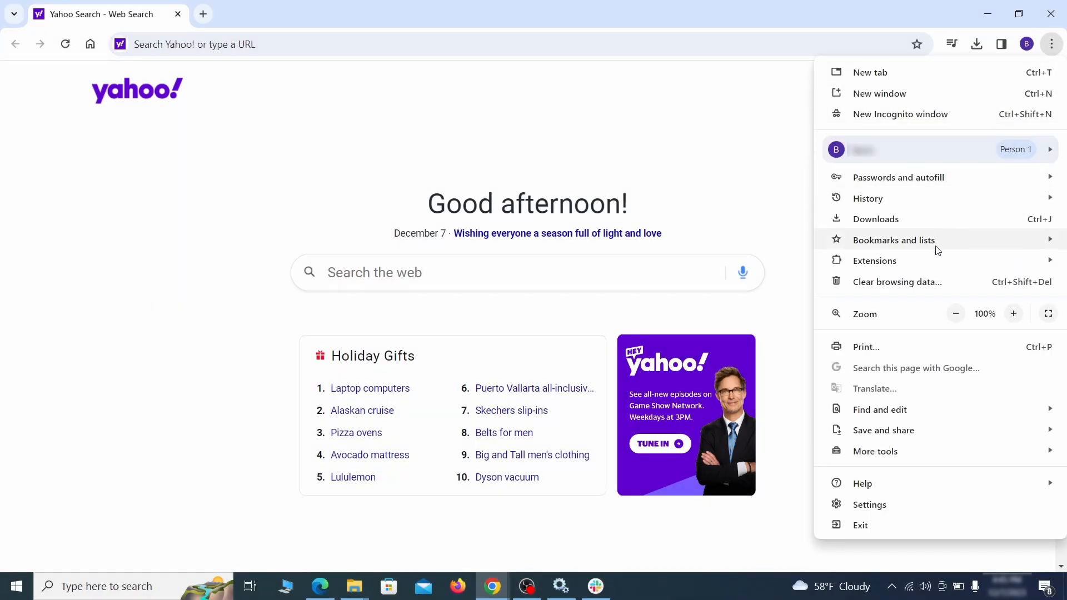
{"action": "left_click", "coordinate": [870, 504]}
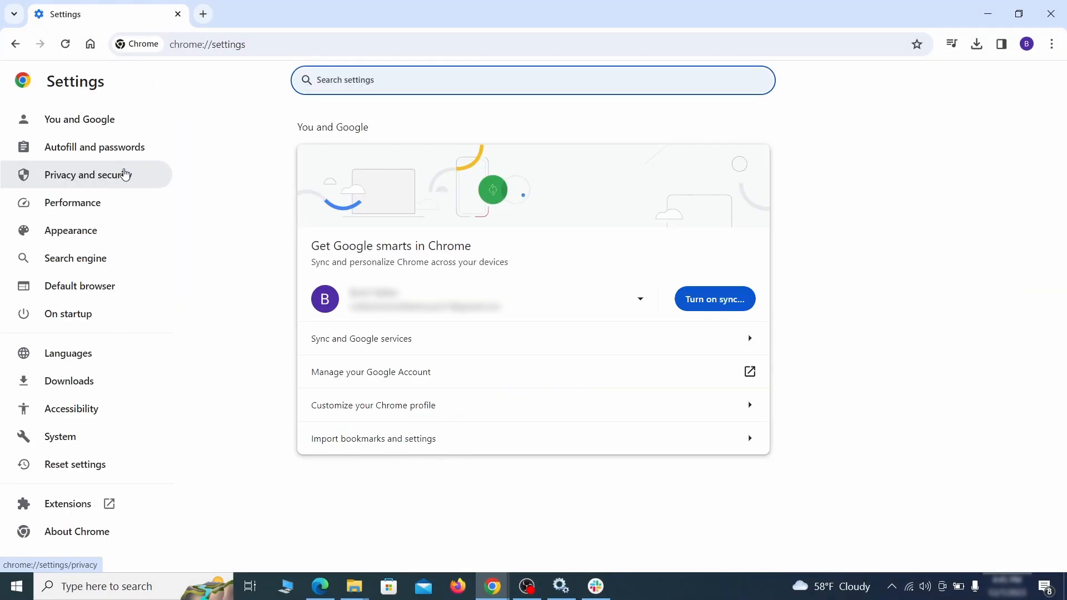
{"action": "left_click", "coordinate": [94, 175]}
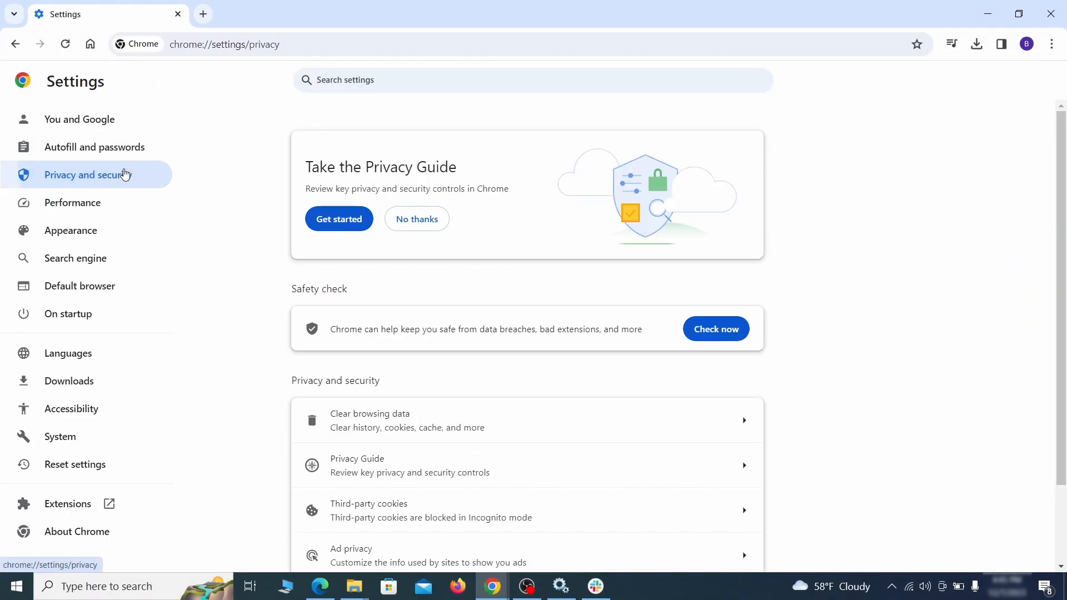
{"action": "scroll", "scroll_direction": "down", "scroll_amount": 3}
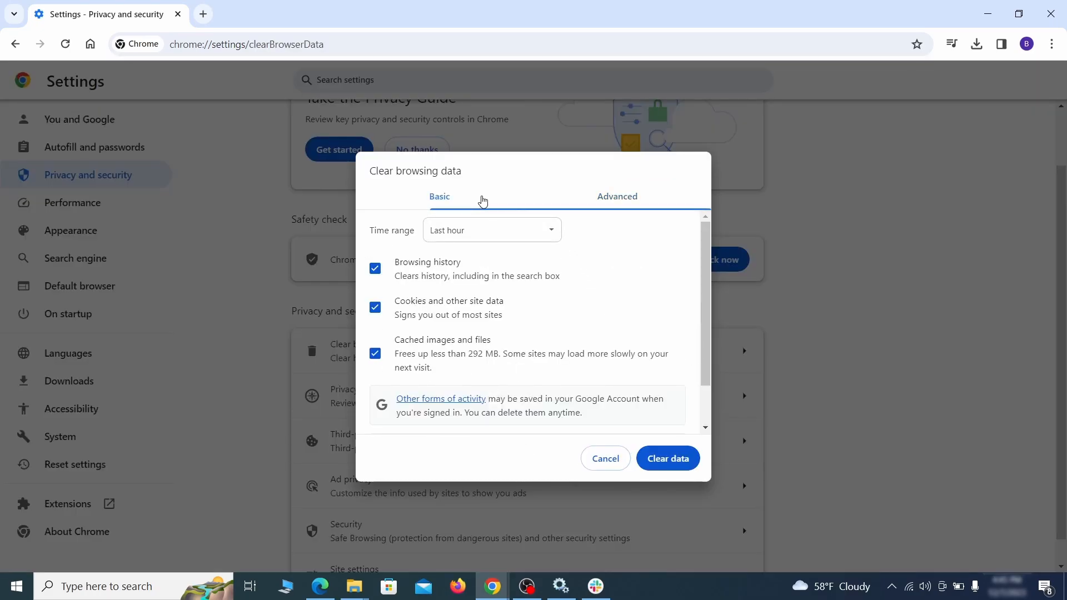
{"action": "left_click", "coordinate": [616, 196]}
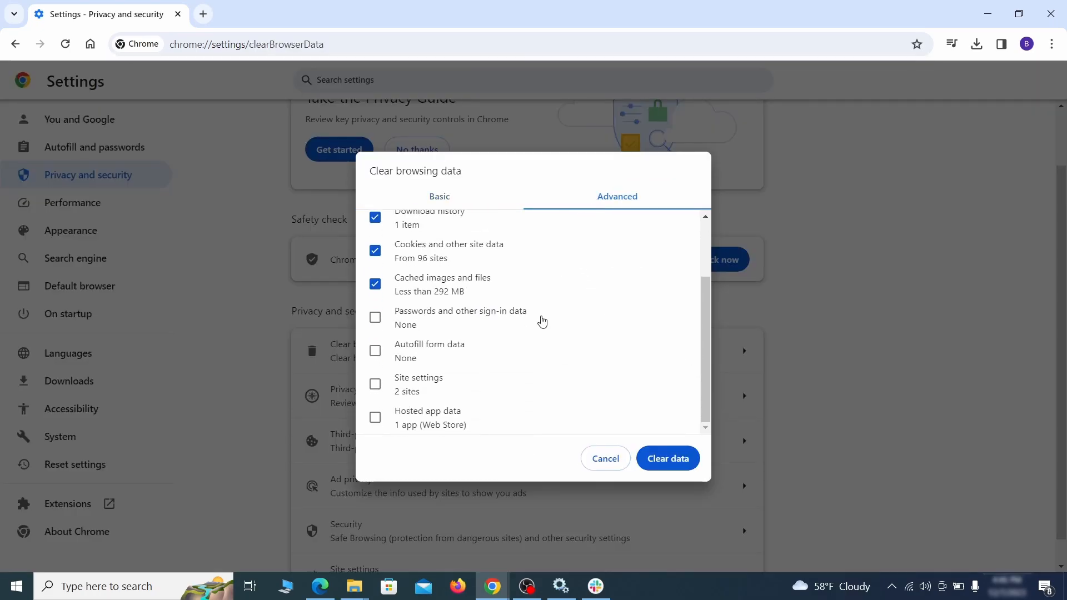
{"action": "left_click", "coordinate": [376, 350]}
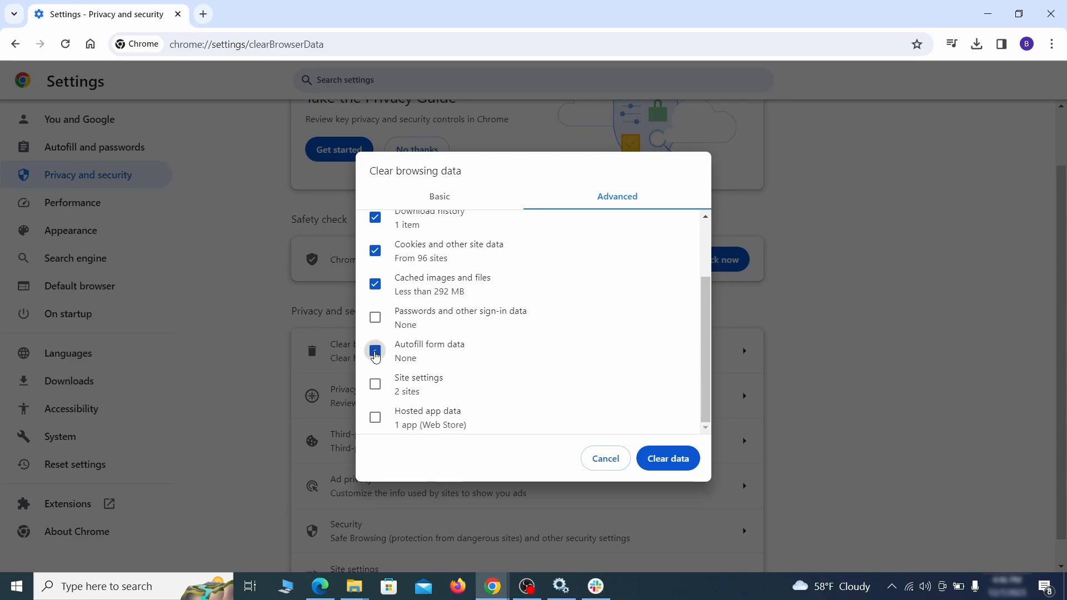
{"action": "left_click", "coordinate": [376, 351]}
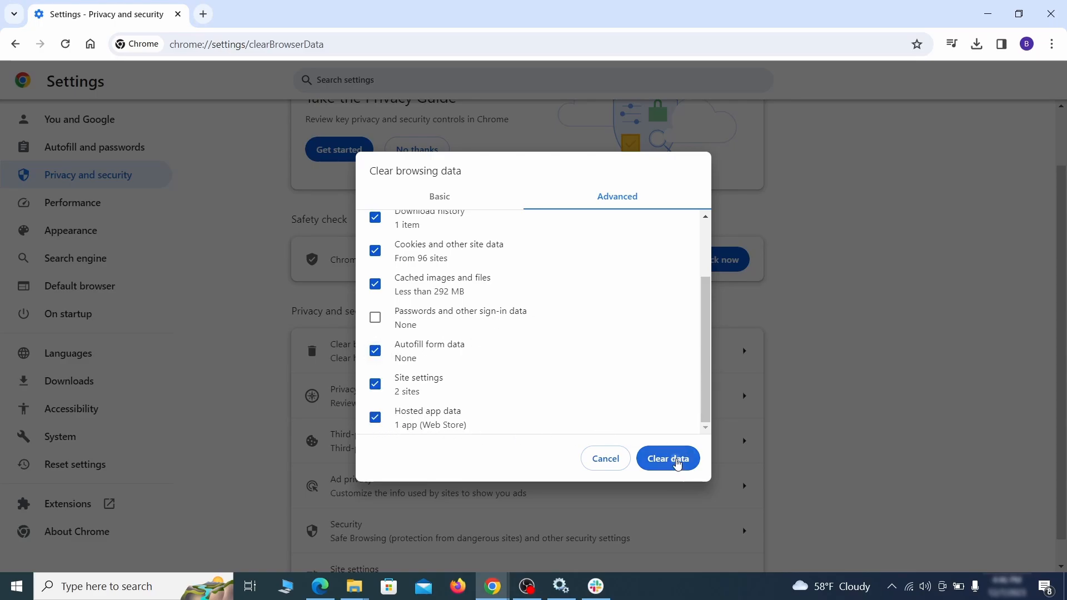
{"action": "left_click", "coordinate": [667, 458]}
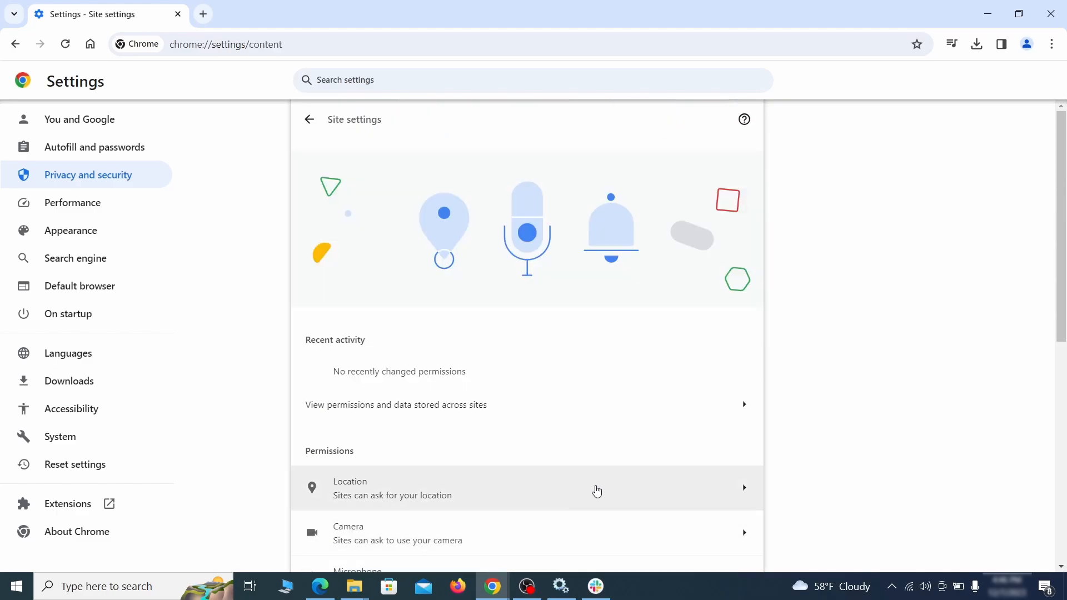
Step: Review ExampleRougeURL.com's notification permission in Chrome's Site settings
{"action": "scroll", "scroll_direction": "down", "scroll_amount": 3}
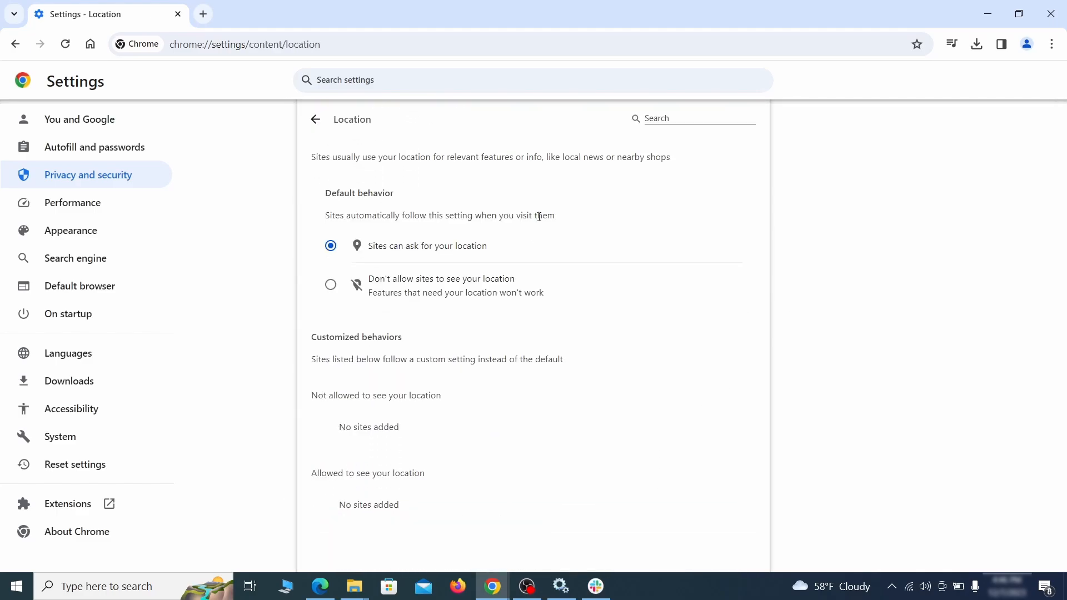
{"action": "left_click", "coordinate": [315, 120]}
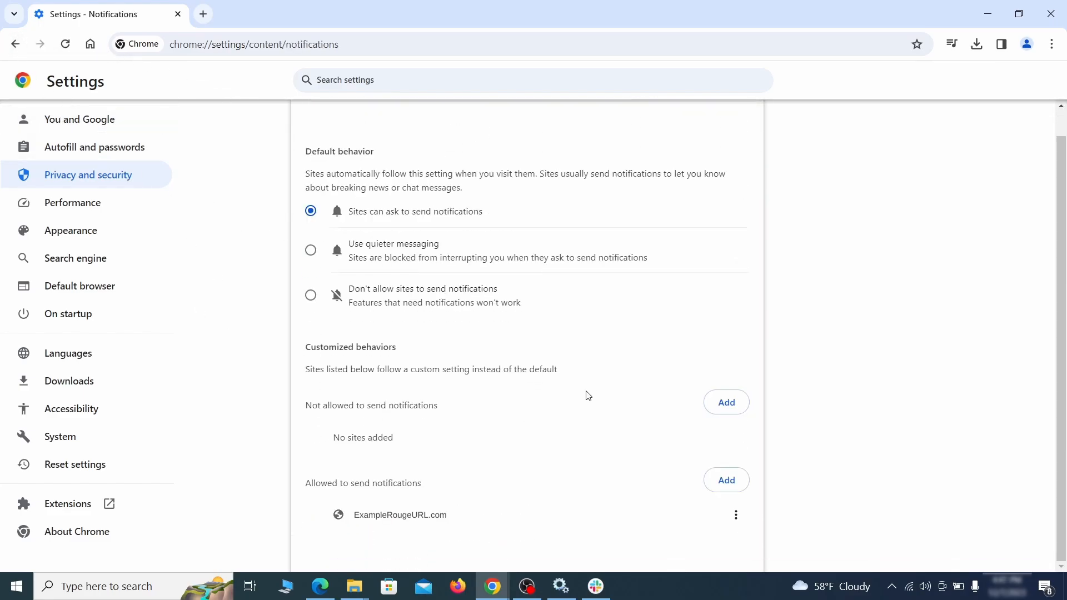
{"action": "mouse_move", "coordinate": [736, 515]}
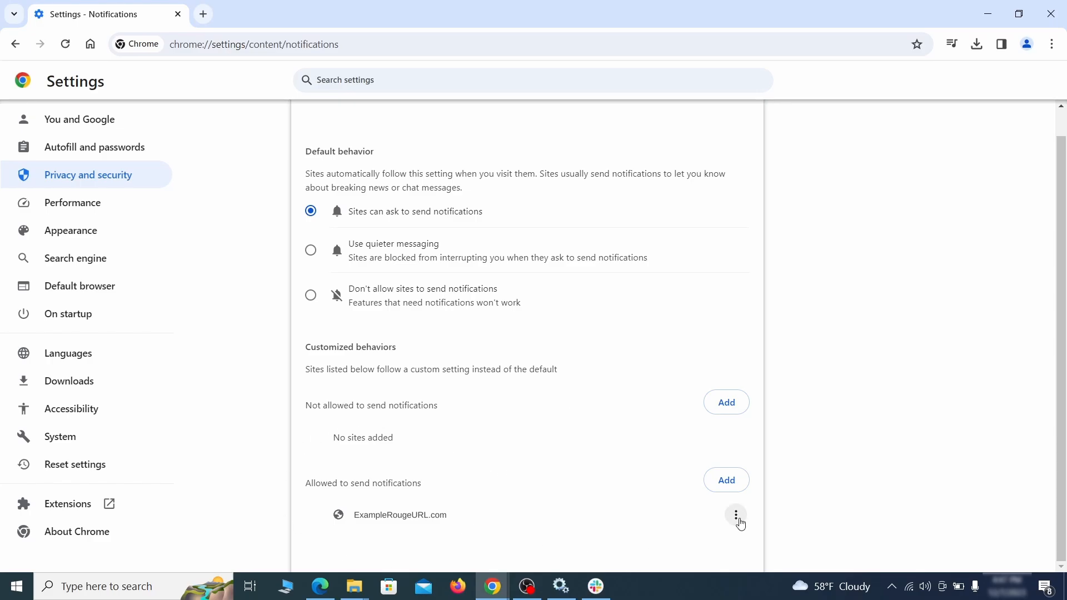
{"action": "left_click", "coordinate": [15, 44]}
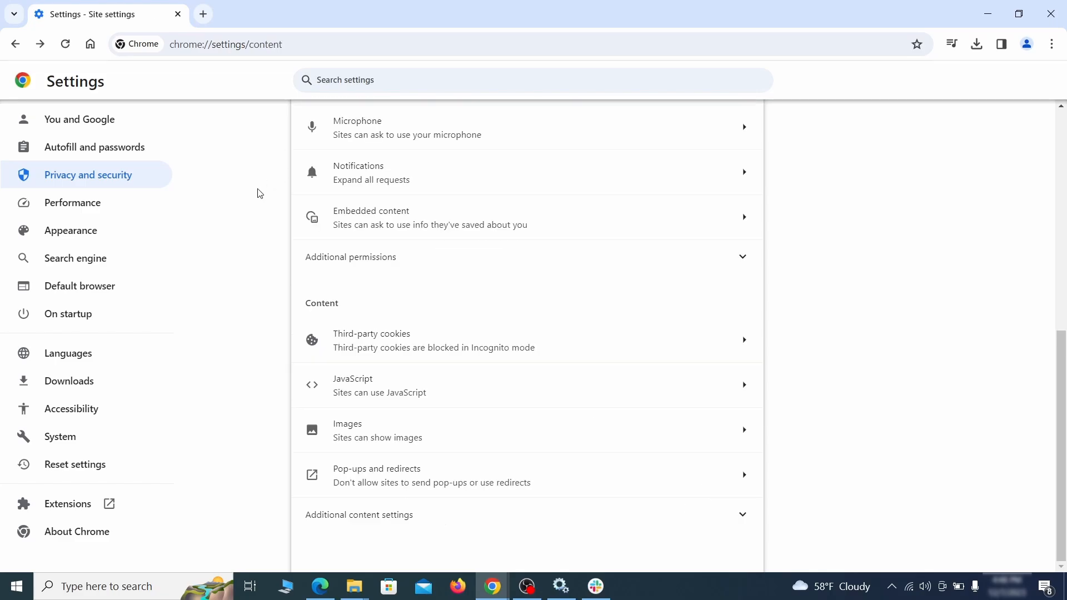
Step: Erase the rogue home page address and turn off Chrome's home button
{"action": "left_click", "coordinate": [70, 230]}
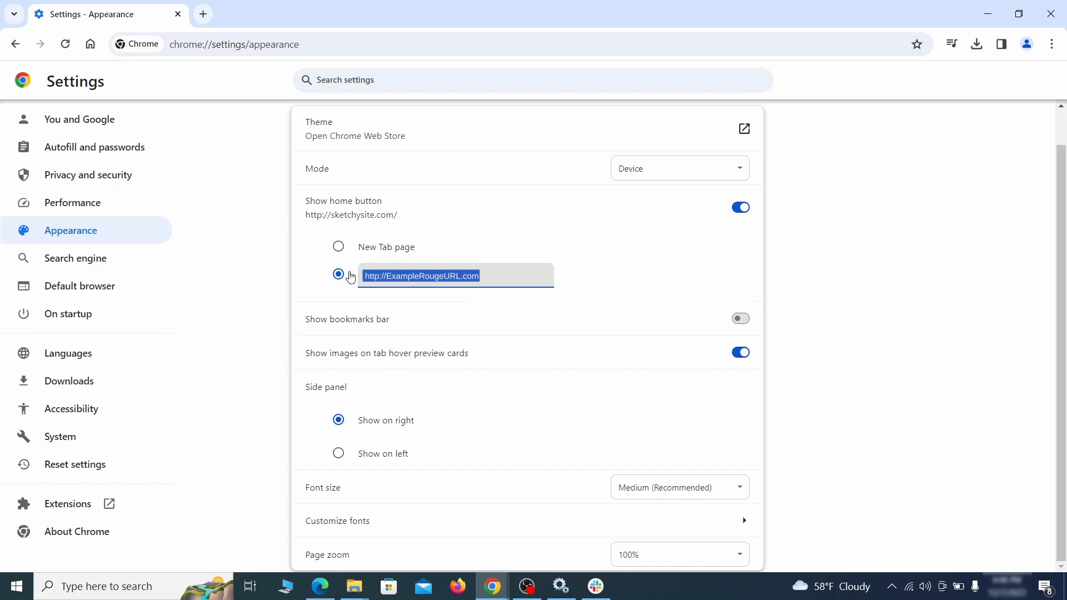
{"action": "key", "text": "Delete"}
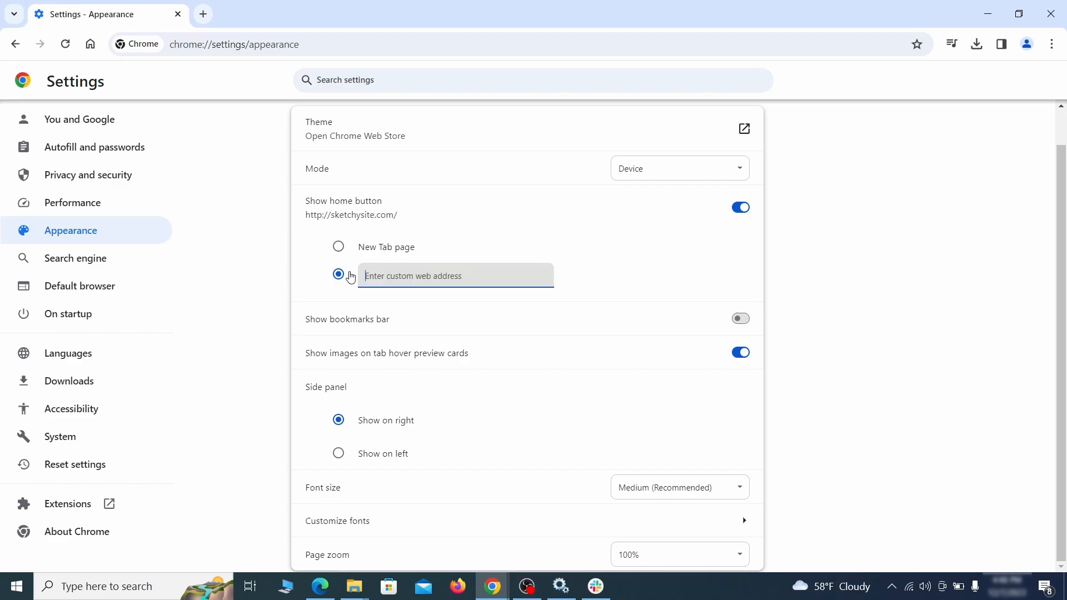
{"action": "left_click", "coordinate": [740, 206]}
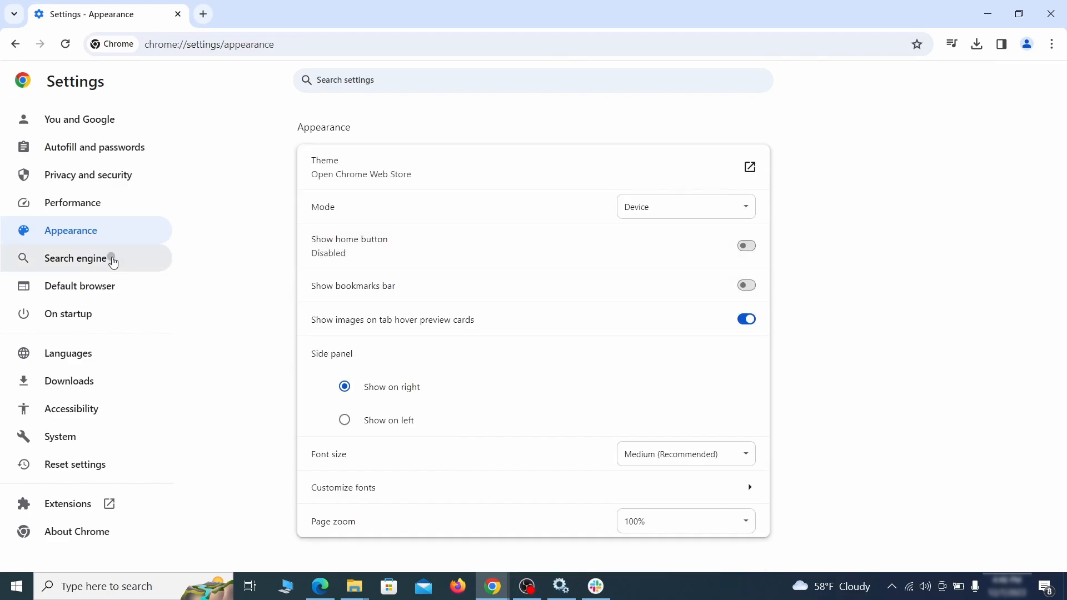
Step: Make Google the default search engine and delete the ExampleRougeURL.com site search
{"action": "left_click", "coordinate": [75, 257]}
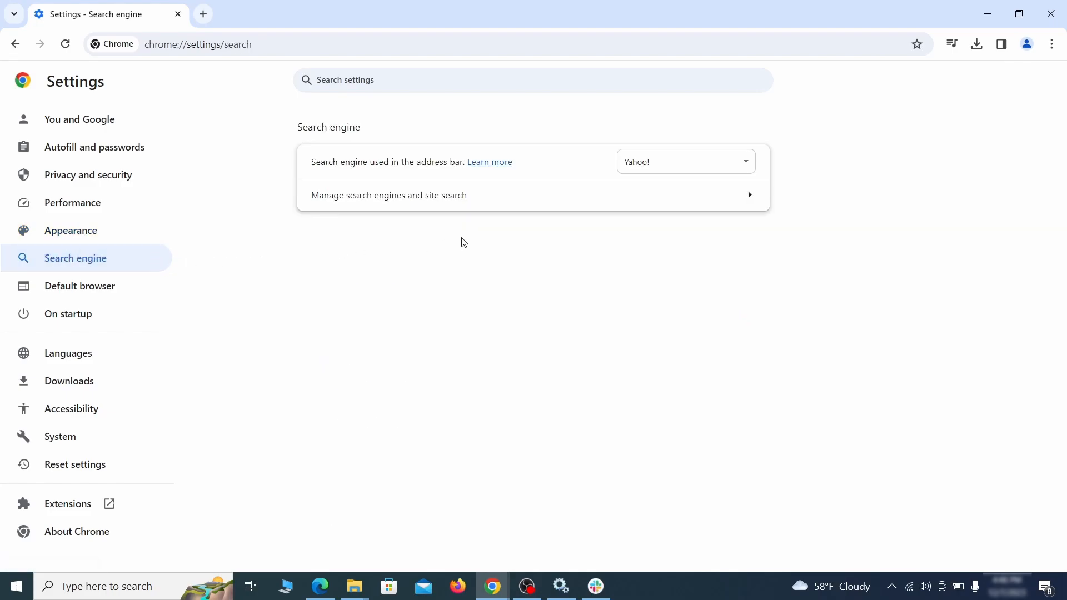
{"action": "left_click", "coordinate": [685, 161]}
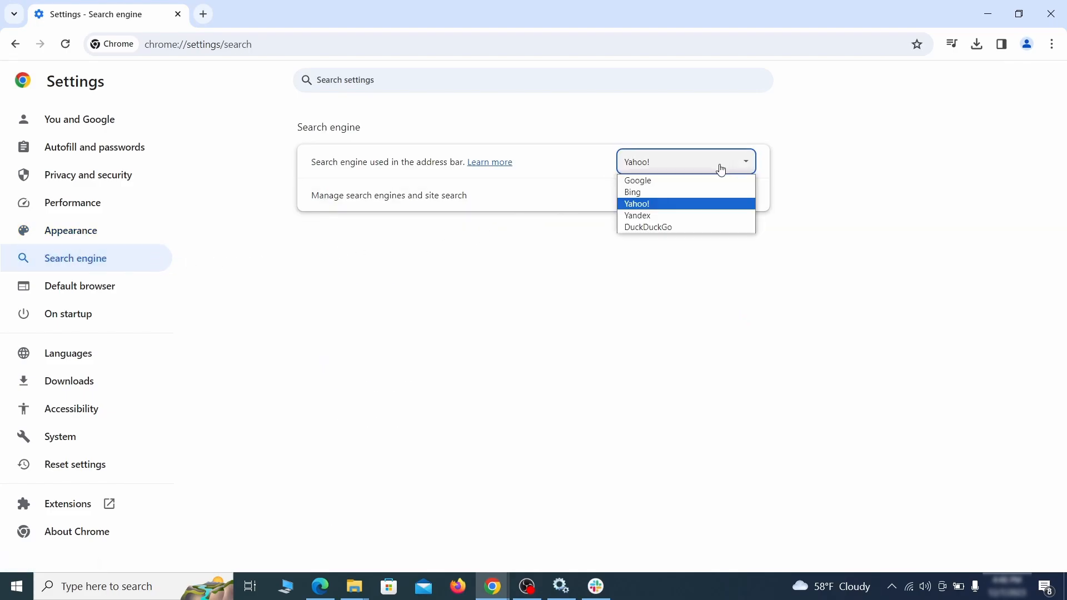
{"action": "left_click", "coordinate": [388, 195]}
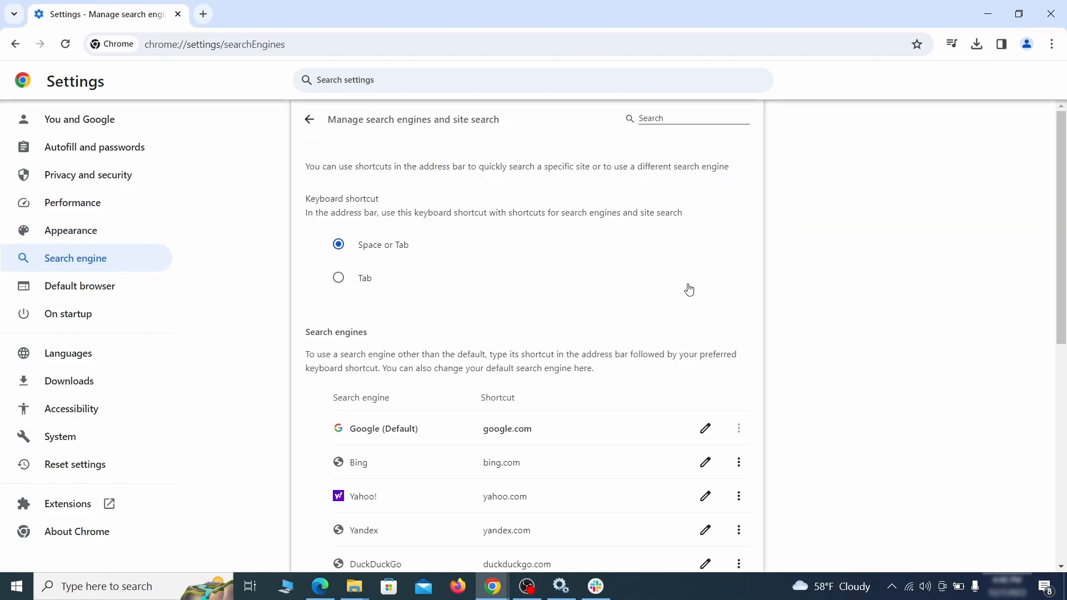
{"action": "left_click", "coordinate": [738, 342]}
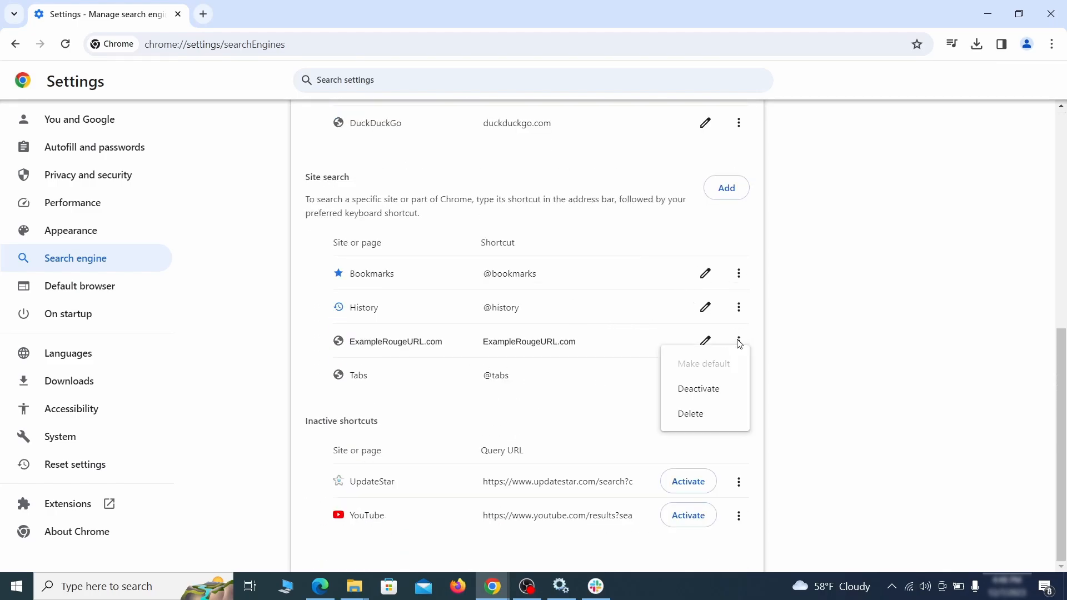
{"action": "left_click", "coordinate": [689, 414]}
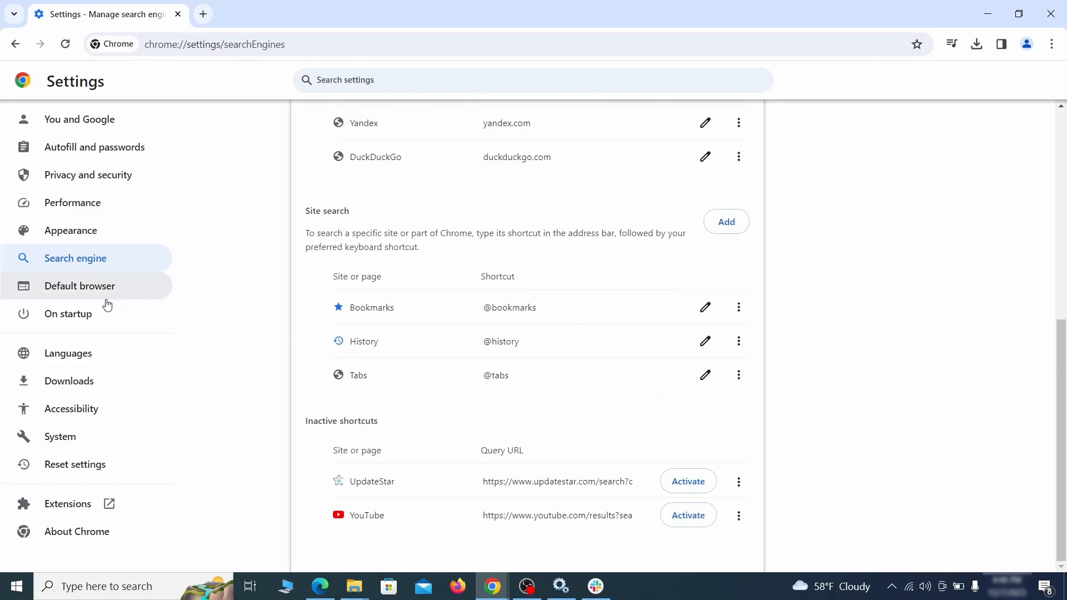
Step: Remove ExampleRougeURL.com from Chrome's startup pages
{"action": "left_click", "coordinate": [67, 313]}
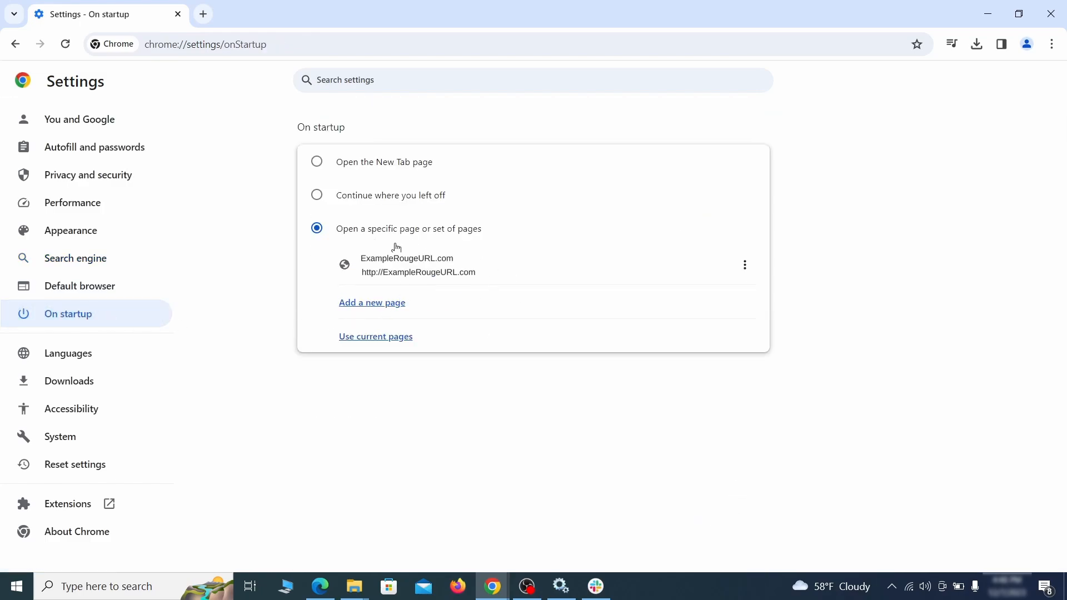
{"action": "mouse_move", "coordinate": [745, 266]}
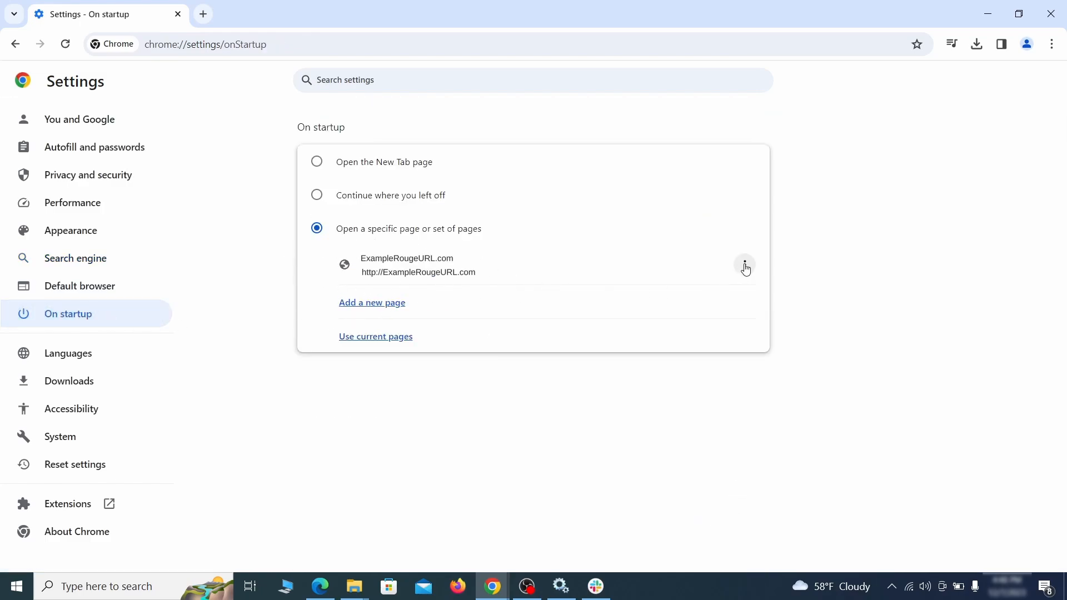
{"action": "left_click", "coordinate": [743, 266]}
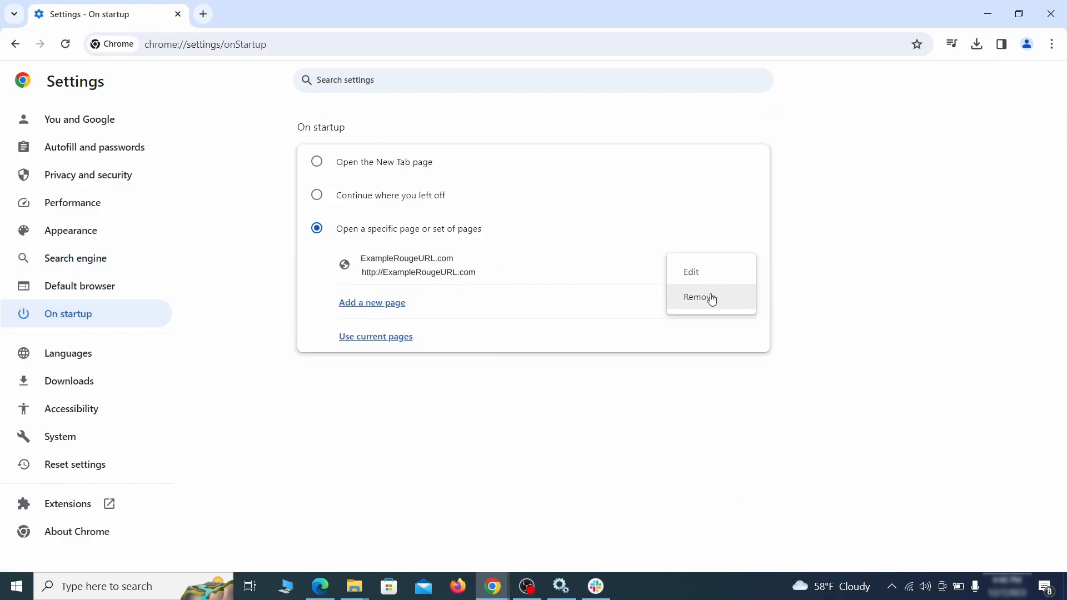
{"action": "left_click", "coordinate": [698, 298]}
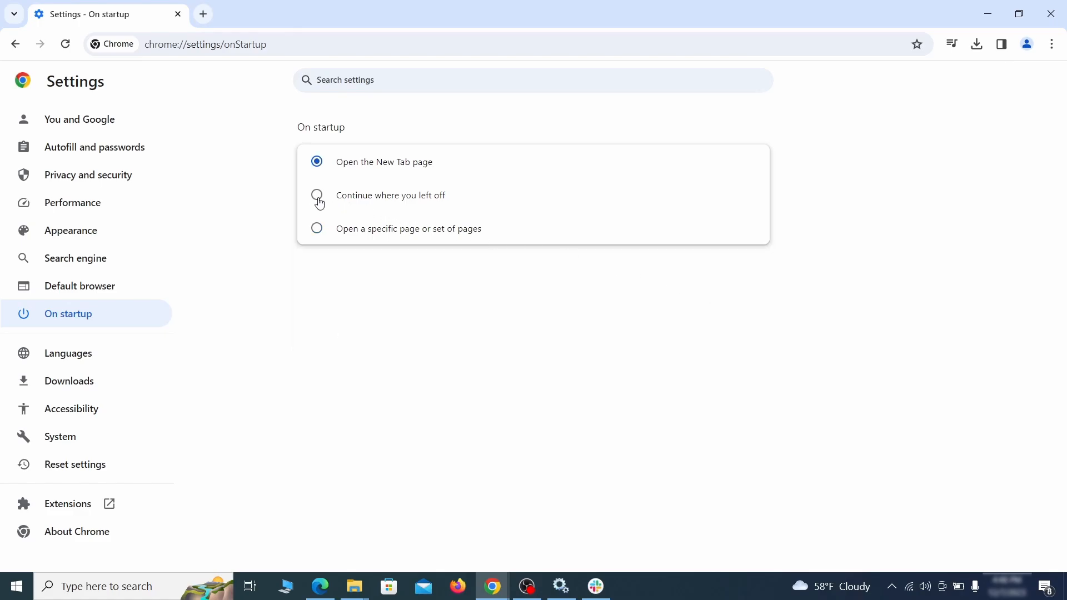
Step: Remove the Contenu+ extension from Firefox's extension manager
{"action": "left_click", "coordinate": [457, 585]}
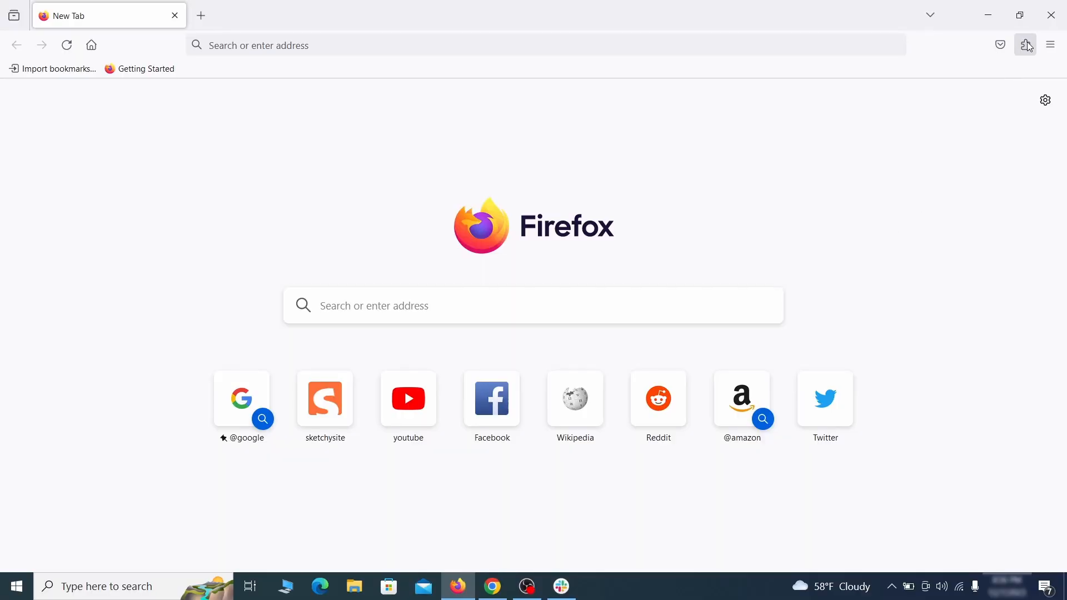
{"action": "left_click", "coordinate": [1025, 45]}
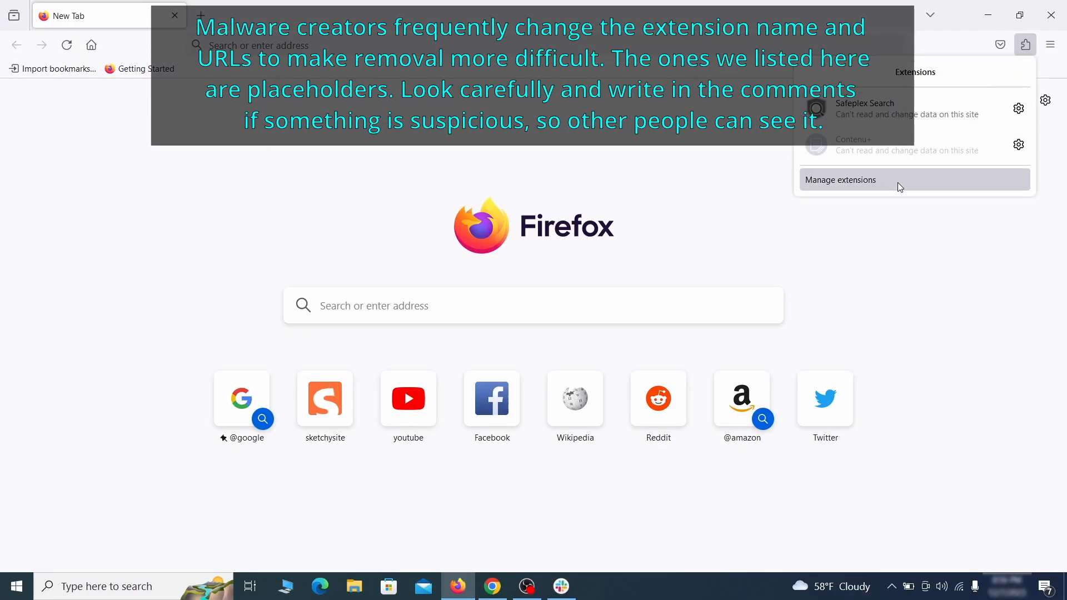
{"action": "left_click", "coordinate": [840, 179]}
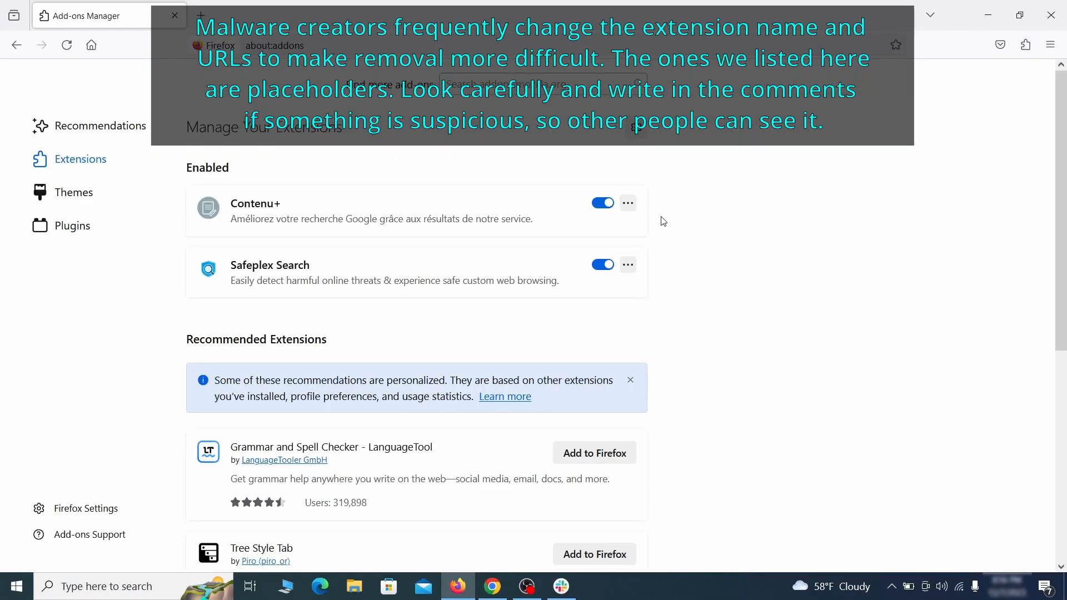
{"action": "left_click", "coordinate": [628, 203]}
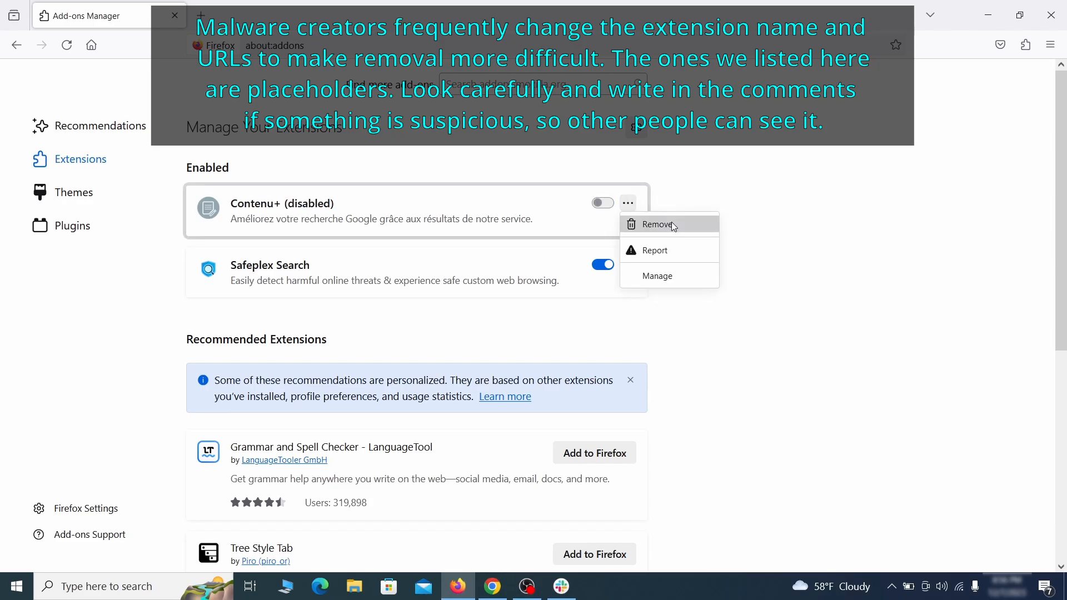
{"action": "left_click", "coordinate": [657, 225]}
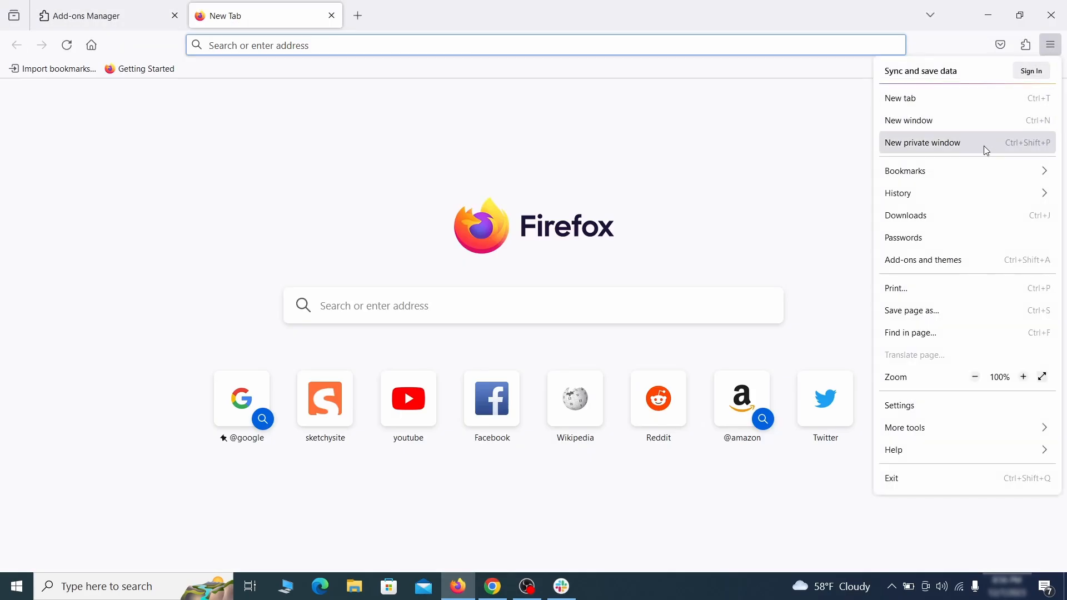
Step: Delete the ExampleRougeURL.com homepage address in Firefox's Home settings
{"action": "left_click", "coordinate": [900, 405]}
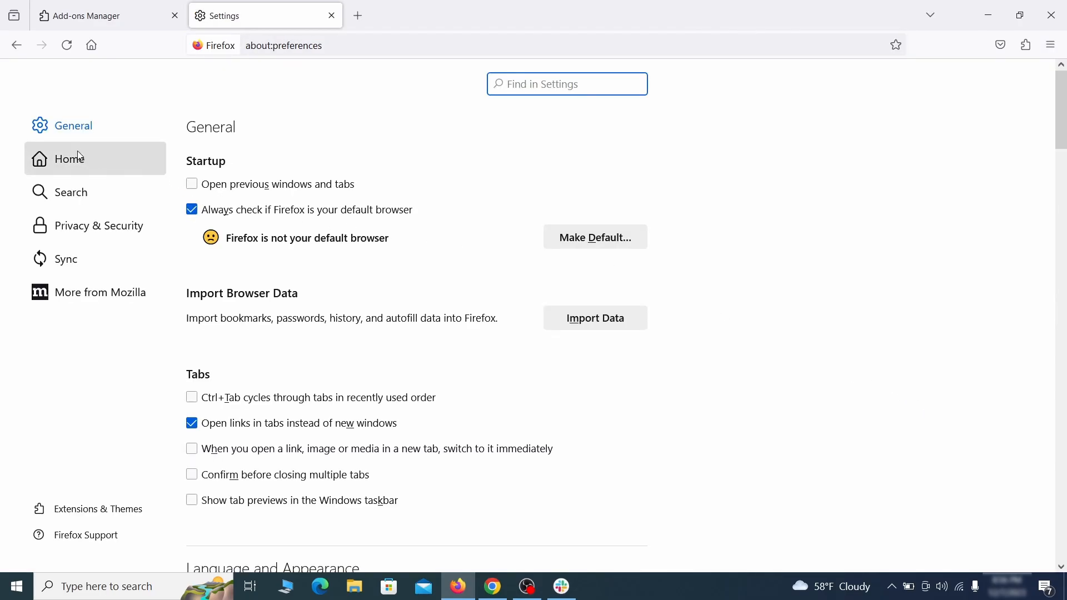
{"action": "left_click", "coordinate": [69, 158]}
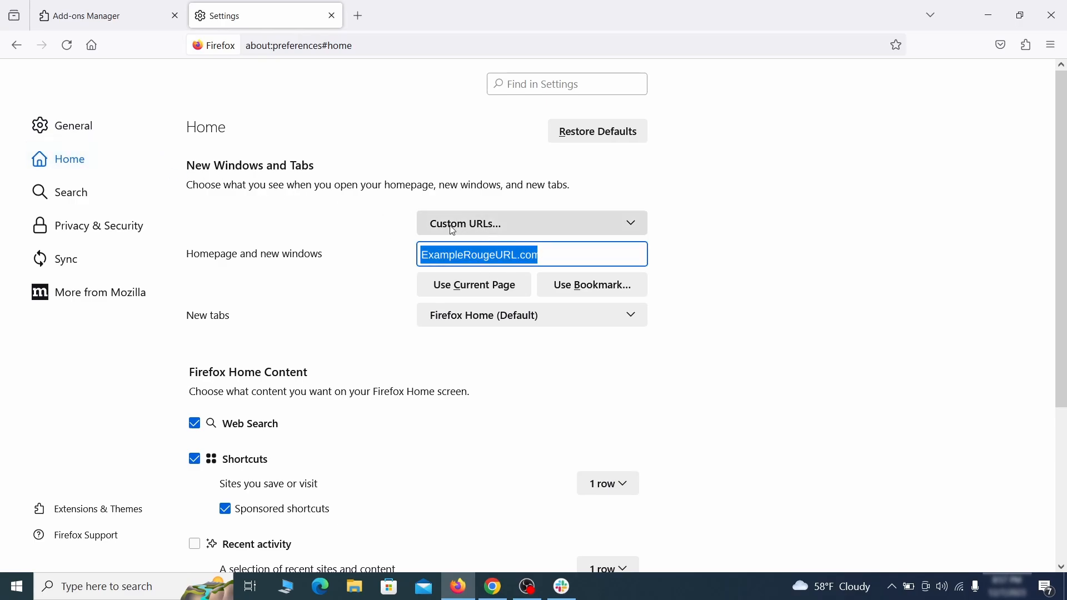
{"action": "key", "text": "Delete"}
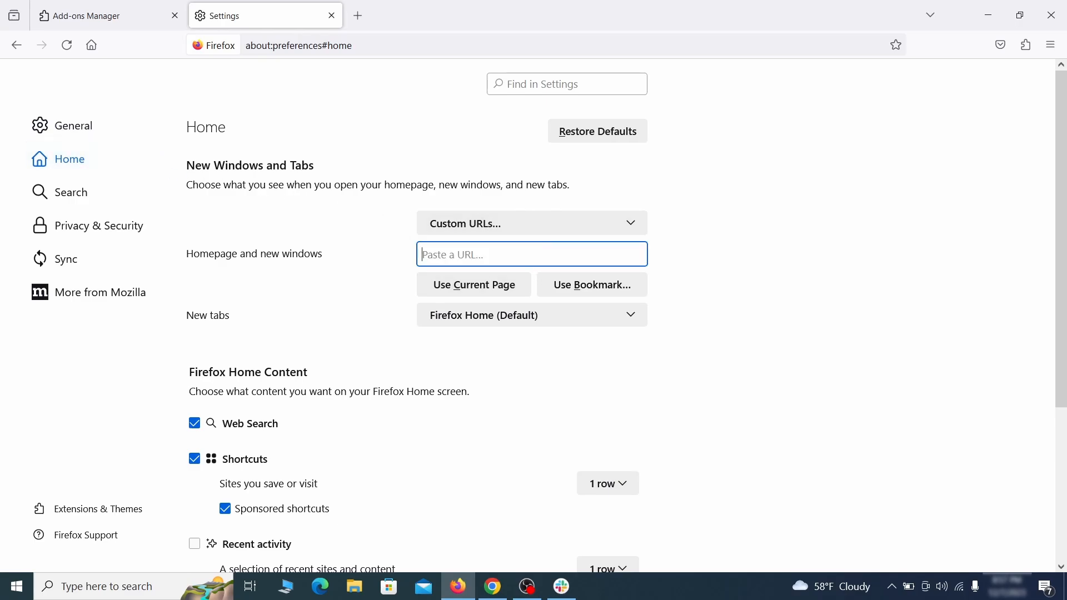
Step: Make Google Firefox's default search engine and remove the 'web search by Yahoo' shortcut
{"action": "left_click", "coordinate": [69, 192]}
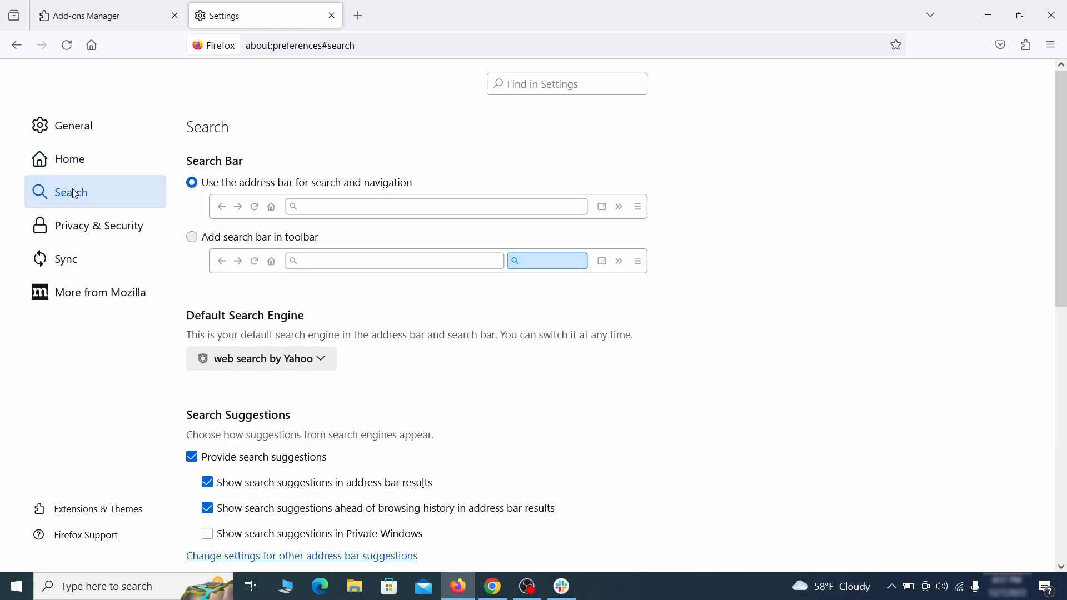
{"action": "scroll", "scroll_direction": "down", "scroll_amount": 3}
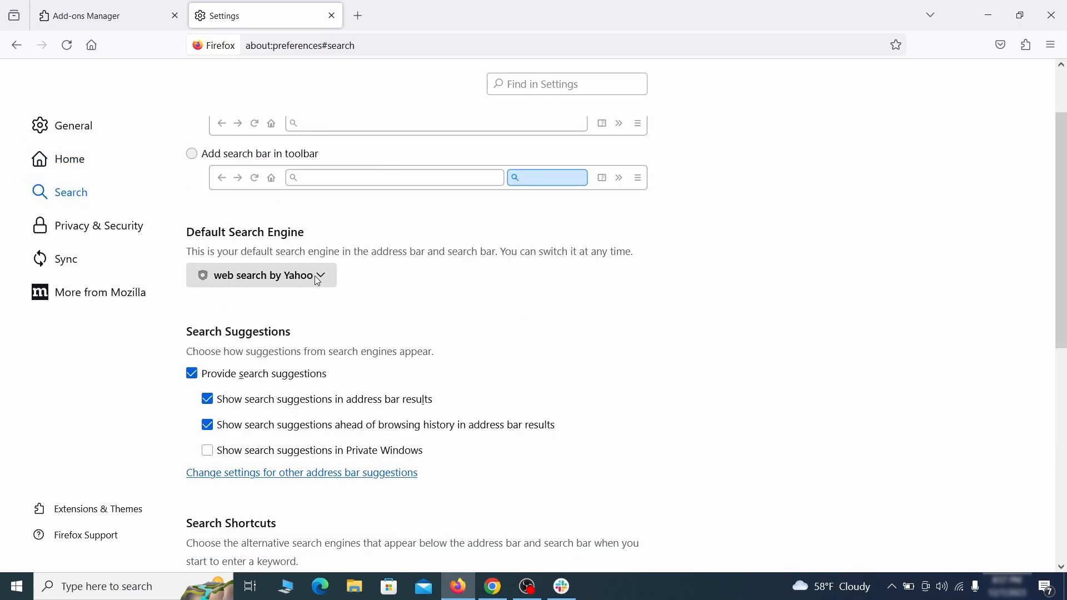
{"action": "mouse_move", "coordinate": [251, 255]}
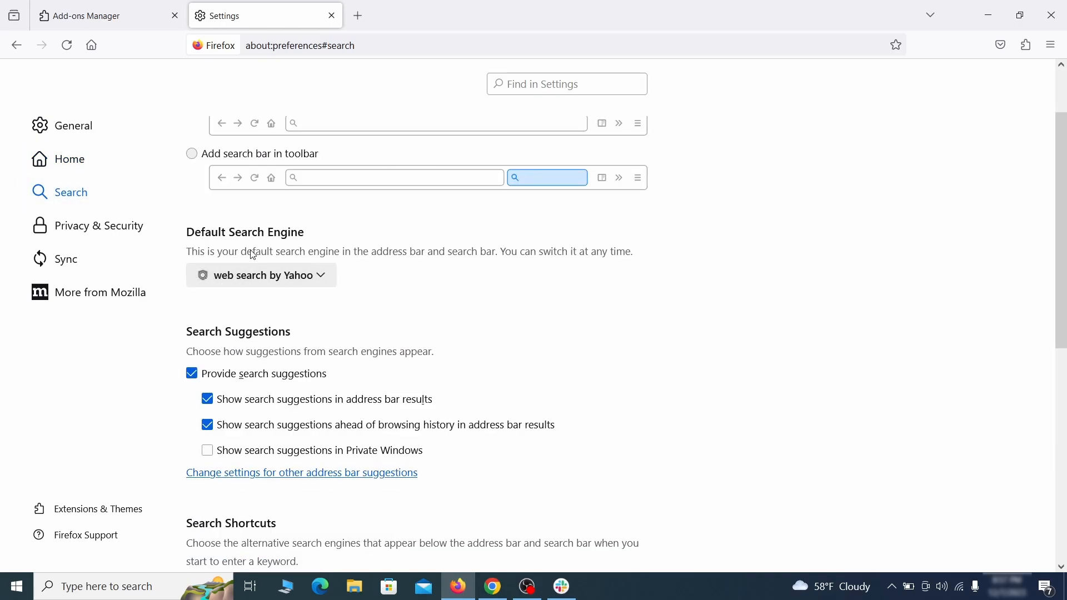
{"action": "left_click", "coordinate": [260, 275]}
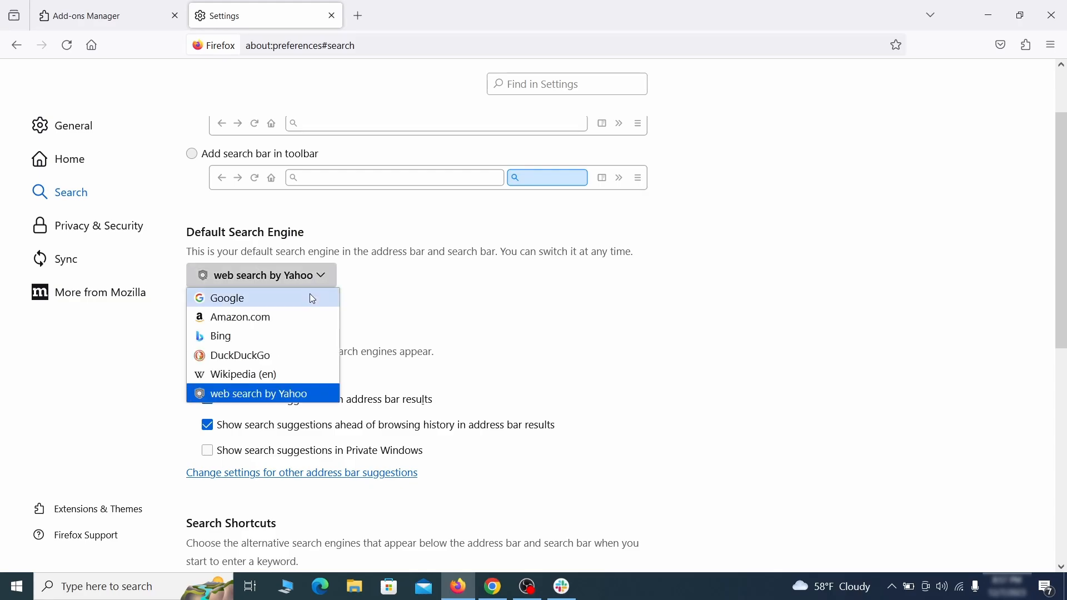
{"action": "left_click", "coordinate": [228, 297]}
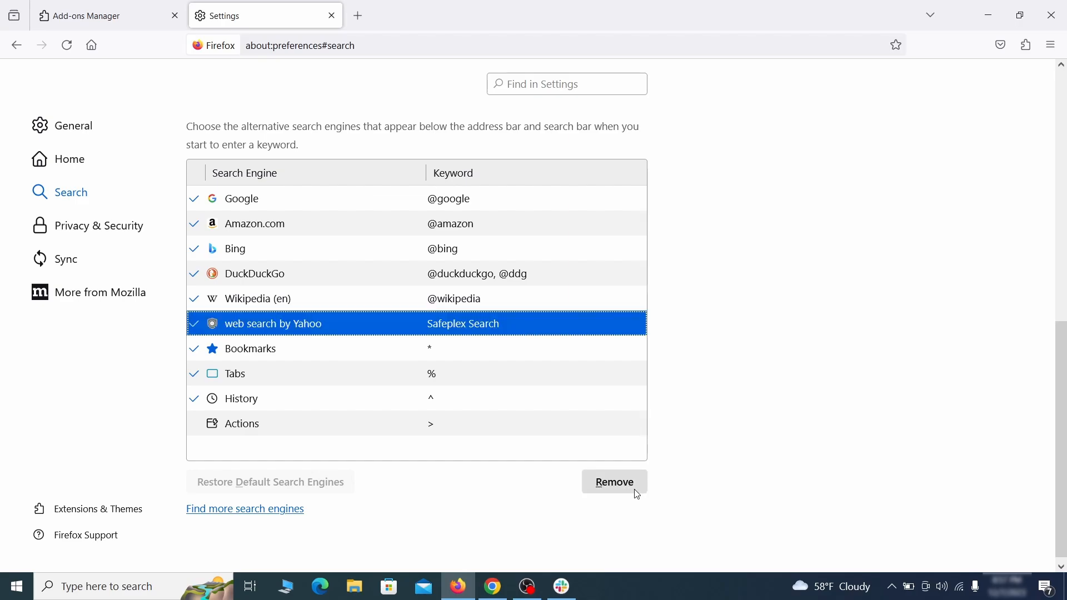
{"action": "left_click", "coordinate": [614, 482]}
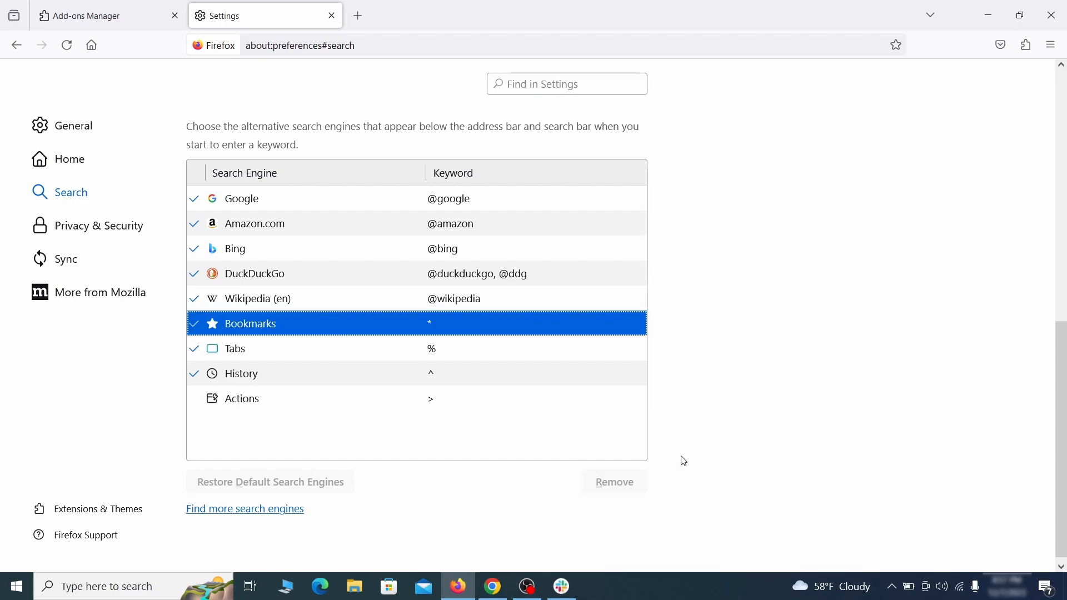
{"action": "scroll", "scroll_direction": "up", "scroll_amount": 3}
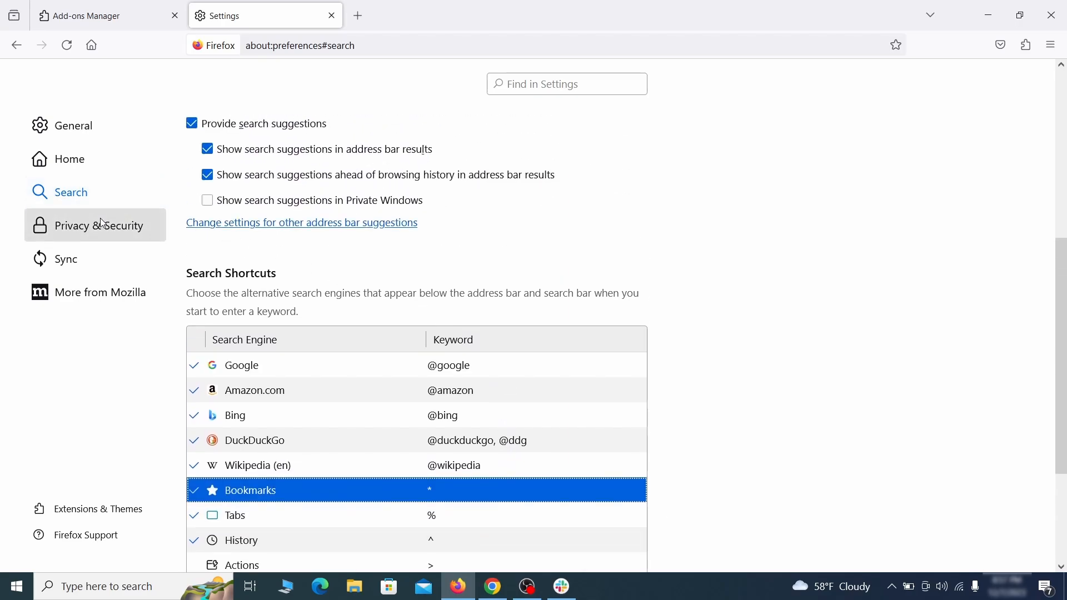
Step: Clear all Firefox cookies, site data and cached web content
{"action": "left_click", "coordinate": [99, 225]}
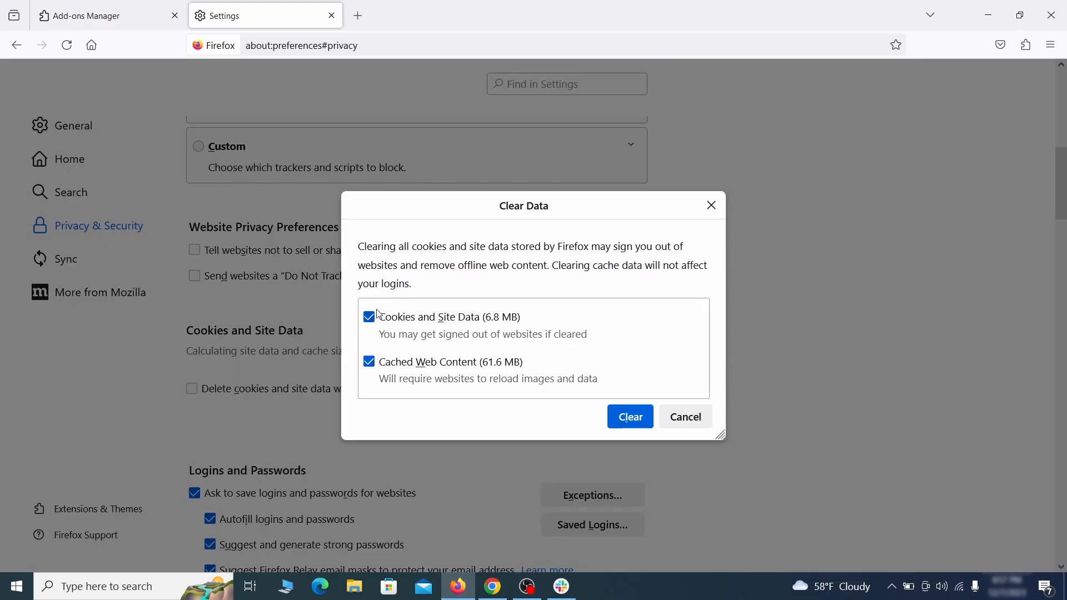
{"action": "left_click", "coordinate": [629, 417]}
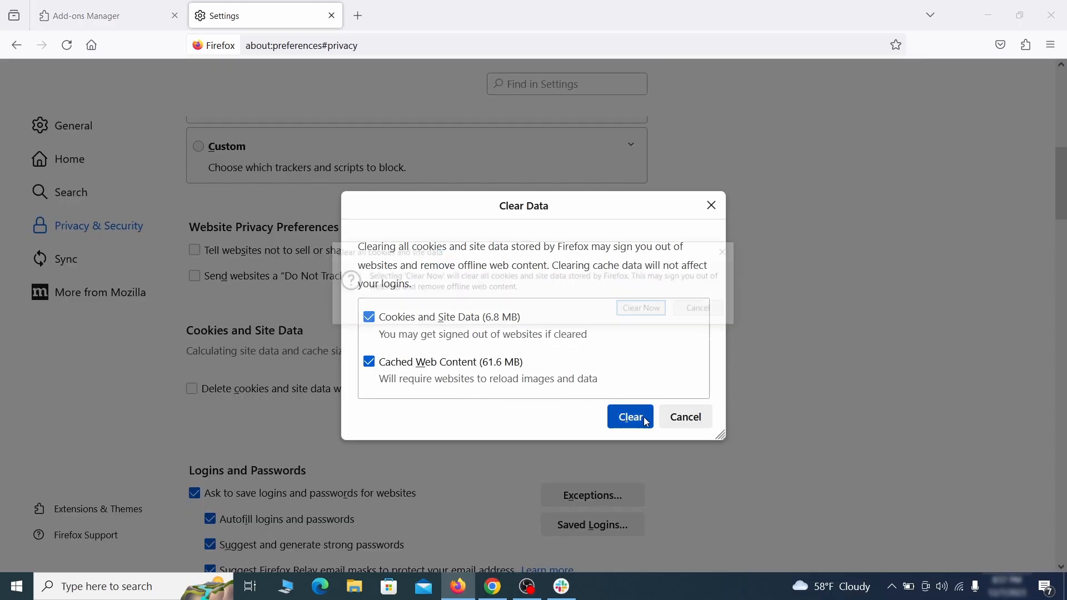
{"action": "left_click", "coordinate": [629, 417]}
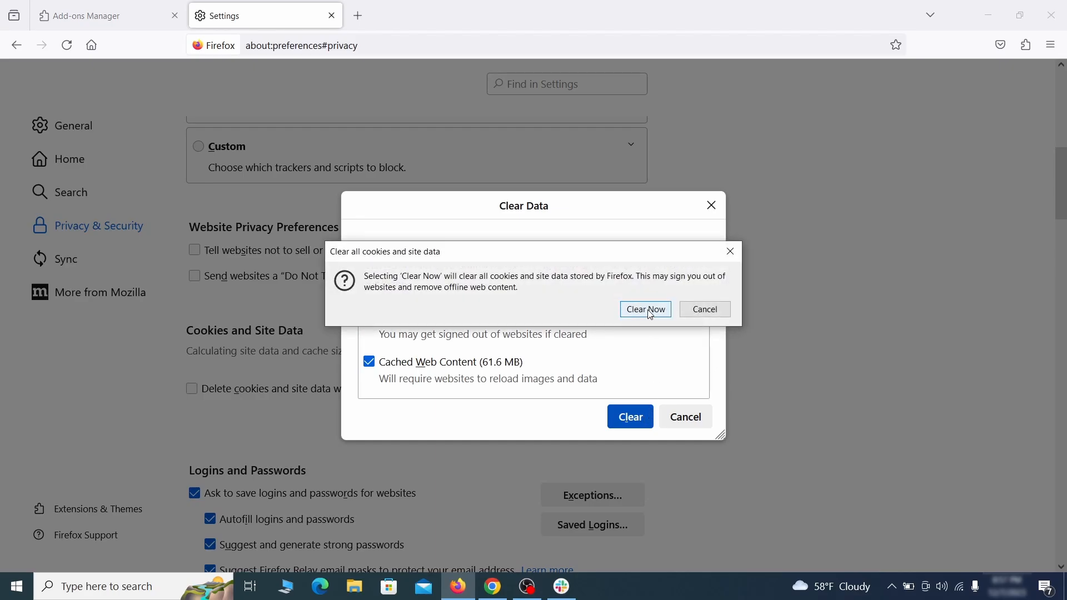
{"action": "left_click", "coordinate": [643, 309]}
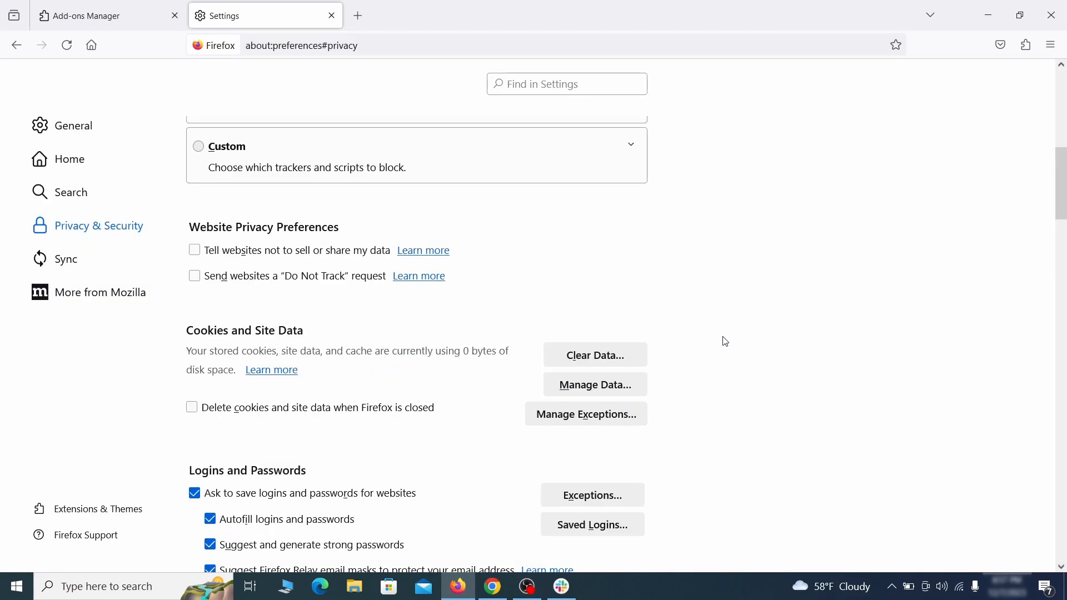
Step: Bring up Firefox's Notifications permission settings
{"action": "scroll", "scroll_direction": "down", "scroll_amount": 3}
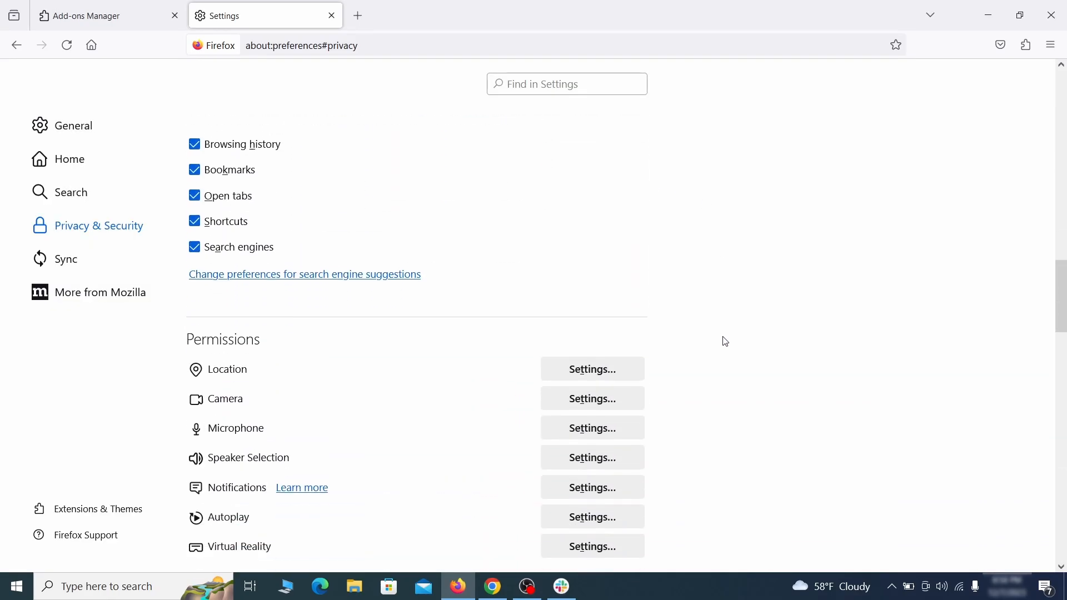
{"action": "scroll", "scroll_direction": "down", "scroll_amount": 3}
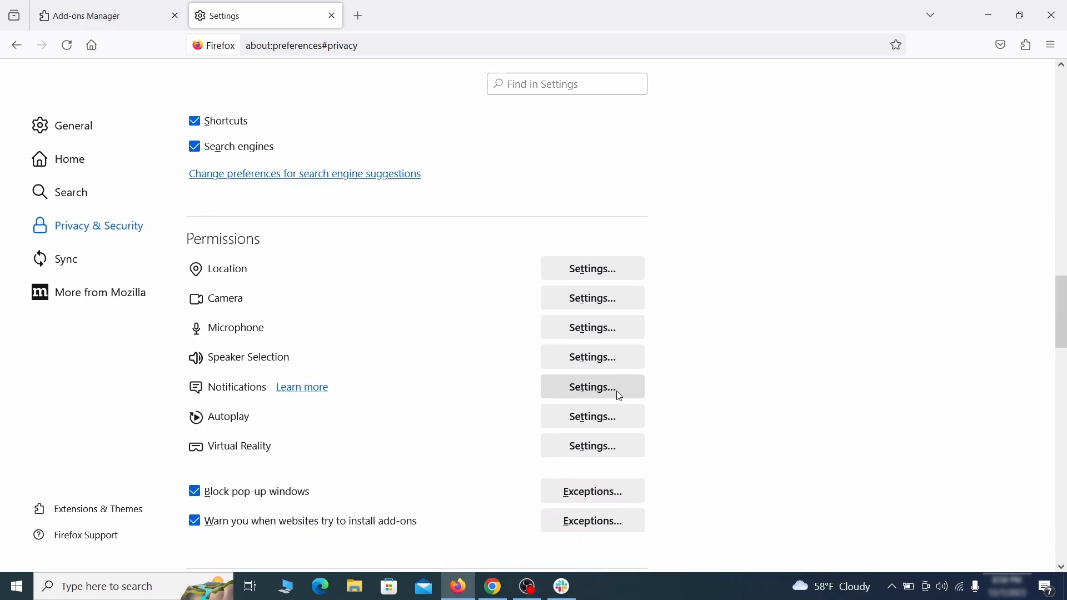
{"action": "left_click", "coordinate": [591, 387]}
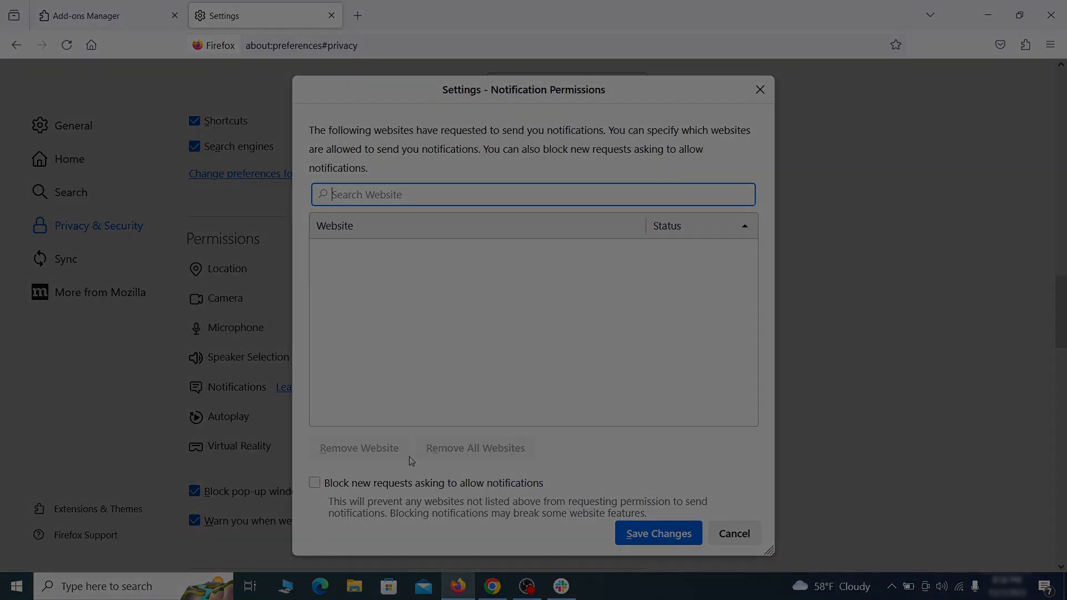
{"action": "left_click", "coordinate": [319, 585]}
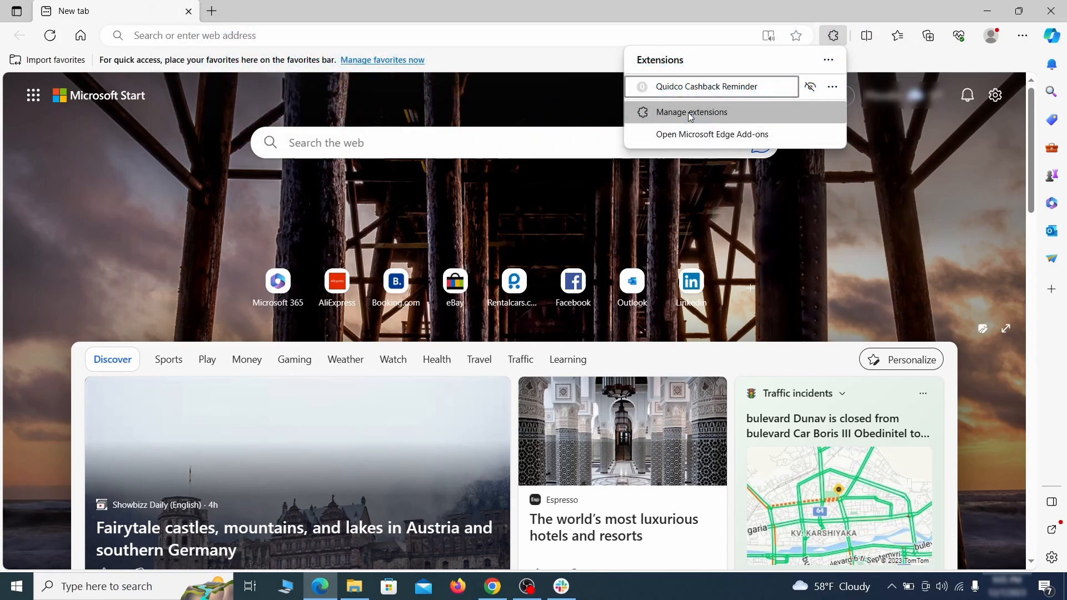
Step: Toggle off the Quidco Cashback Reminder extension in Edge and confirm its removal
{"action": "left_click", "coordinate": [690, 112]}
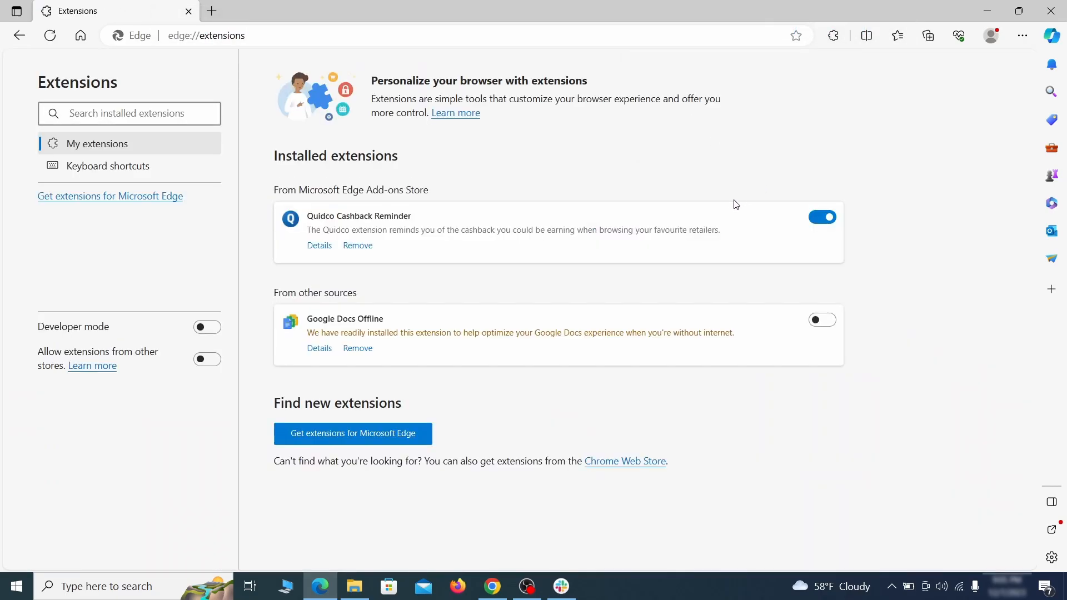
{"action": "left_click", "coordinate": [822, 216]}
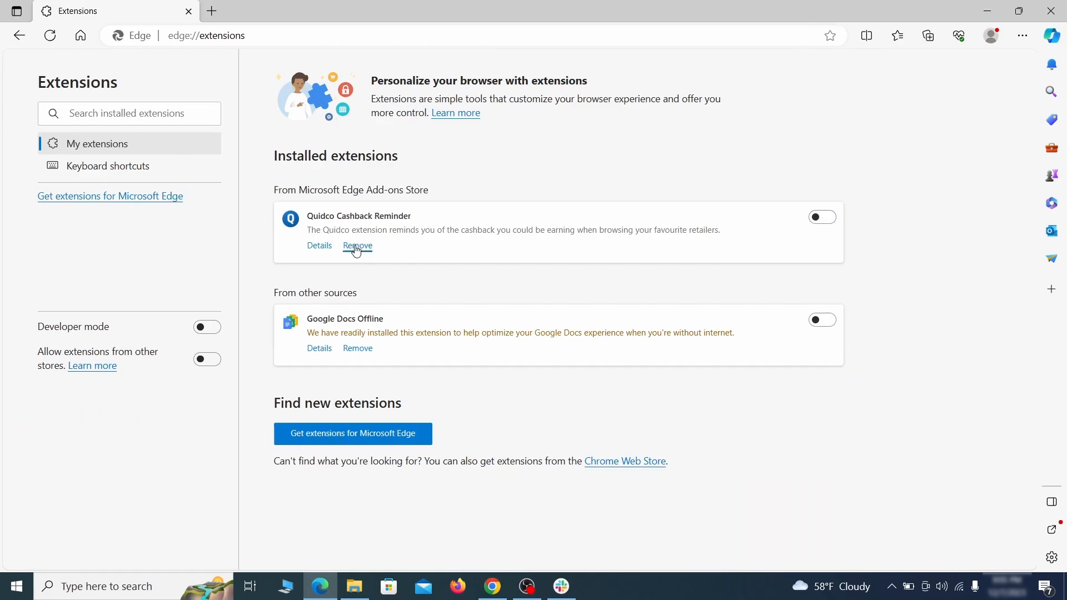
{"action": "left_click", "coordinate": [357, 246]}
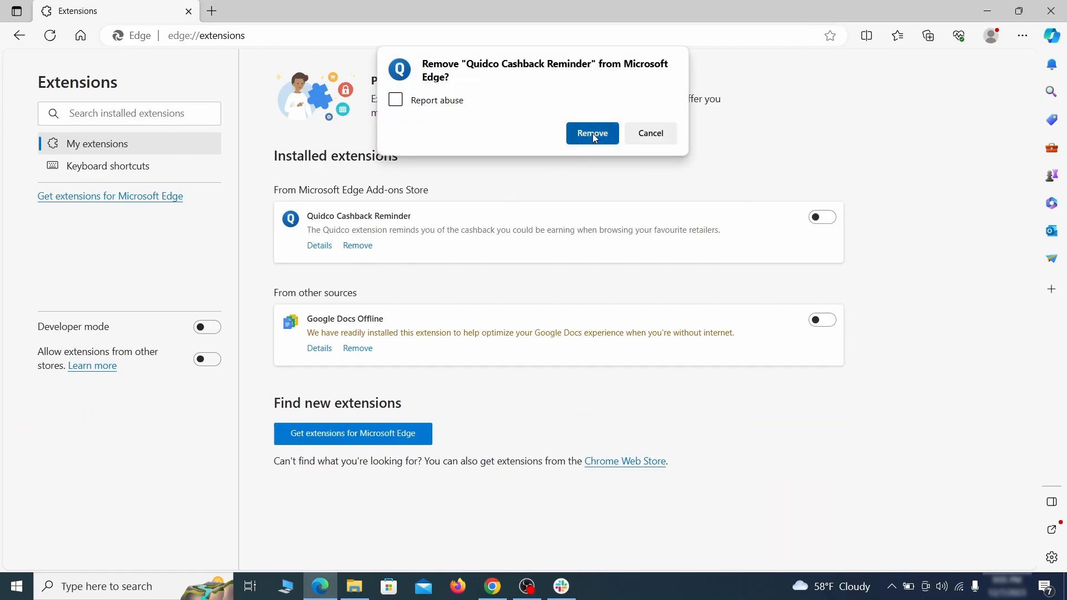
{"action": "left_click", "coordinate": [1022, 35]}
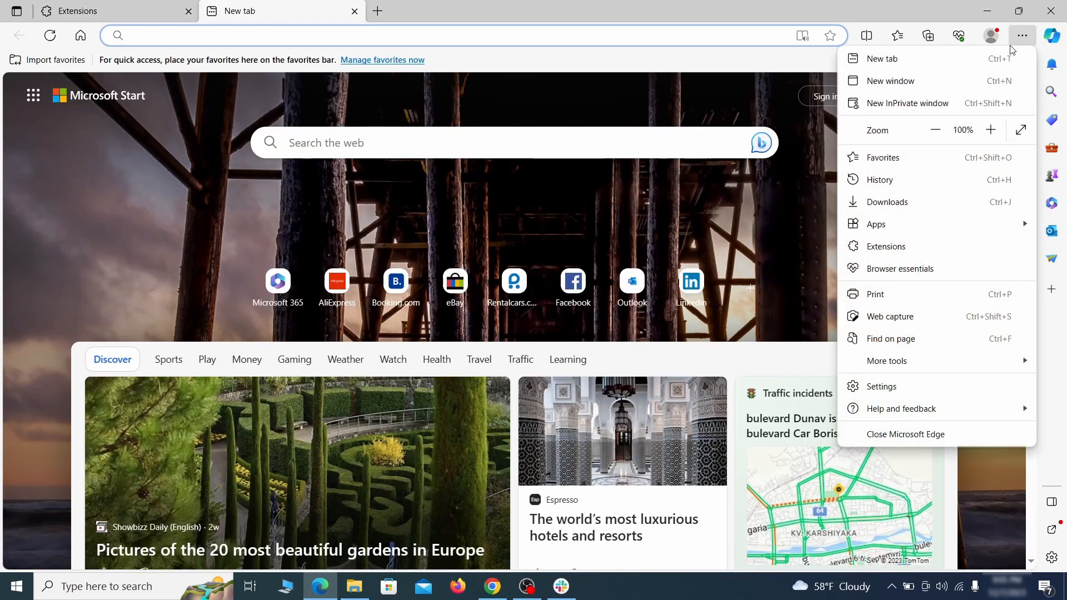
Step: Bring up Edge's clear browsing data options under Privacy, search, and services
{"action": "left_click", "coordinate": [880, 386]}
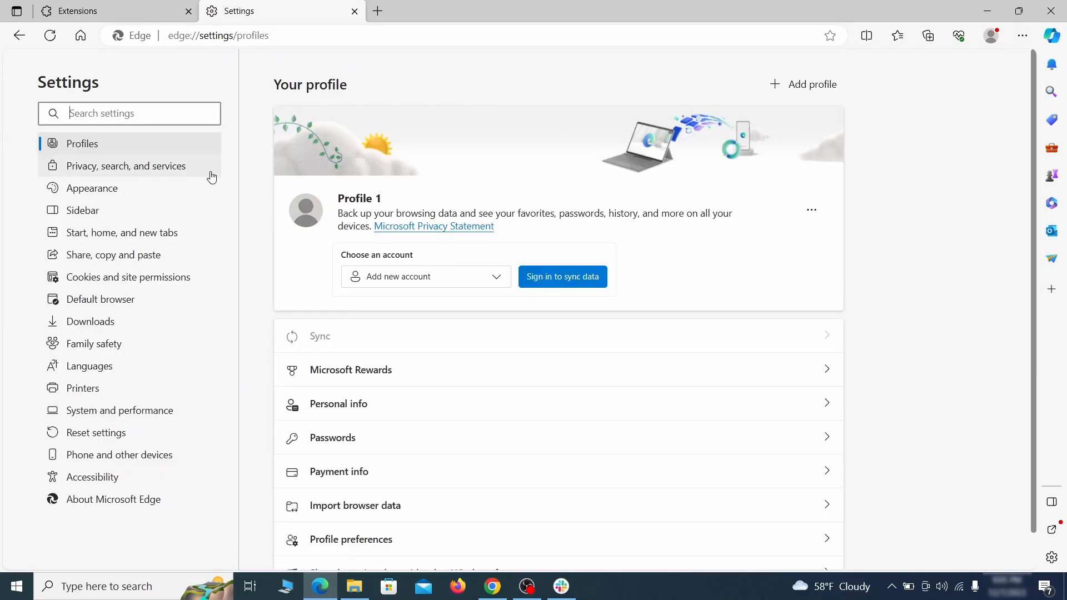
{"action": "left_click", "coordinate": [124, 165]}
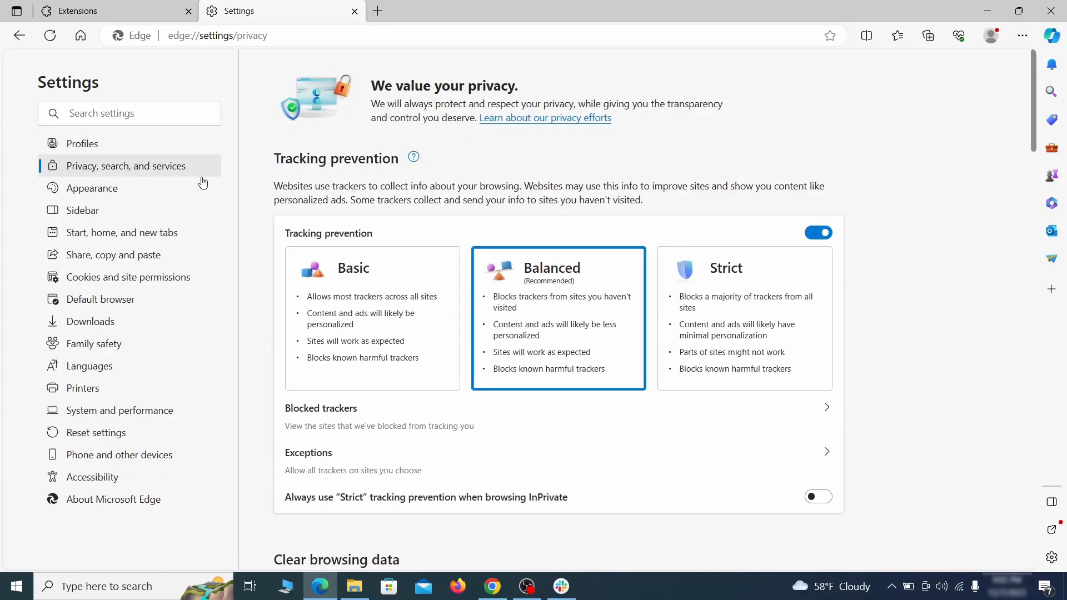
{"action": "scroll", "scroll_direction": "down", "scroll_amount": 3}
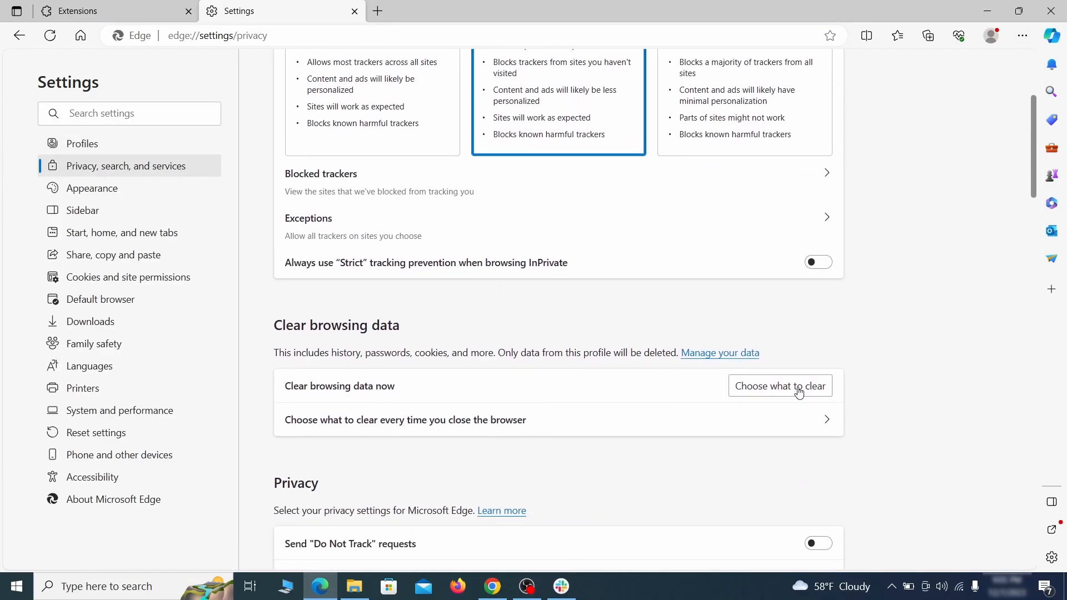
{"action": "left_click", "coordinate": [780, 385]}
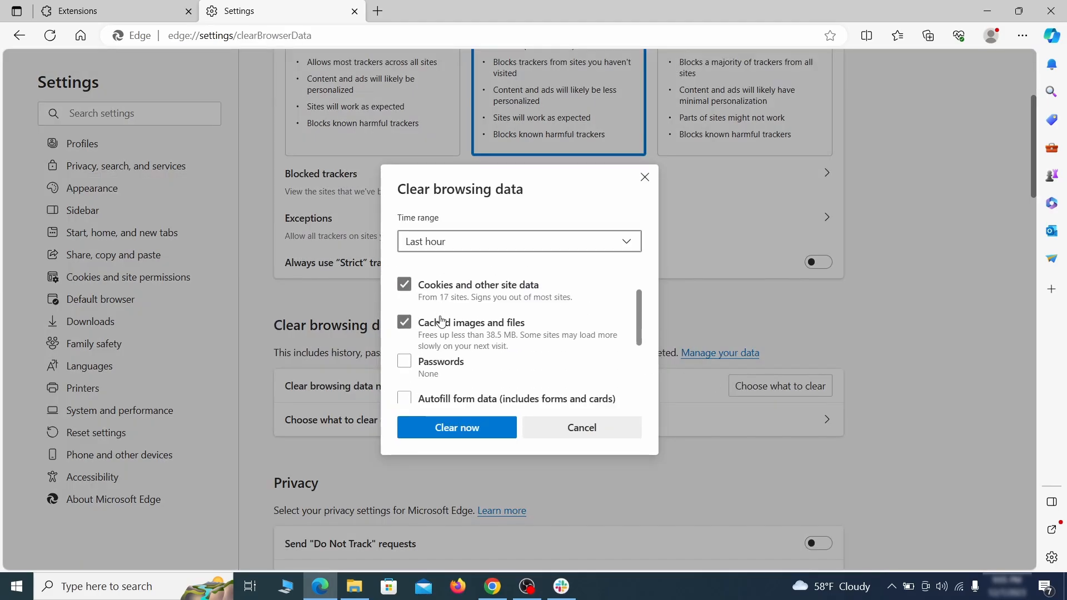
{"action": "scroll", "scroll_direction": "down", "scroll_amount": 3}
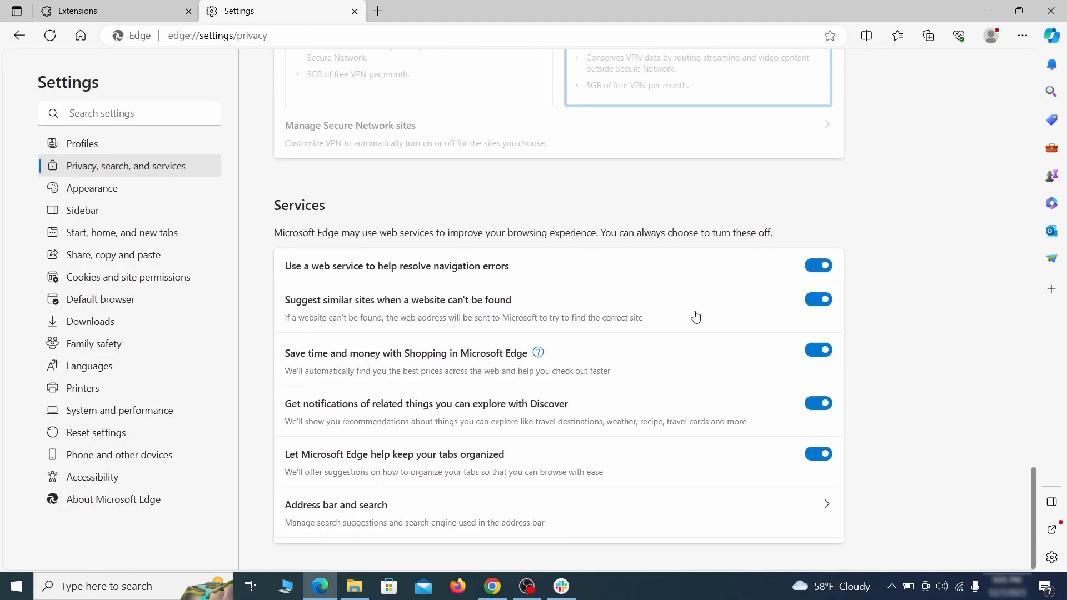
Step: Set Google as Edge's address bar search engine and remove the ExampleRougeURL.com engine
{"action": "left_click", "coordinate": [335, 505]}
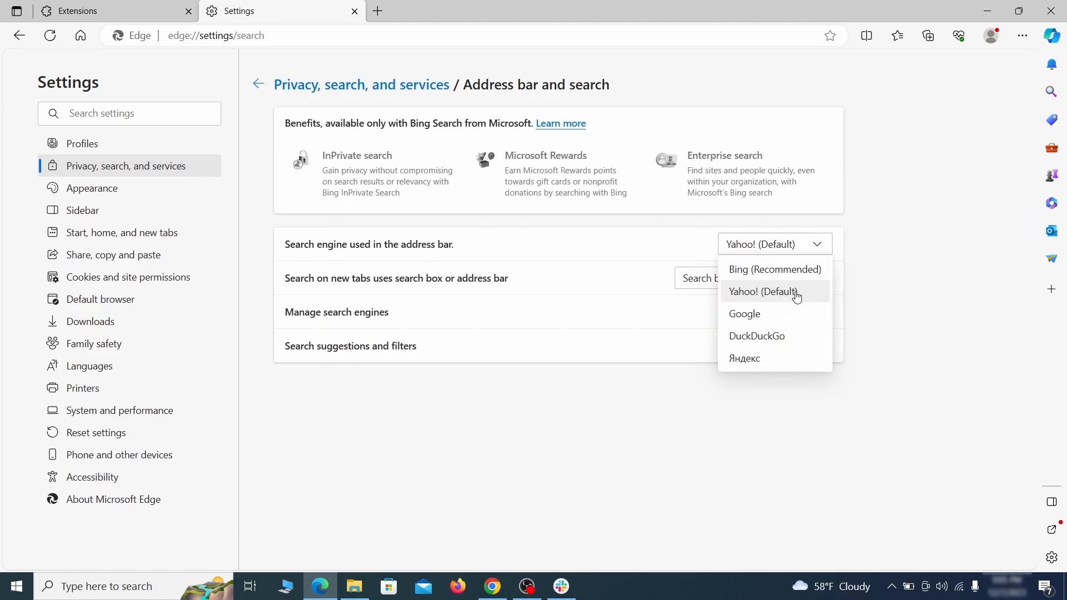
{"action": "left_click", "coordinate": [745, 313]}
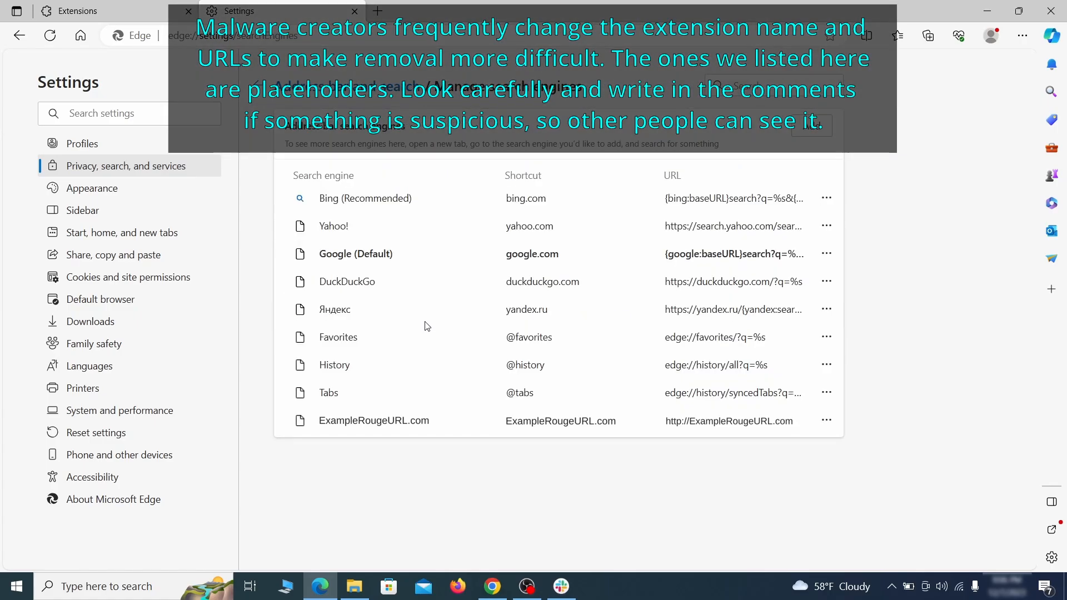
{"action": "mouse_move", "coordinate": [368, 408]}
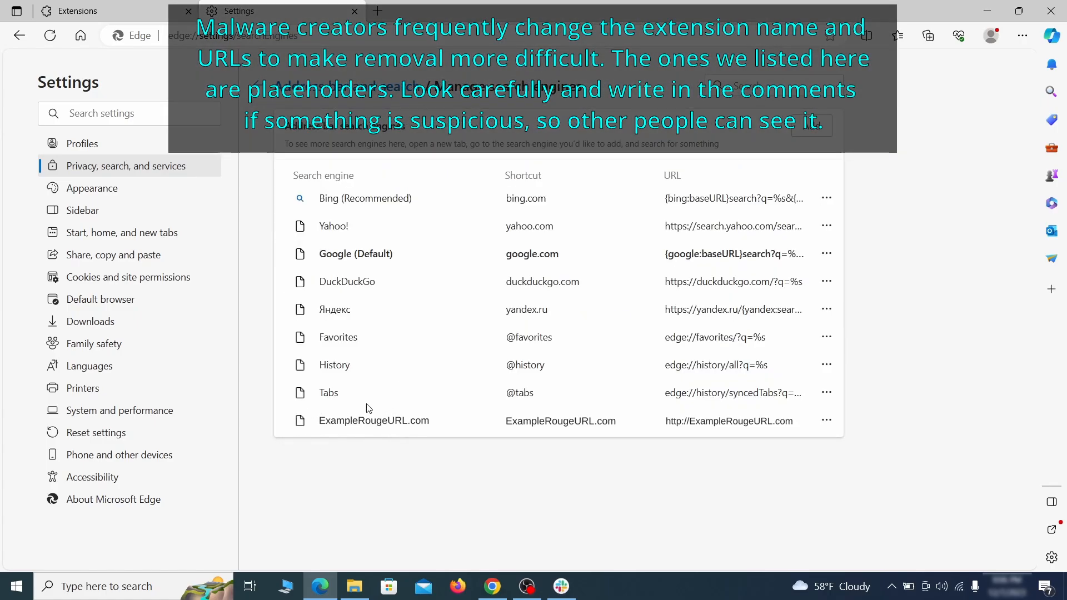
{"action": "left_click", "coordinate": [827, 421]}
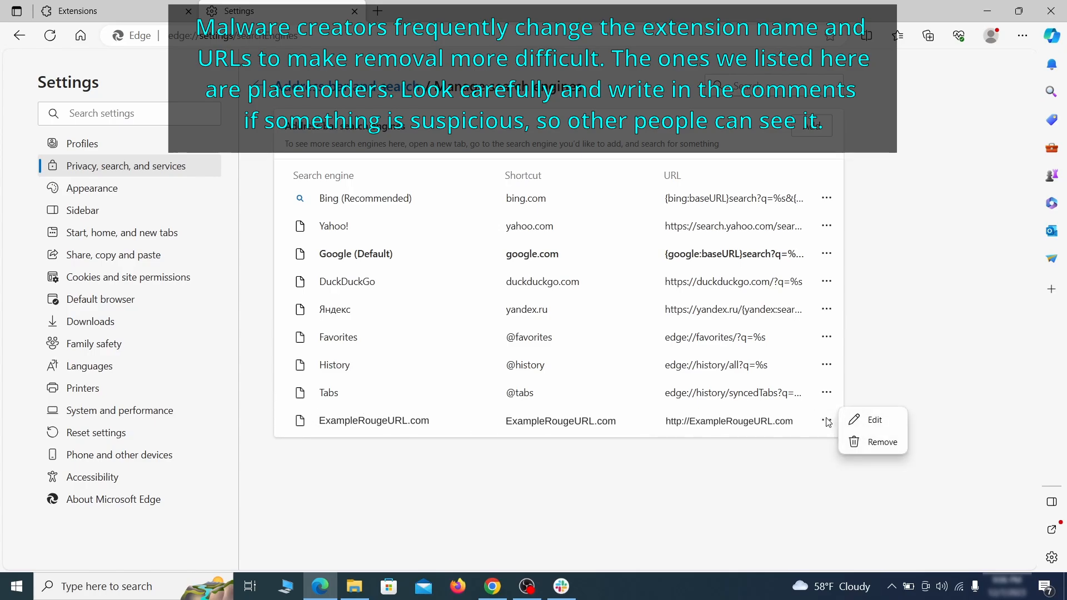
{"action": "left_click", "coordinate": [882, 442]}
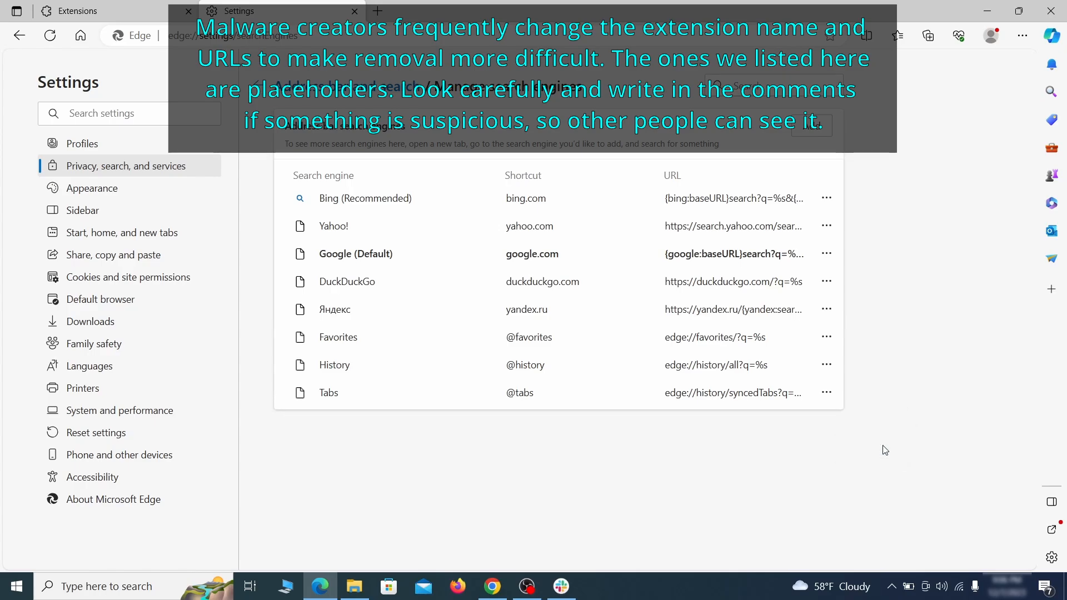
{"action": "mouse_move", "coordinate": [134, 232]}
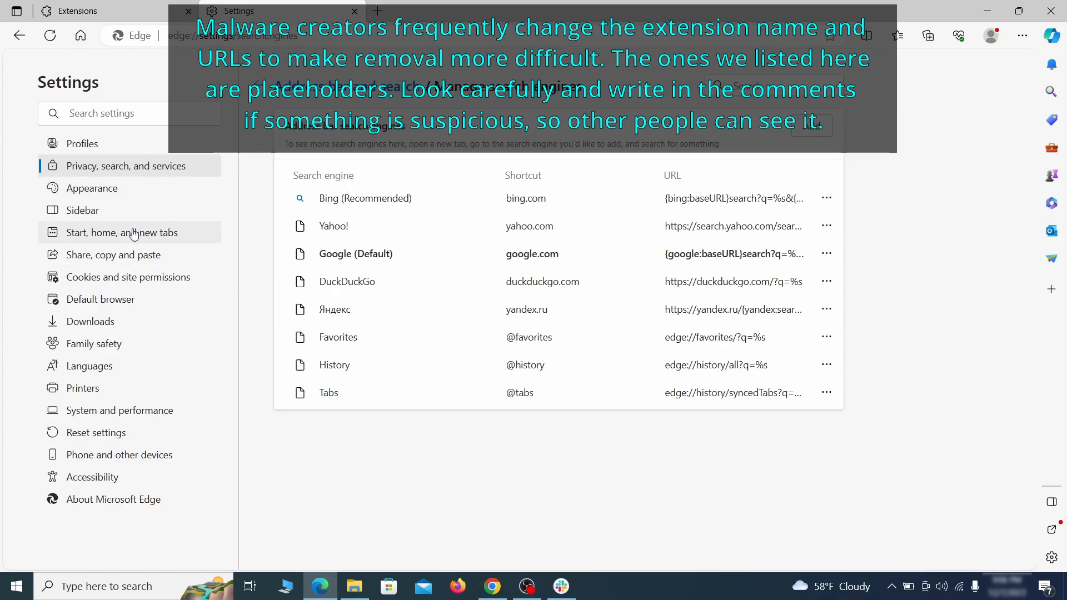
Step: Delete the ExampleRougeURL.com startup page and set the home button to New tab page
{"action": "left_click", "coordinate": [122, 232]}
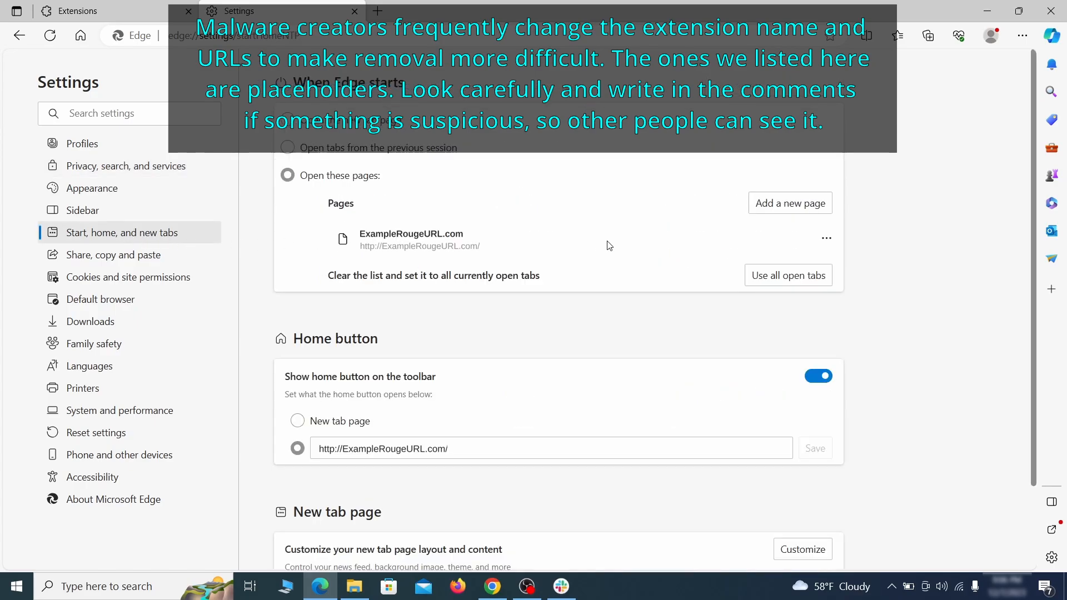
{"action": "left_click", "coordinate": [827, 239]}
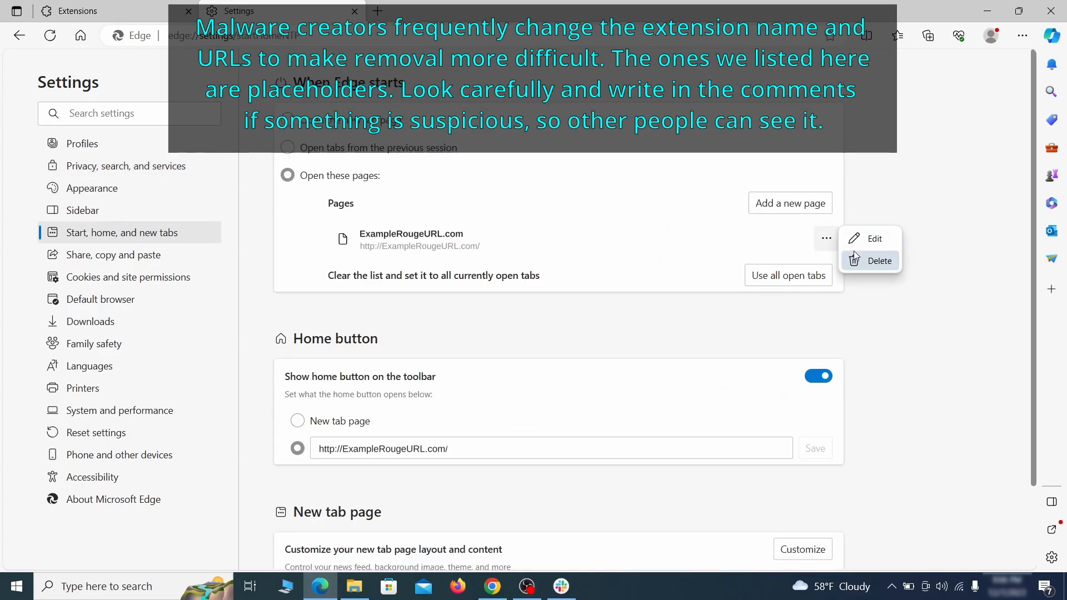
{"action": "left_click", "coordinate": [879, 260]}
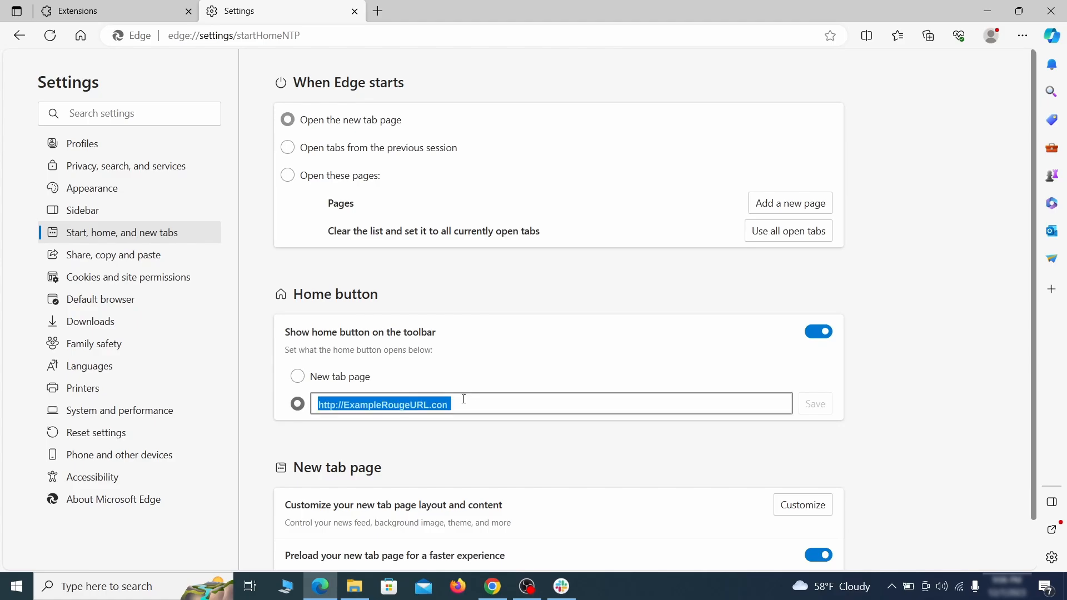
{"action": "left_click", "coordinate": [298, 377]}
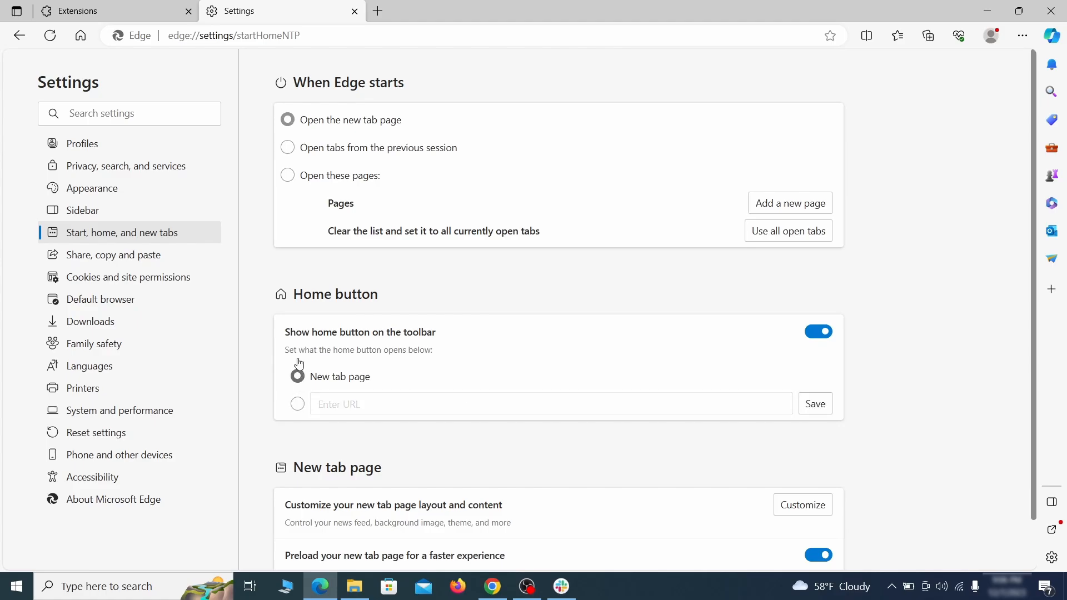
Step: Remove ExampleRougeURL.com from Edge's allowed notification sites in site permissions
{"action": "left_click", "coordinate": [128, 277]}
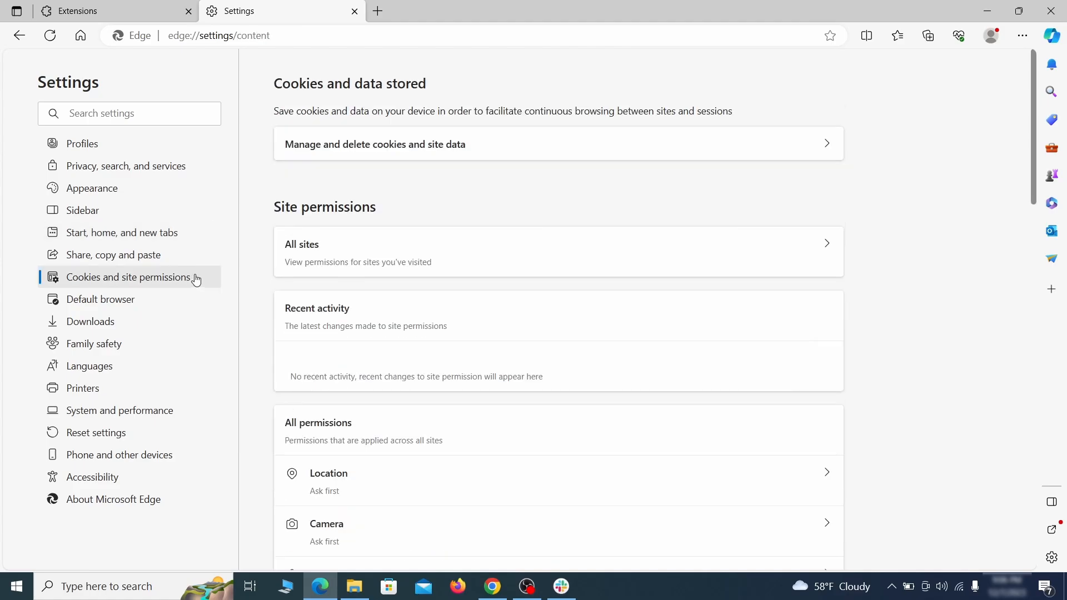
{"action": "scroll", "scroll_direction": "down", "scroll_amount": 3}
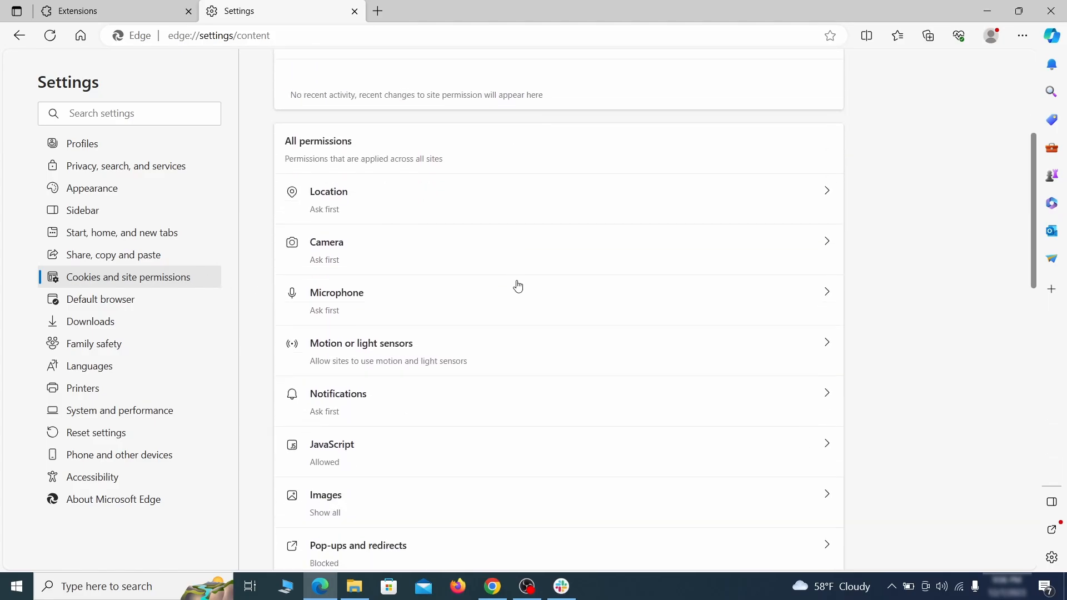
{"action": "scroll", "scroll_direction": "down", "scroll_amount": 3}
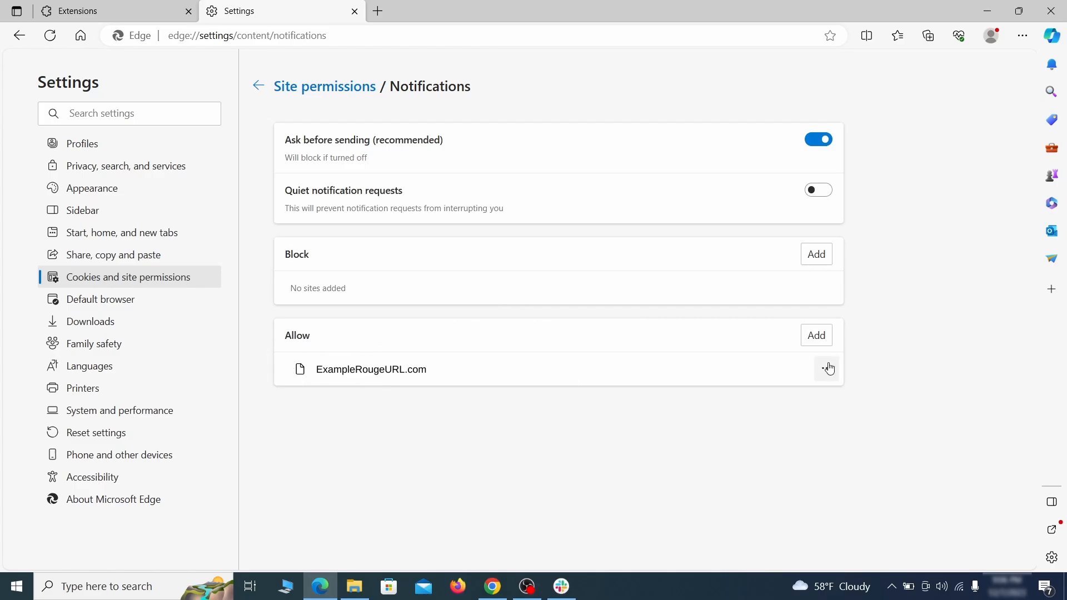
{"action": "left_click", "coordinate": [828, 368]}
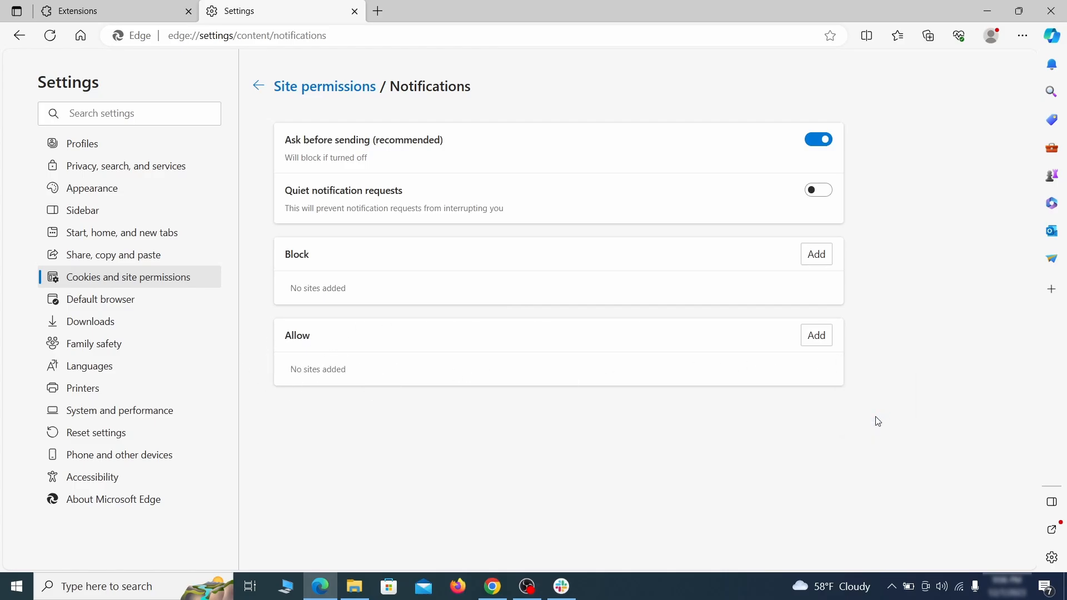